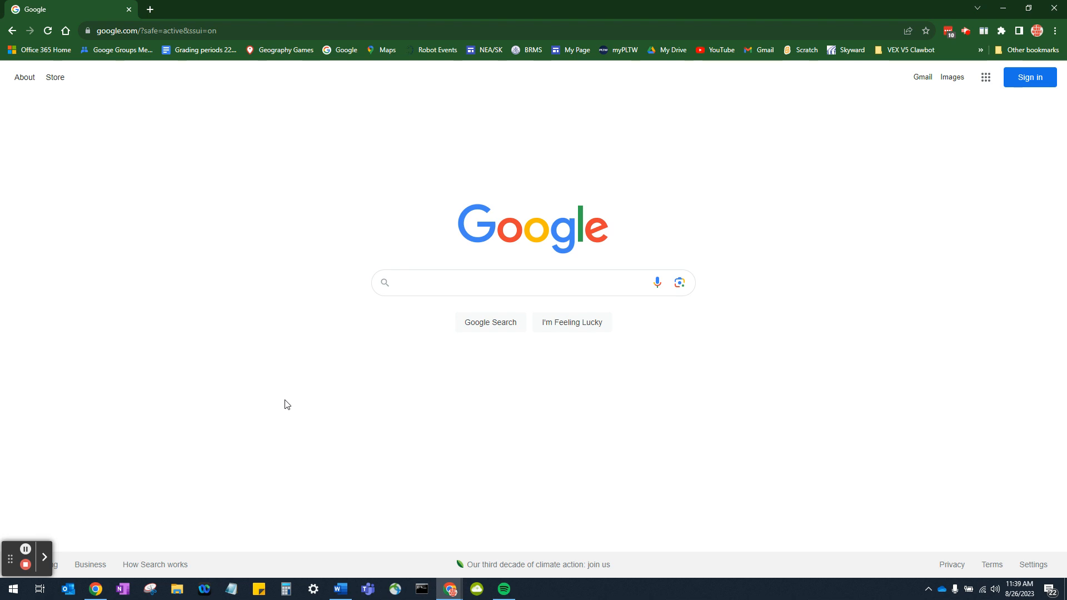
{"action": "mouse_move", "coordinate": [955, 97]}
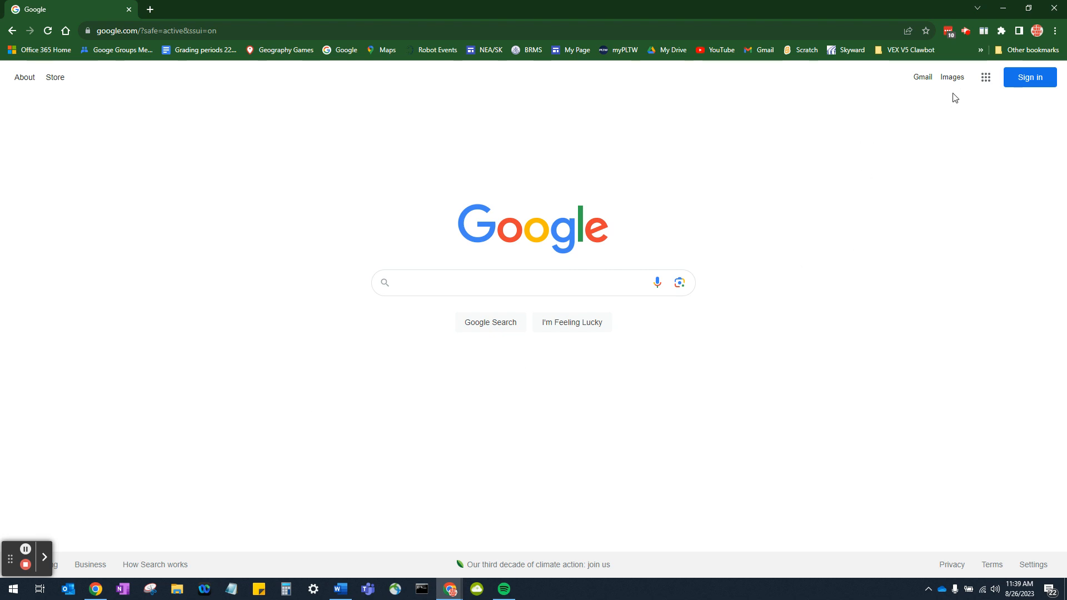
- Open Google Drive from the Google apps launcher and show My Drive
{"action": "left_click", "coordinate": [984, 77]}
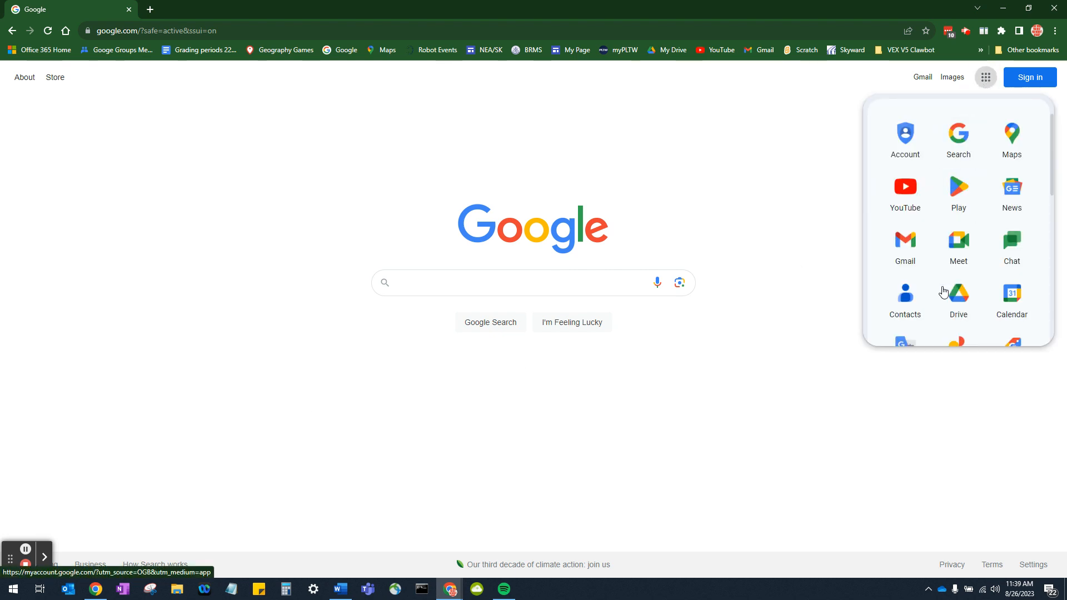
{"action": "left_click", "coordinate": [958, 296]}
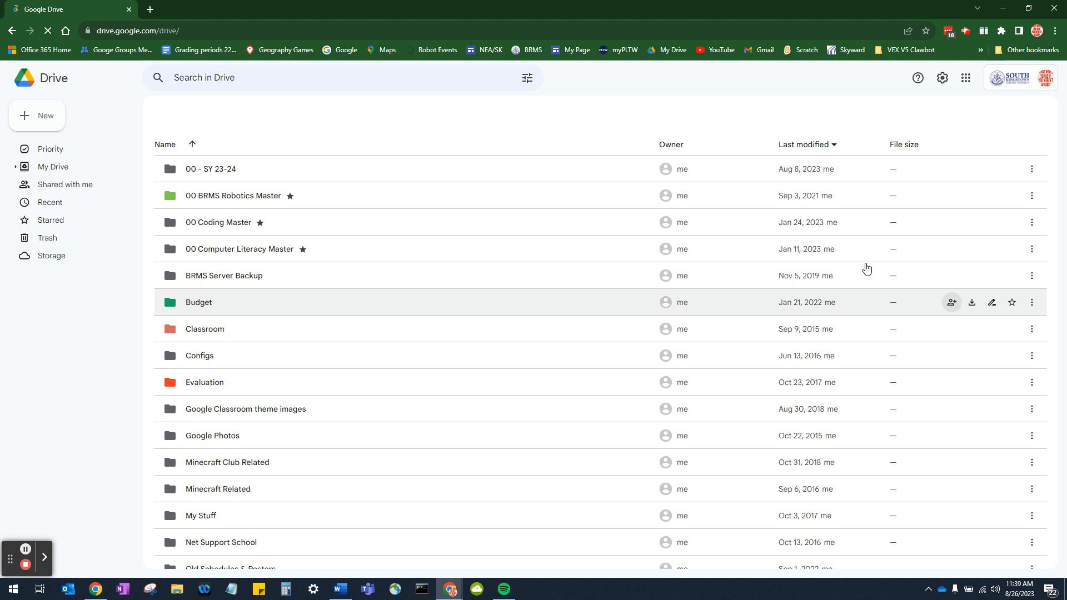
{"action": "left_click", "coordinate": [52, 167]}
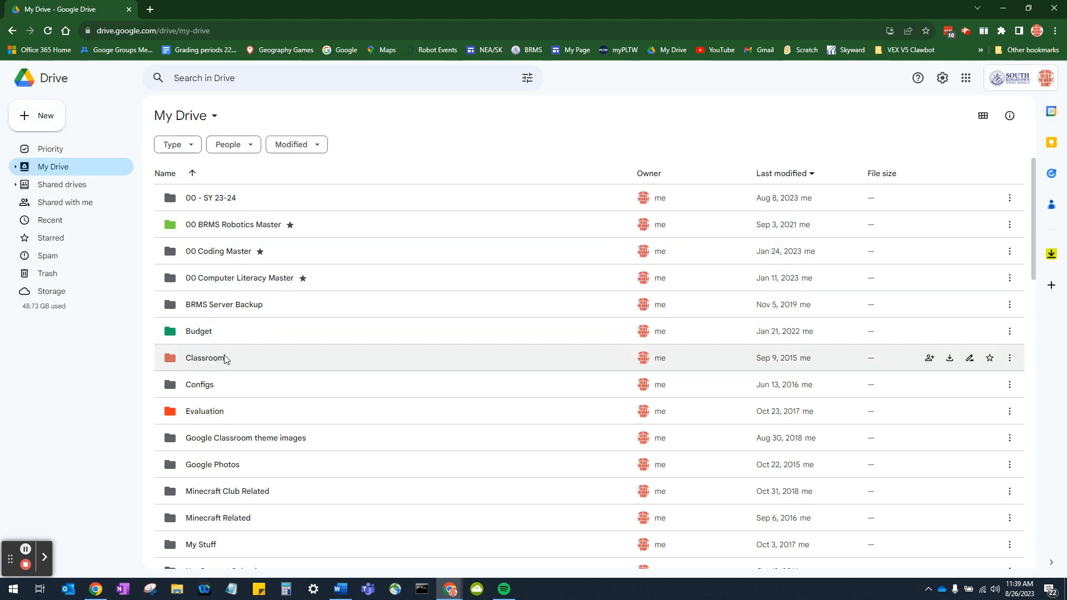
- Go through Classroom, 01 Comp Lit - Orange, Projects and Google Office Projects into 03. Slides
{"action": "double_click", "coordinate": [204, 358]}
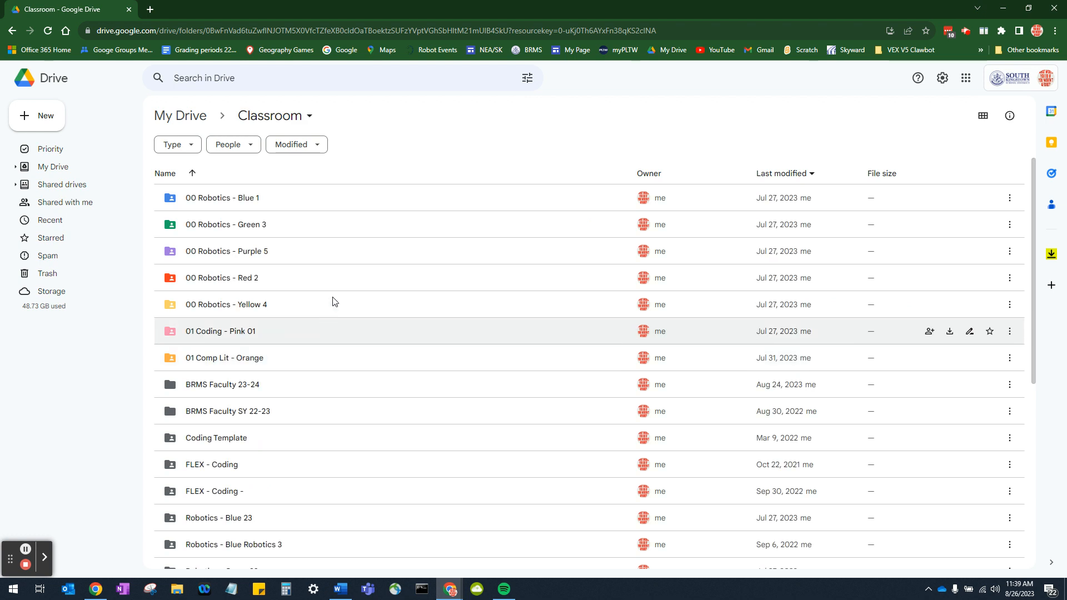
{"action": "mouse_move", "coordinate": [227, 372]}
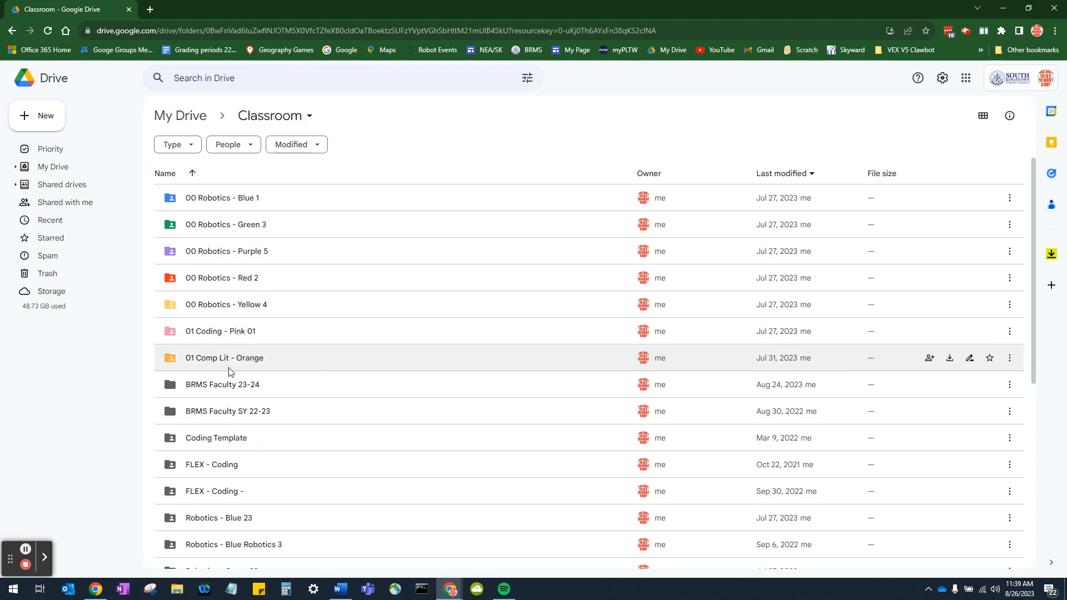
{"action": "left_click", "coordinate": [224, 357]}
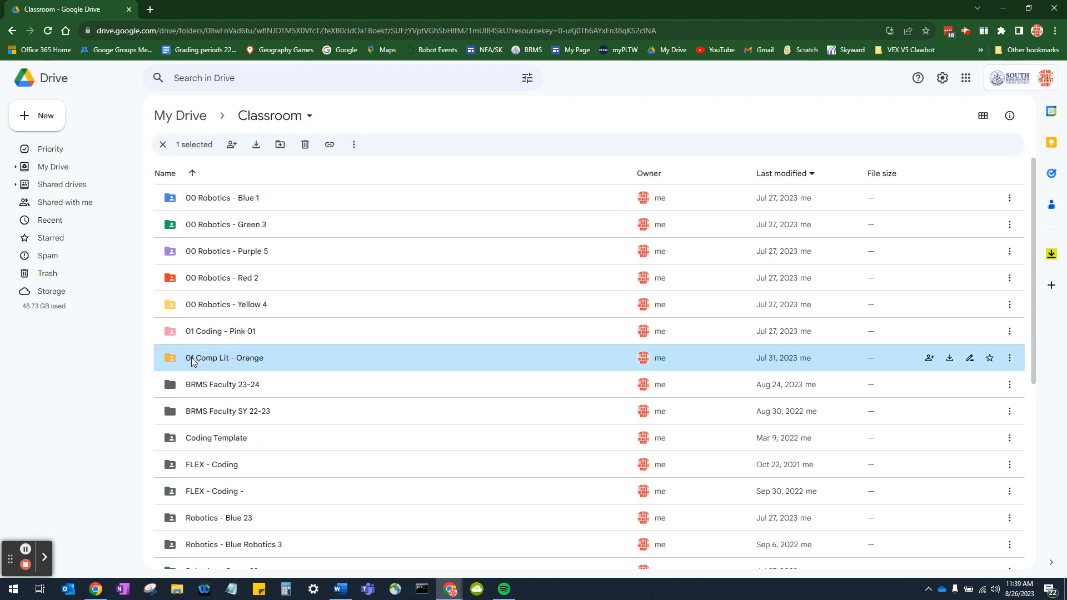
{"action": "double_click", "coordinate": [224, 357]}
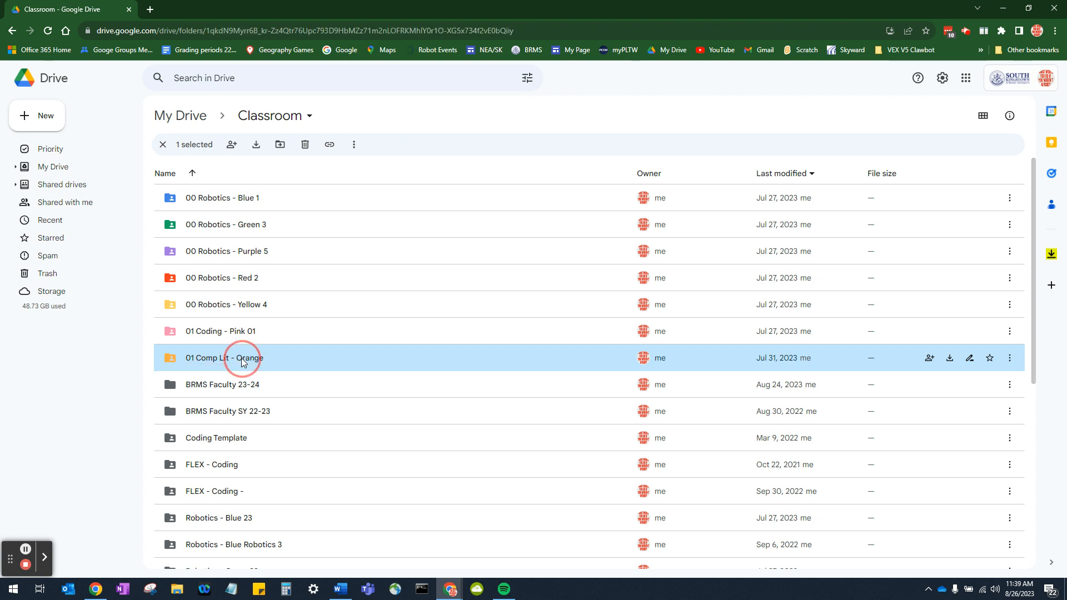
{"action": "double_click", "coordinate": [224, 358]}
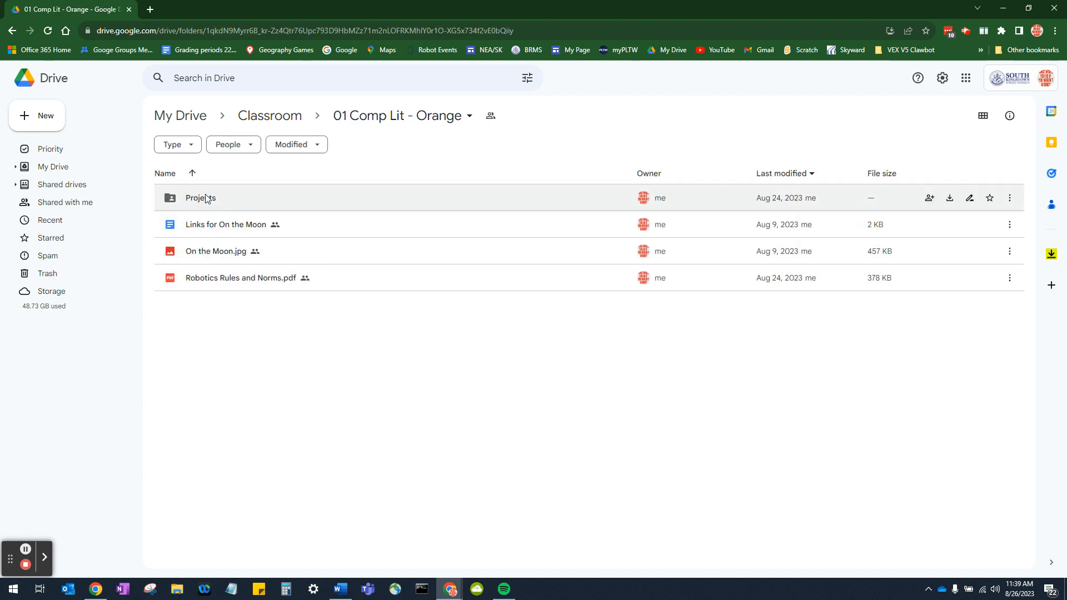
{"action": "double_click", "coordinate": [200, 197]}
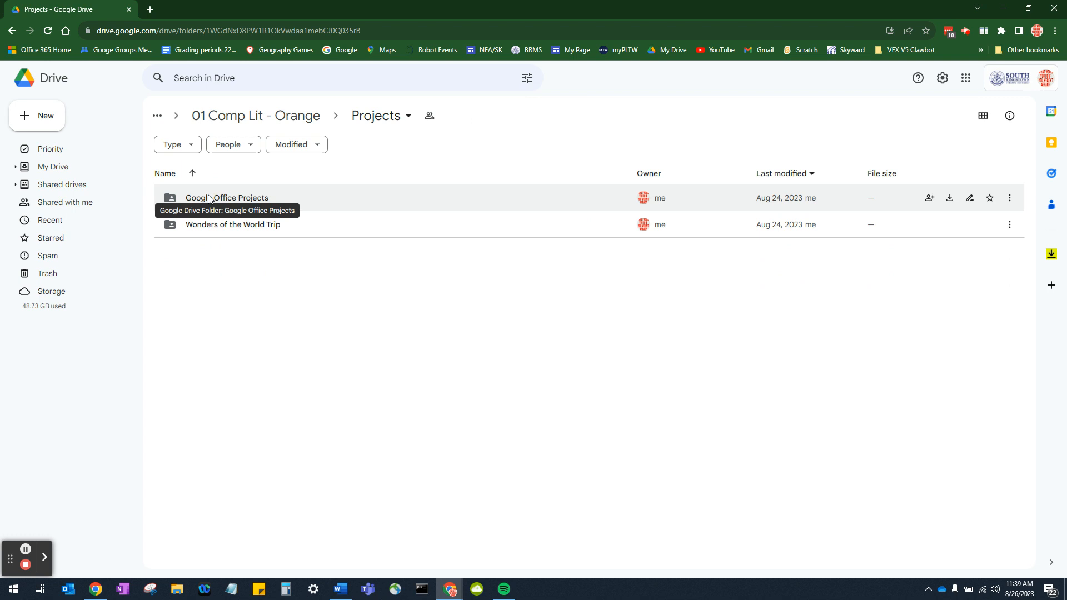
{"action": "double_click", "coordinate": [227, 197]}
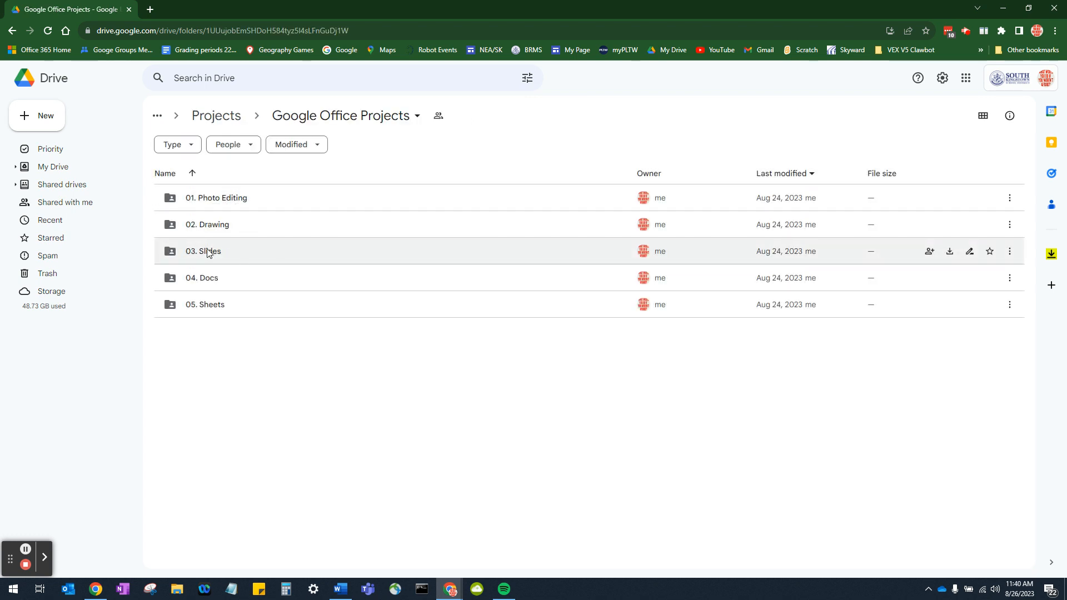
{"action": "double_click", "coordinate": [202, 252]}
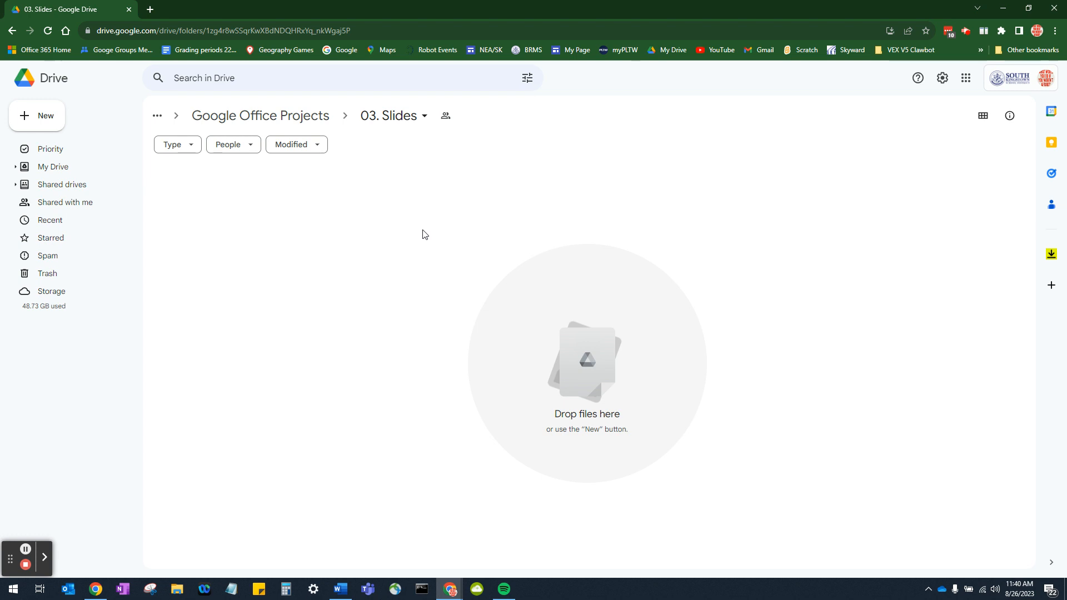
{"action": "mouse_move", "coordinate": [418, 245]}
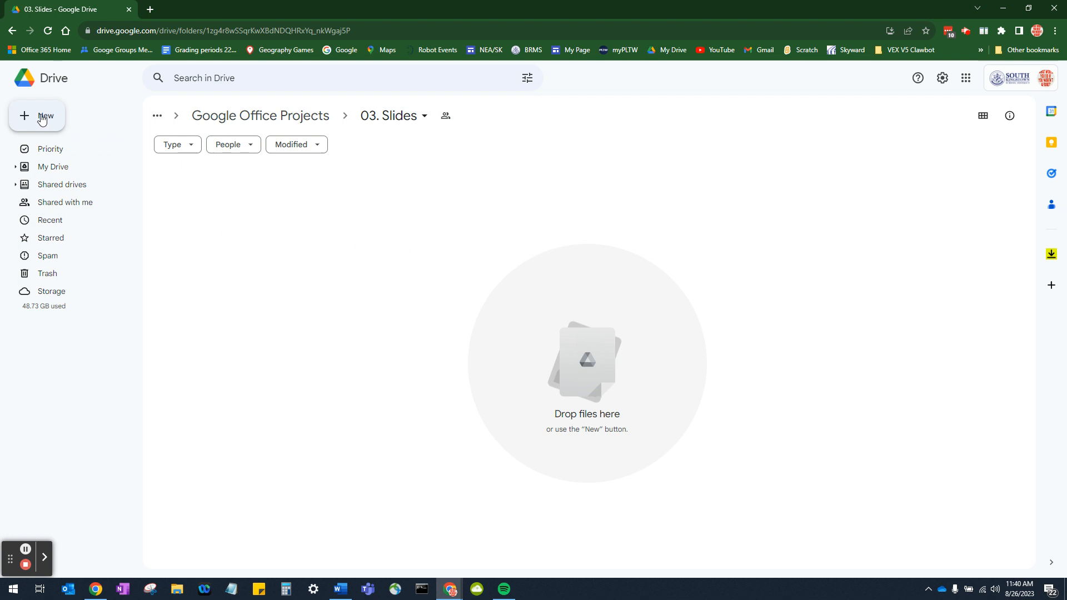
{"action": "mouse_move", "coordinate": [53, 122]}
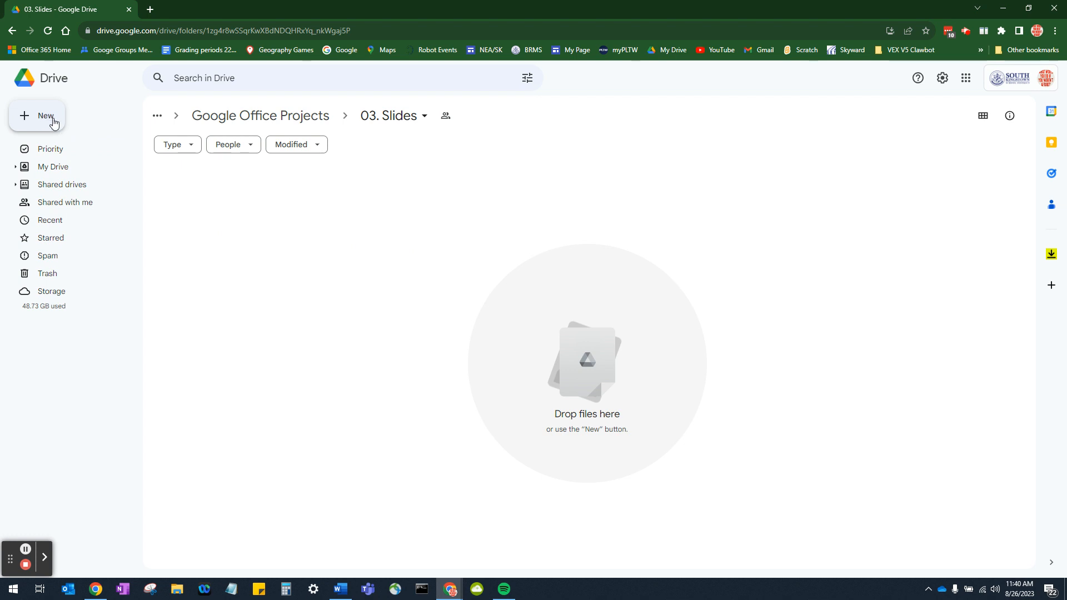
- Create a new Google Slides presentation in 03. Slides, shared with the folder's people
{"action": "left_click", "coordinate": [37, 115]}
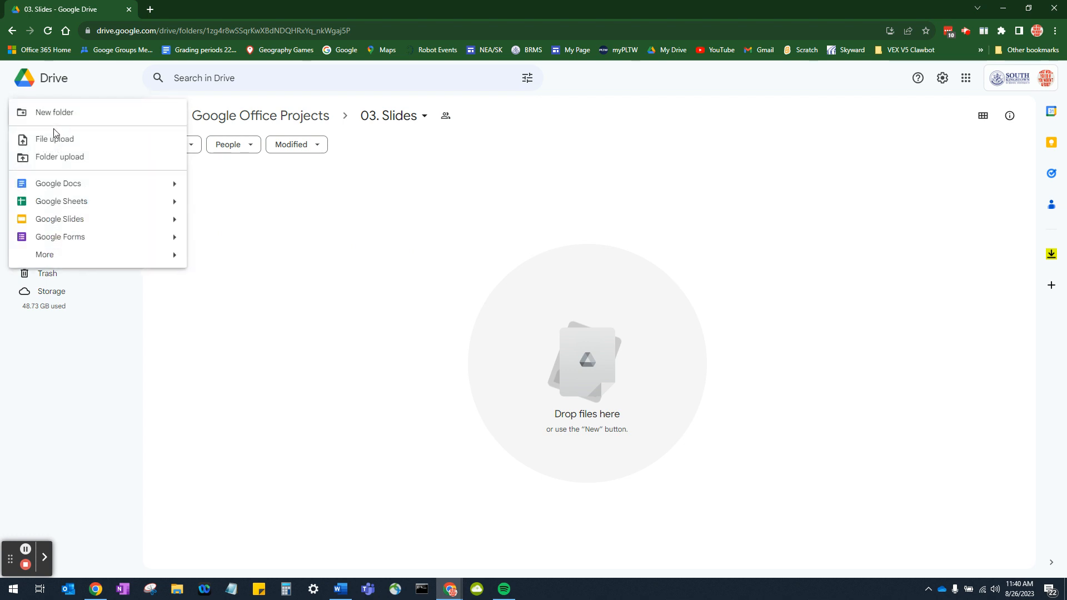
{"action": "mouse_move", "coordinate": [75, 218]}
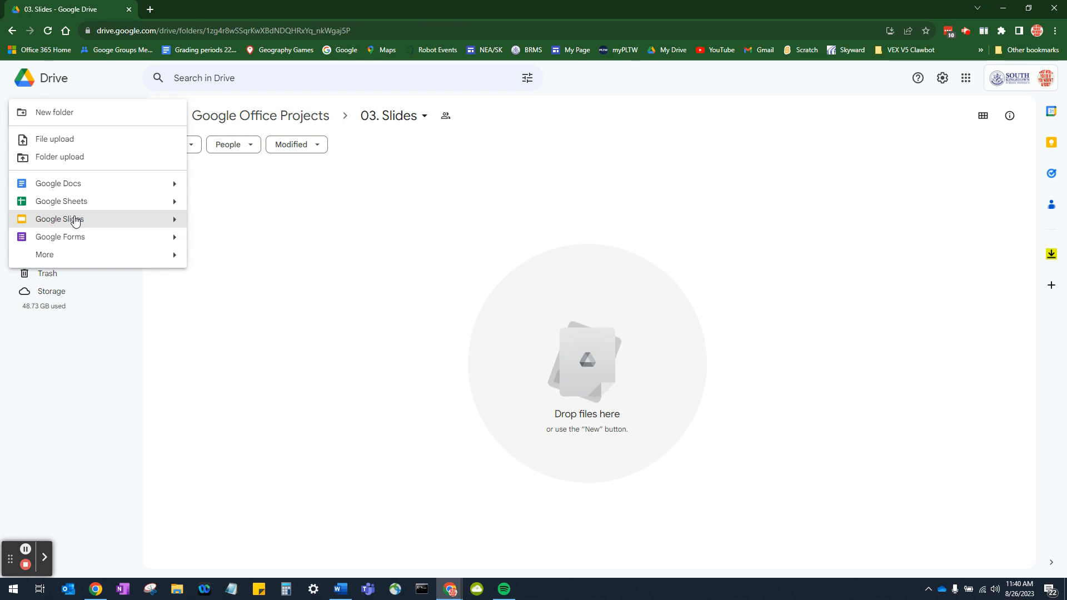
{"action": "left_click", "coordinate": [59, 218]}
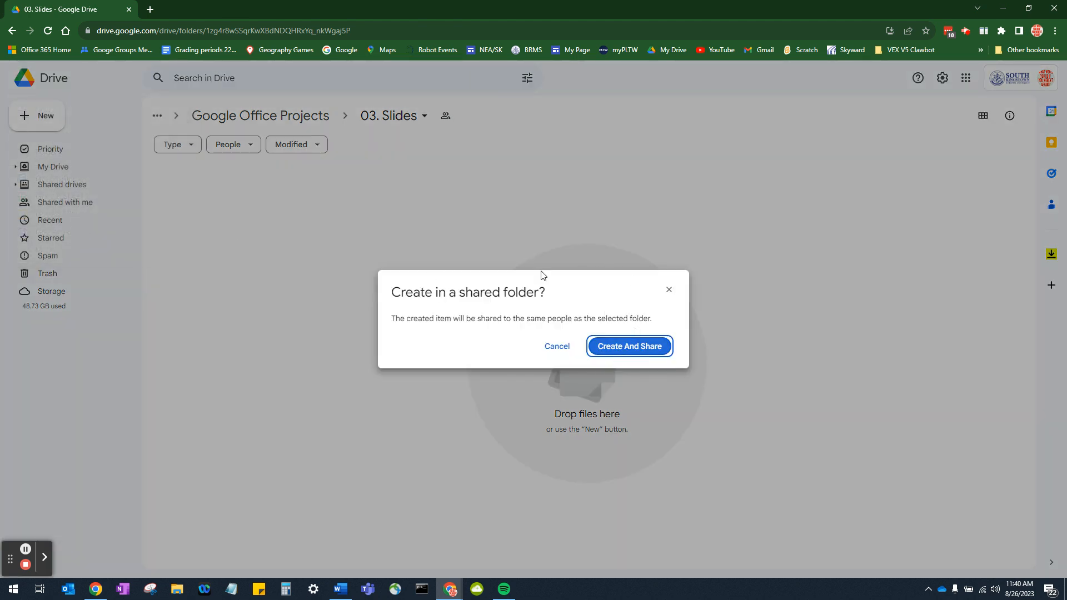
{"action": "left_click", "coordinate": [628, 345]}
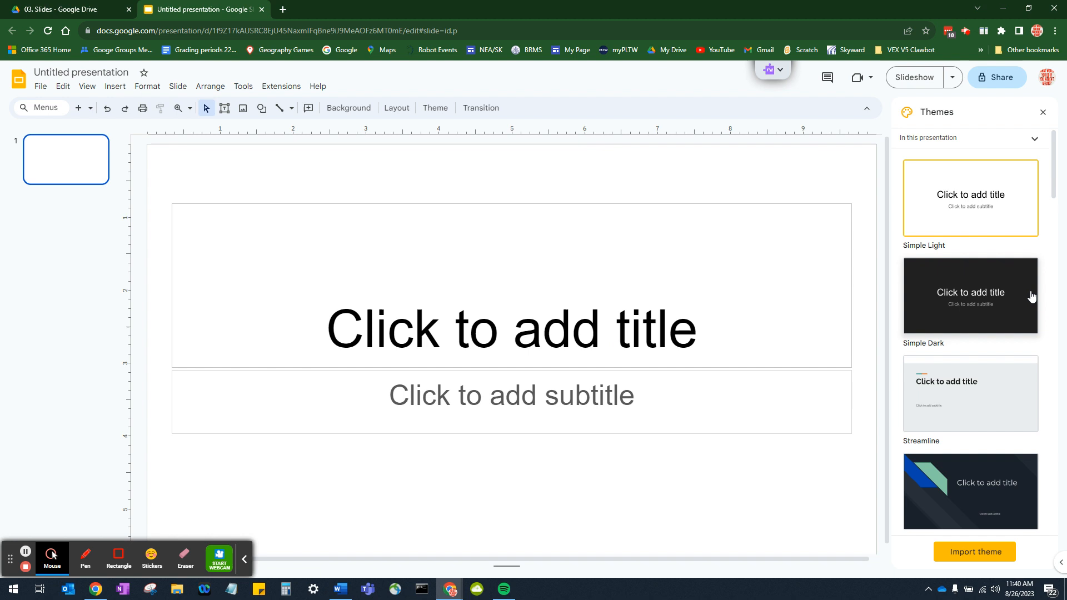
- Rename the untitled presentation to 'Project 1 - Auto Bio'
{"action": "left_click", "coordinate": [80, 72]}
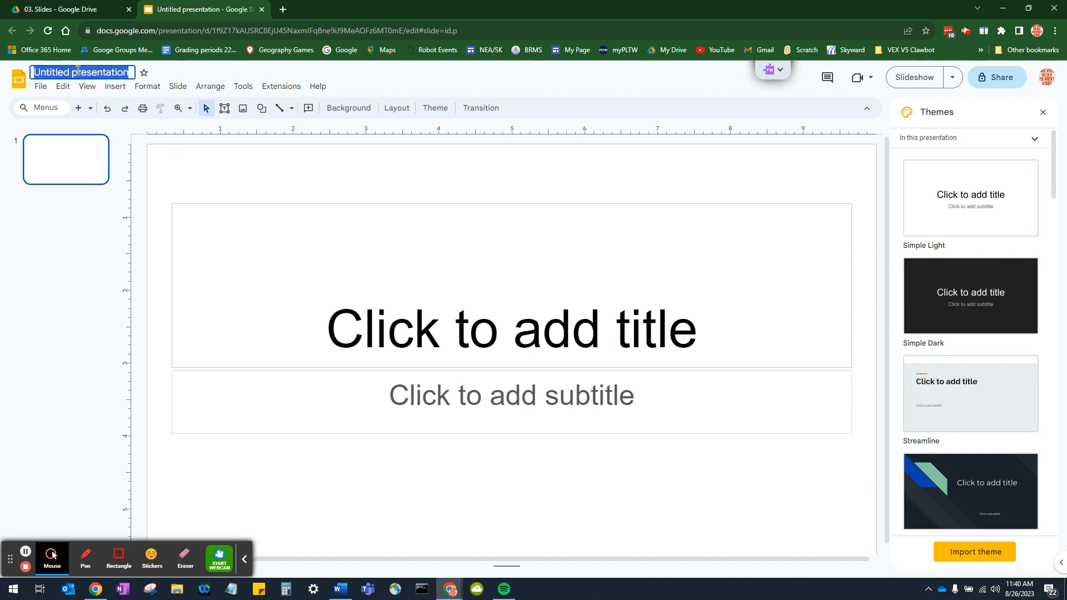
{"action": "type", "text": "Project 1 - Auto Bio"}
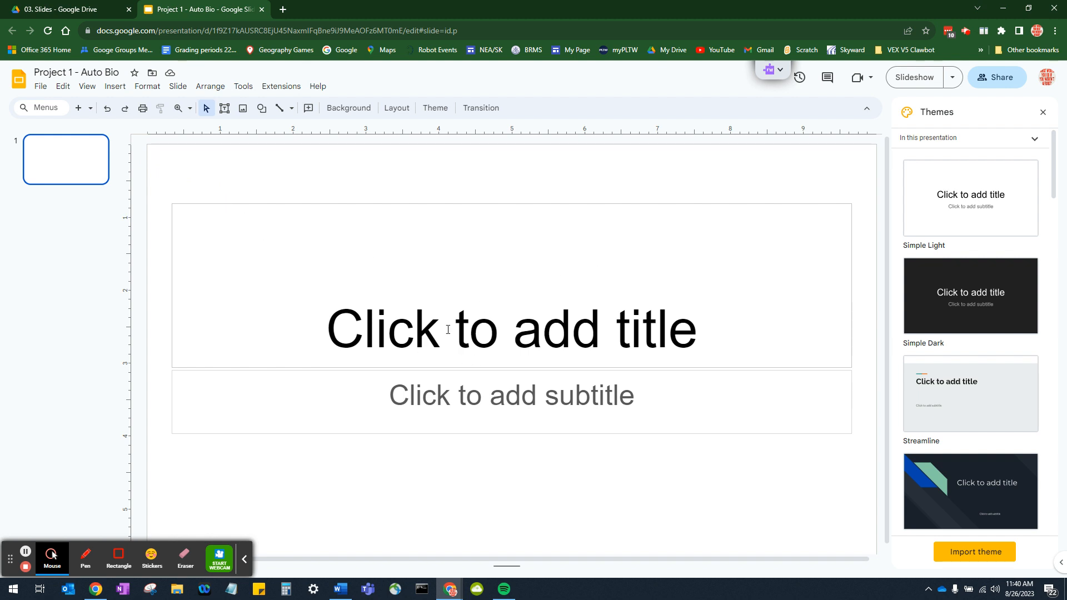
{"action": "mouse_move", "coordinate": [513, 365]}
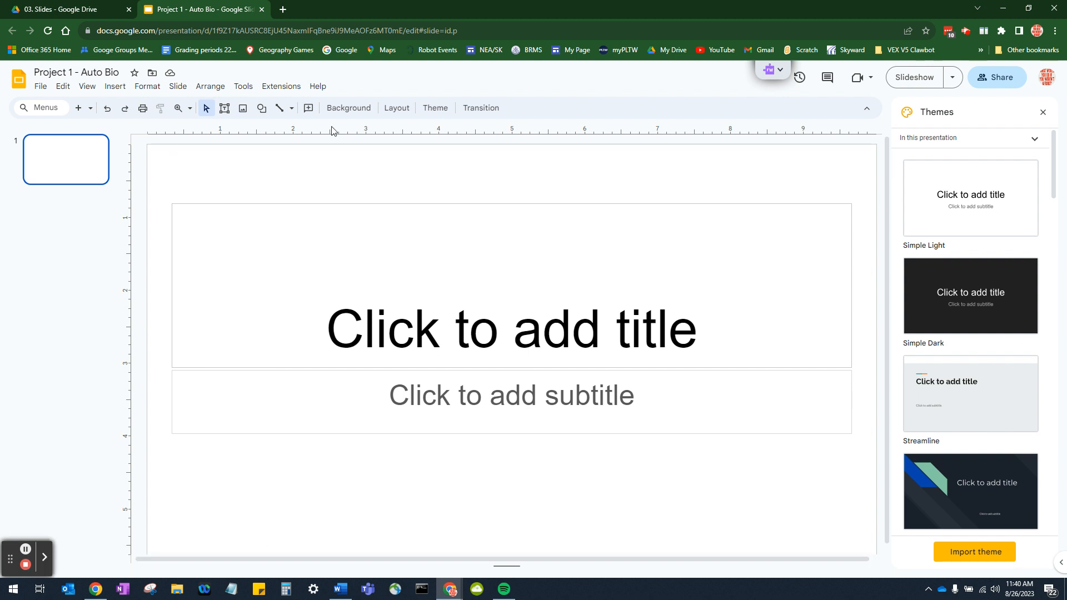
- Change the first slide to a blank layout without title or subtitle placeholders
{"action": "left_click", "coordinate": [397, 109]}
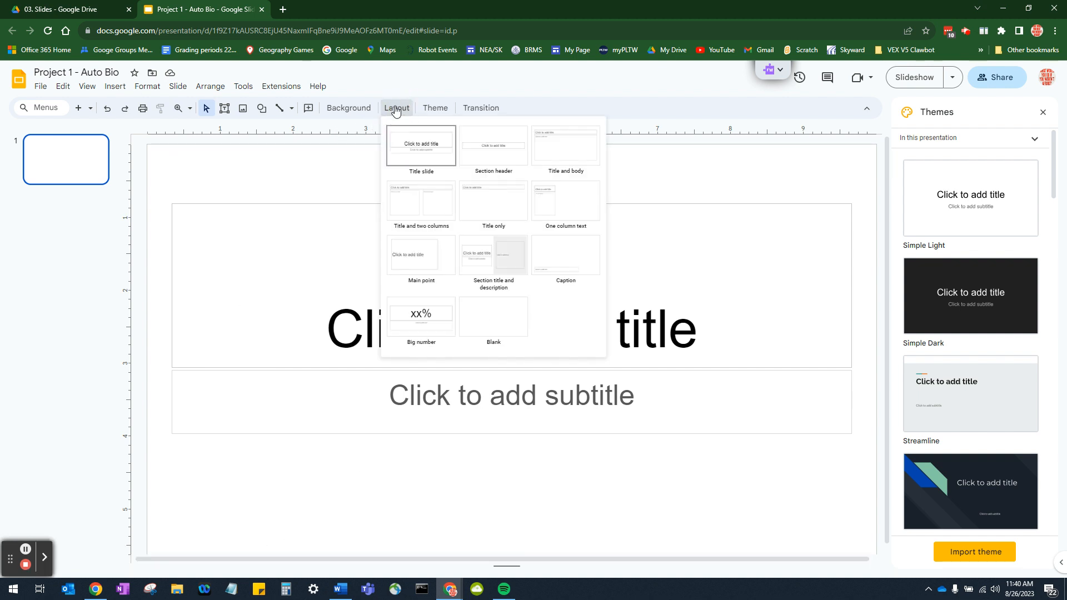
{"action": "left_click", "coordinate": [492, 316]}
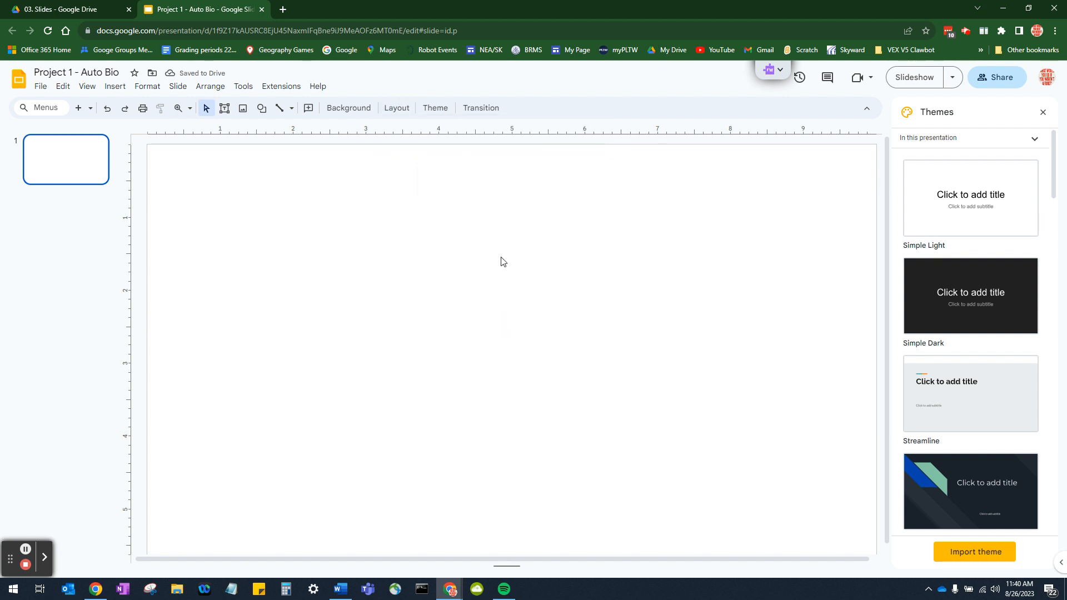
{"action": "mouse_move", "coordinate": [639, 319]}
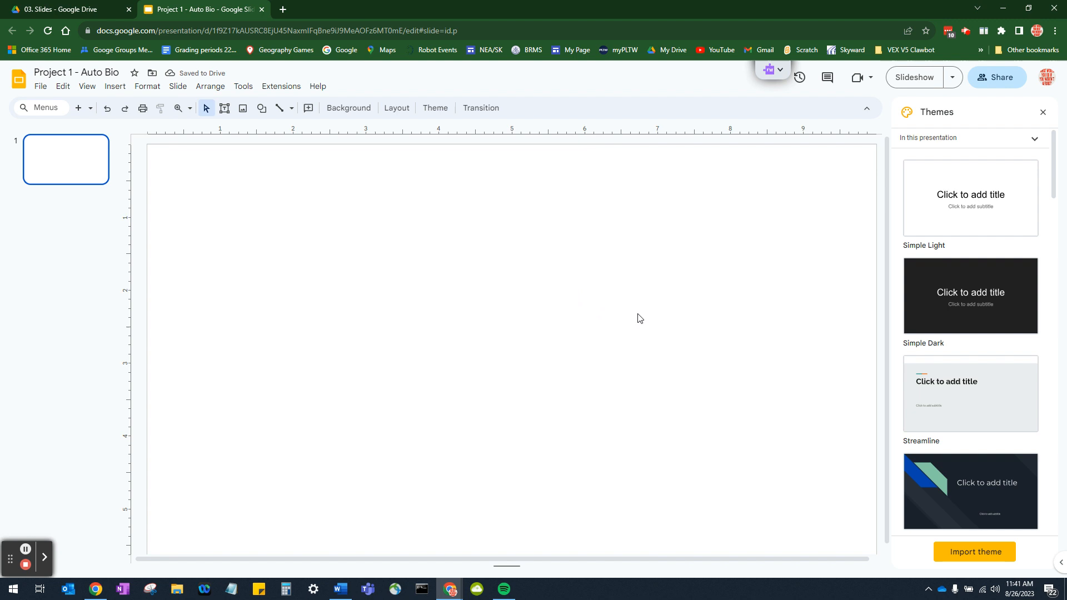
{"action": "mouse_move", "coordinate": [921, 161]}
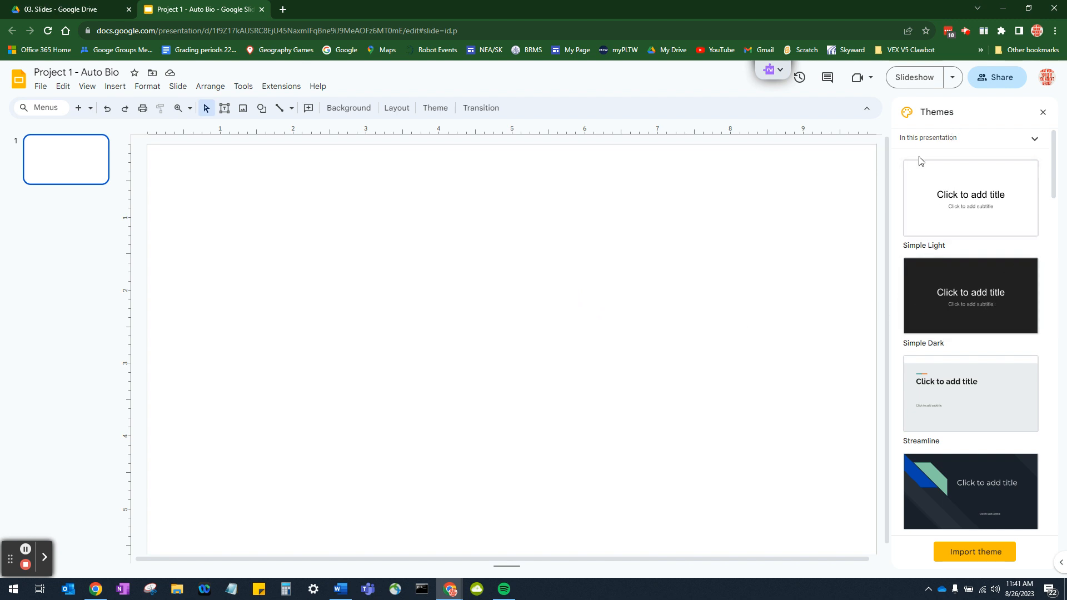
{"action": "scroll", "scroll_direction": "down", "scroll_amount": 3}
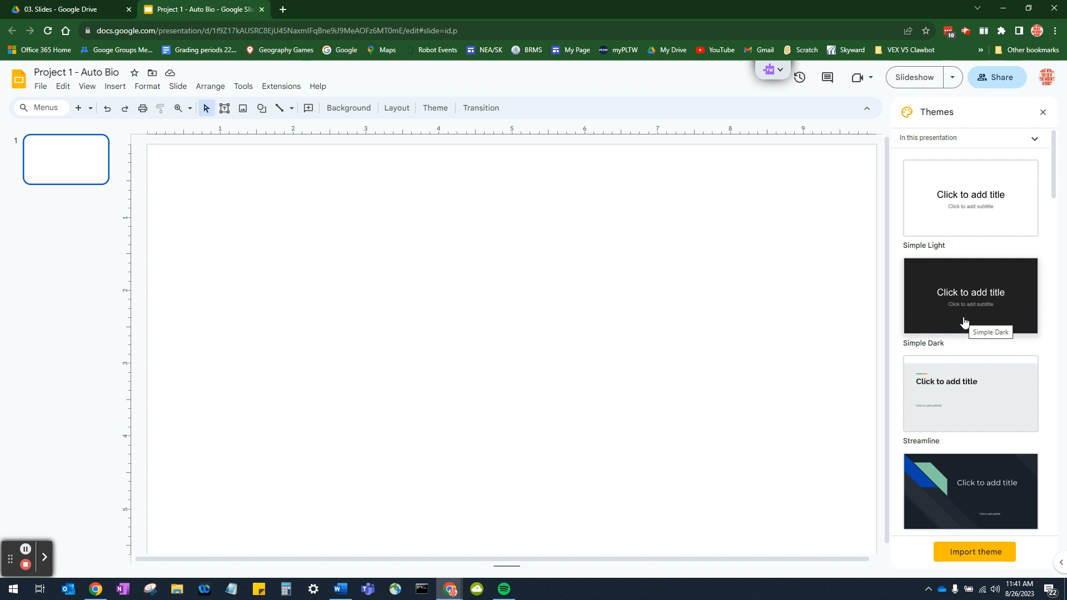
{"action": "mouse_move", "coordinate": [973, 297]}
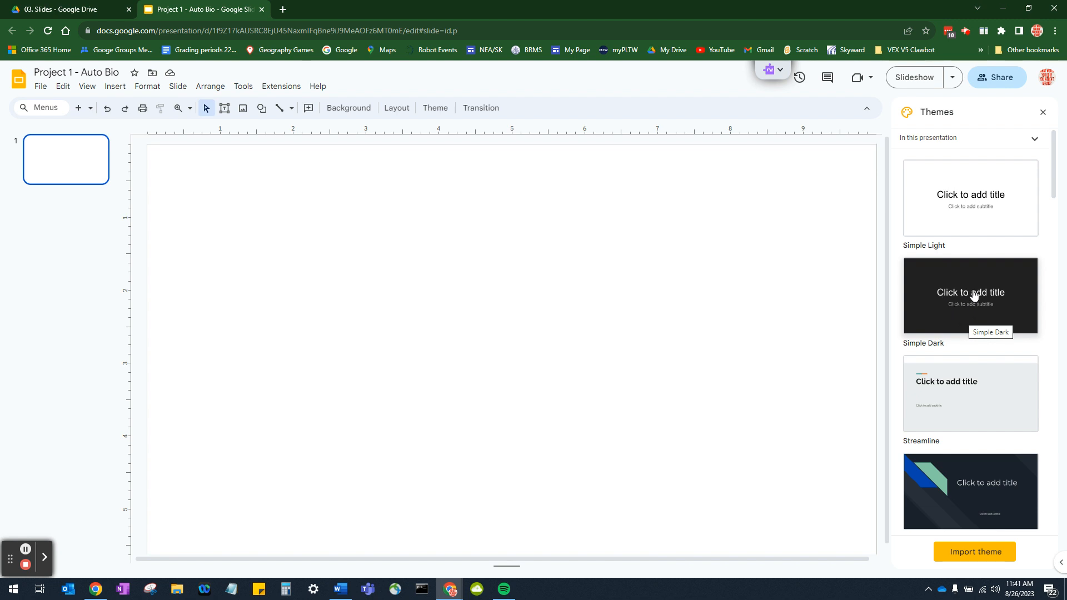
- Apply the Simple Dark theme and add slides until the deck has six
{"action": "left_click", "coordinate": [969, 295]}
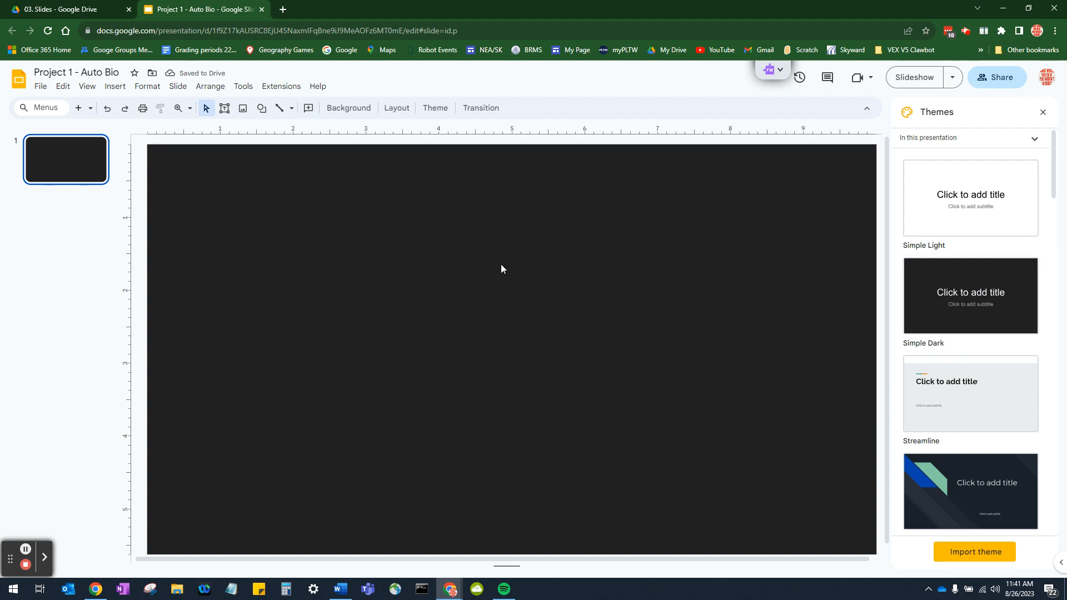
{"action": "mouse_move", "coordinate": [479, 275]}
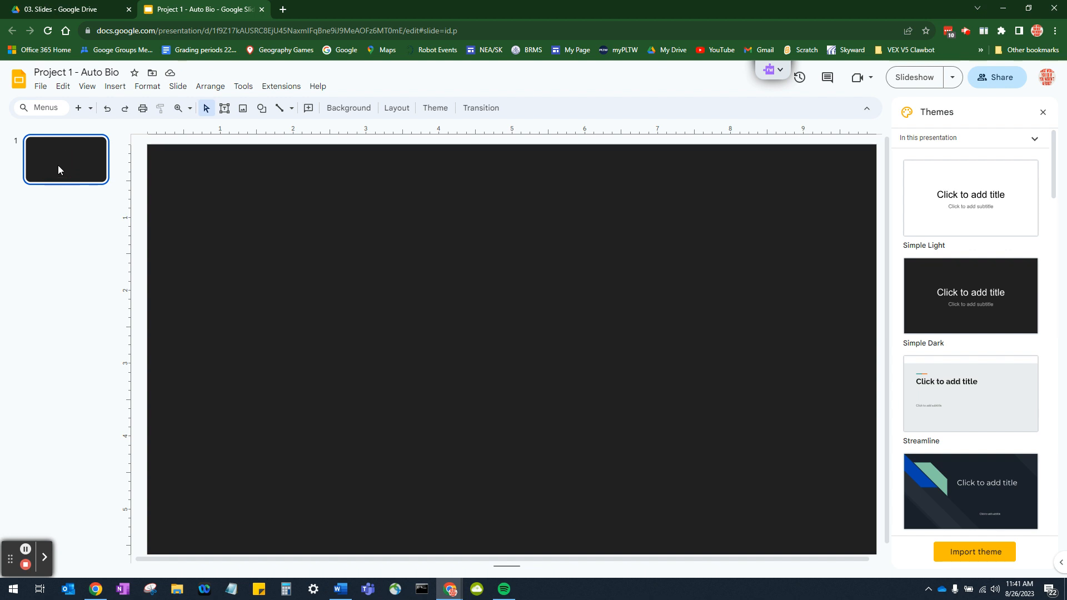
{"action": "right_click", "coordinate": [66, 160]}
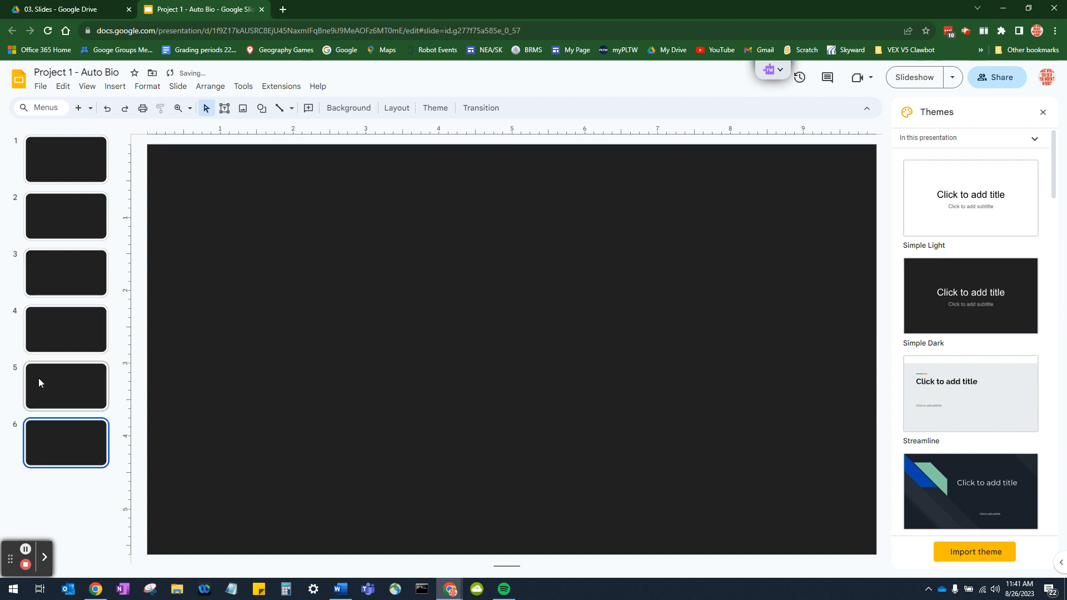
{"action": "left_click", "coordinate": [66, 158]}
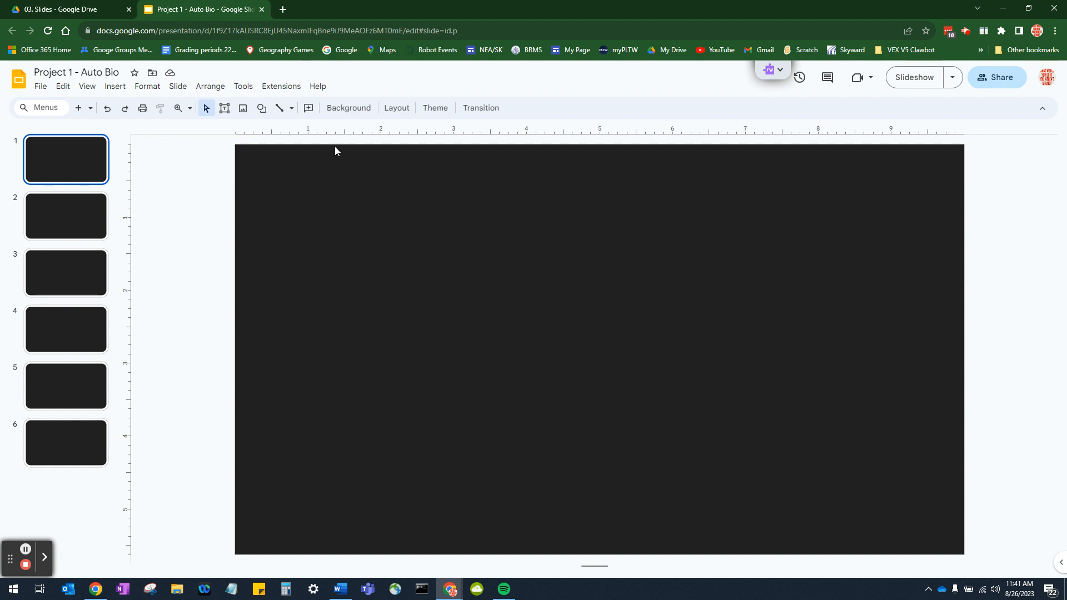
- Insert word art reading 'My Autobiography' onto slide 1
{"action": "left_click", "coordinate": [115, 87]}
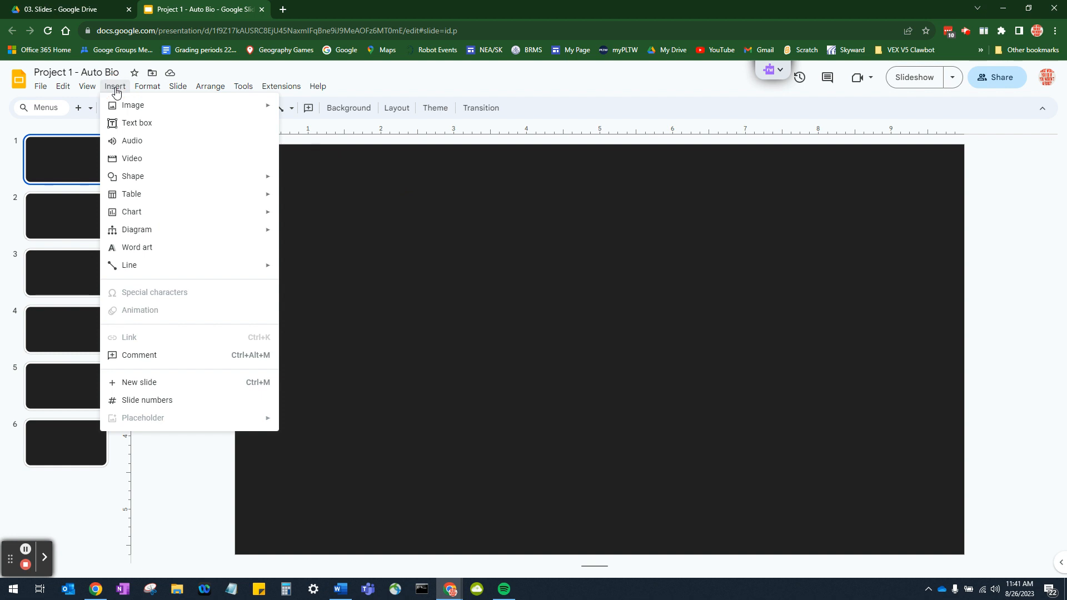
{"action": "mouse_move", "coordinate": [167, 255]}
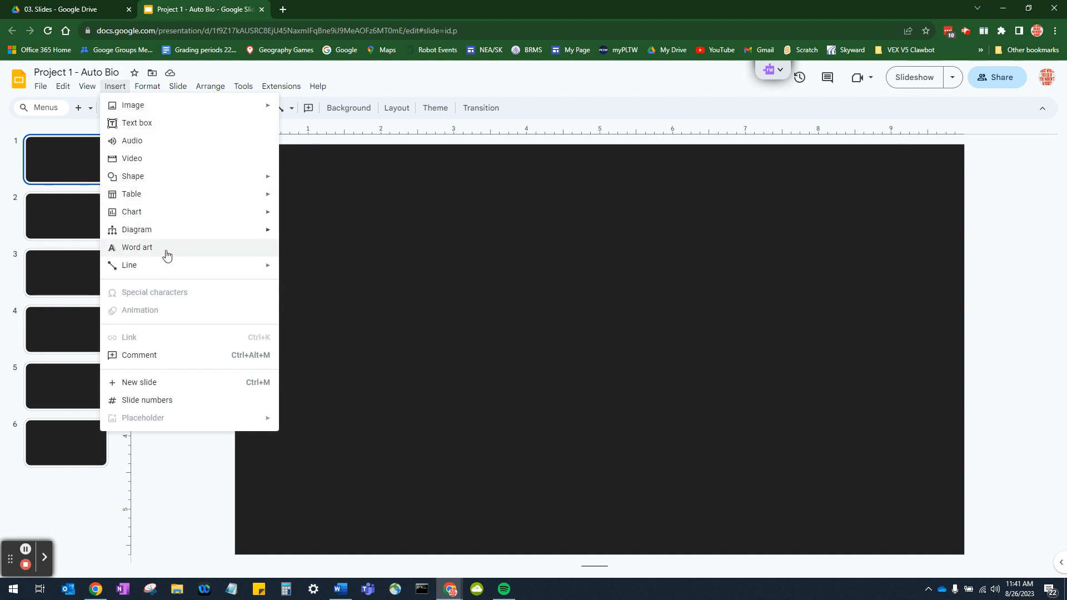
{"action": "left_click", "coordinate": [136, 247]}
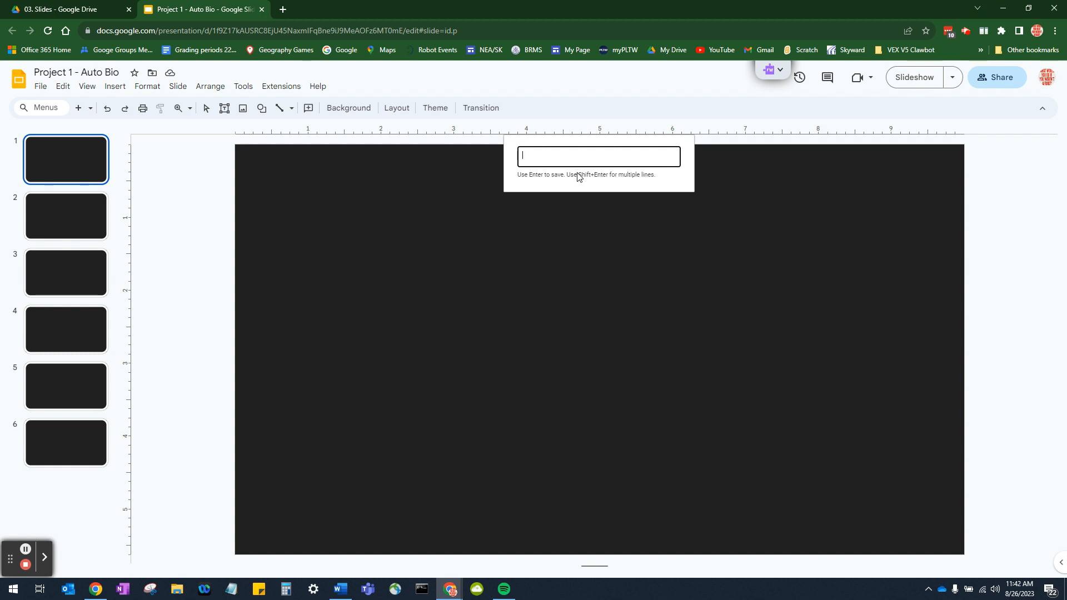
{"action": "type", "text": "My"}
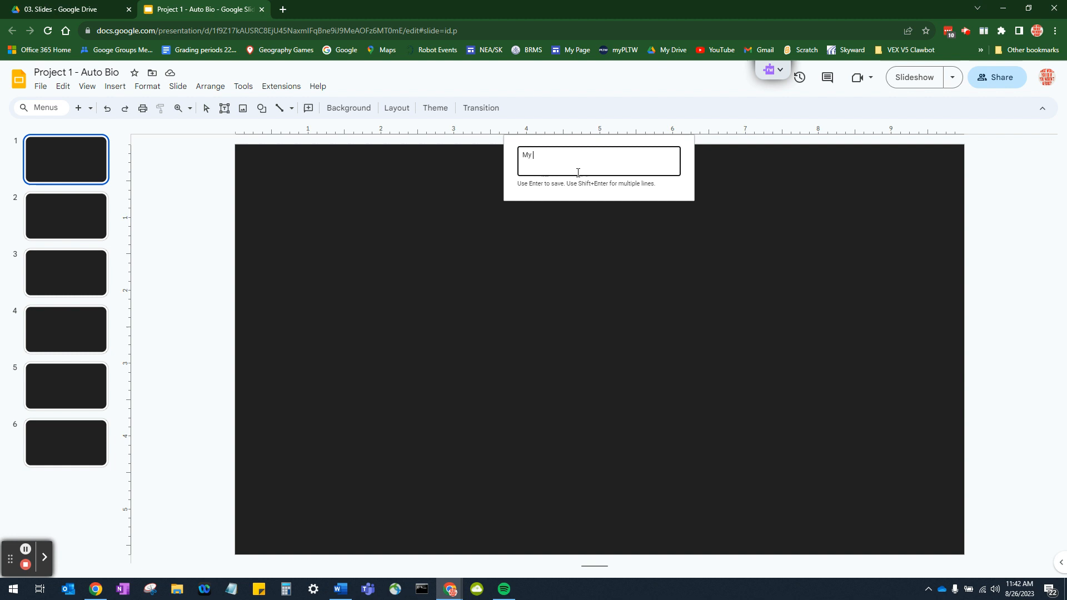
{"action": "type", "text": "Autob"}
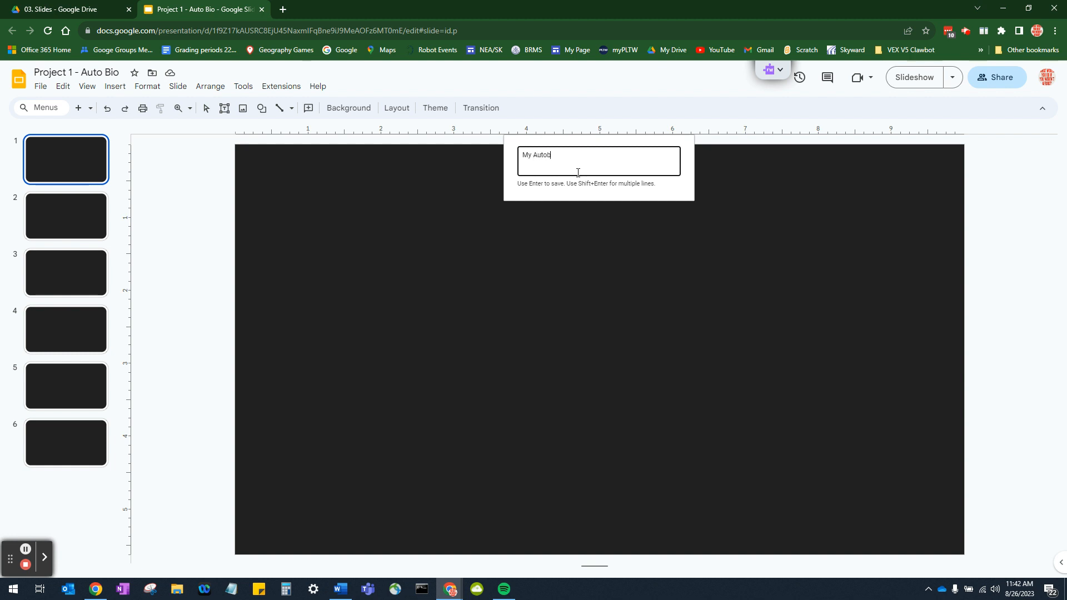
{"action": "type", "text": "iography"}
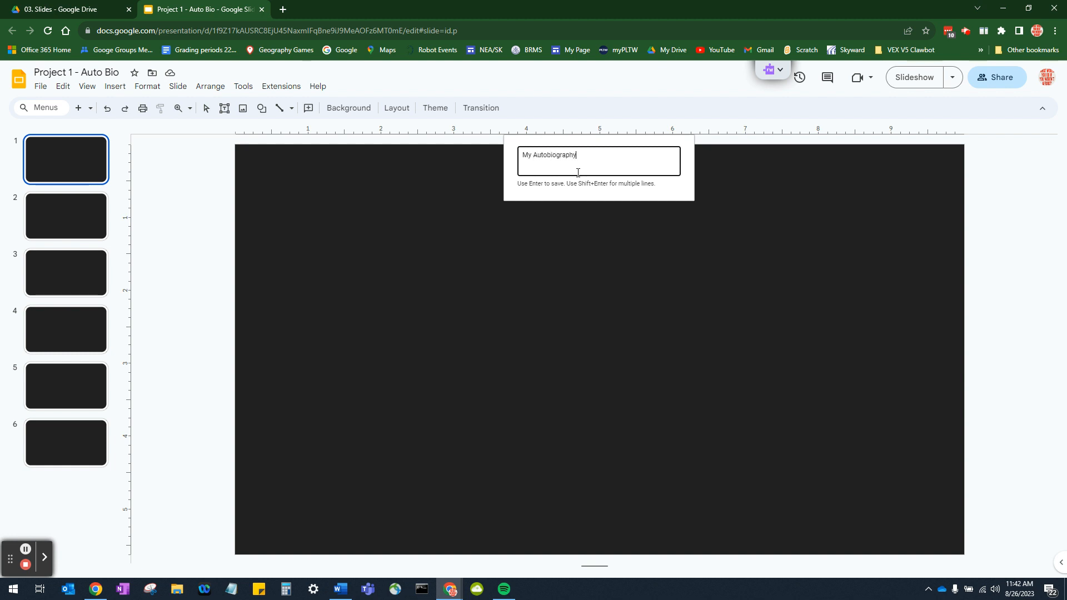
{"action": "key", "text": "enter"}
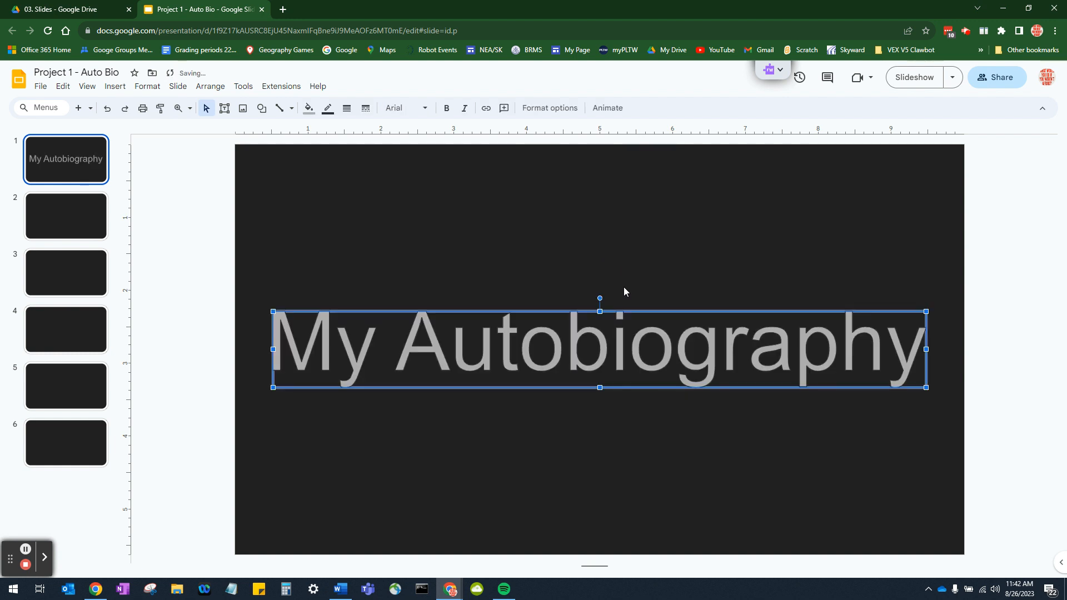
{"action": "mouse_move", "coordinate": [658, 283]}
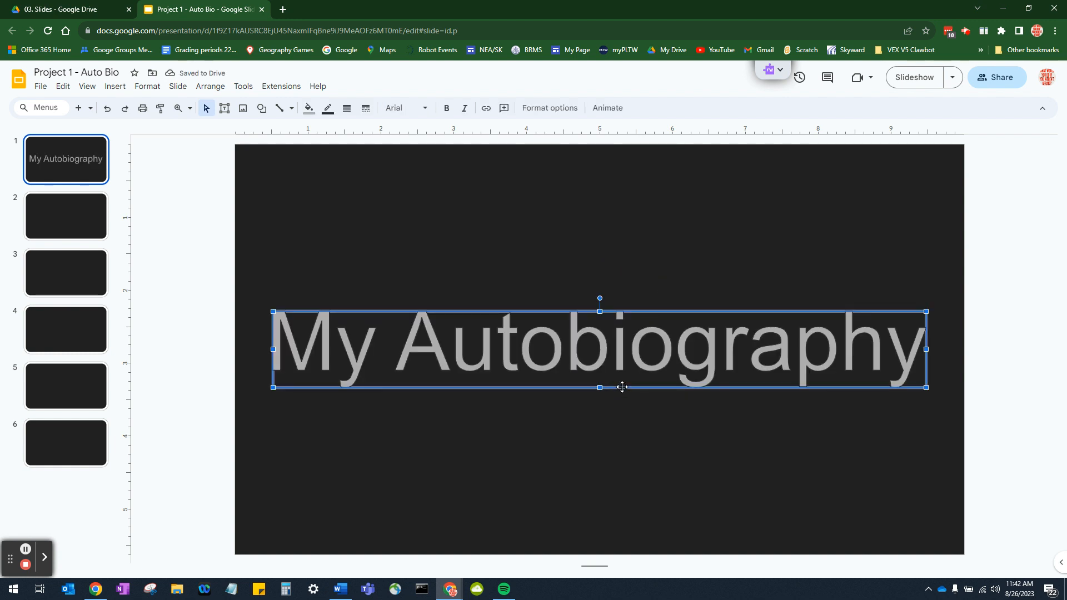
- Move the word art to the top, fill it cyan, and try the Syncopate font
{"action": "left_click_drag", "start_coordinate": [621, 387], "coordinate": [636, 276]}
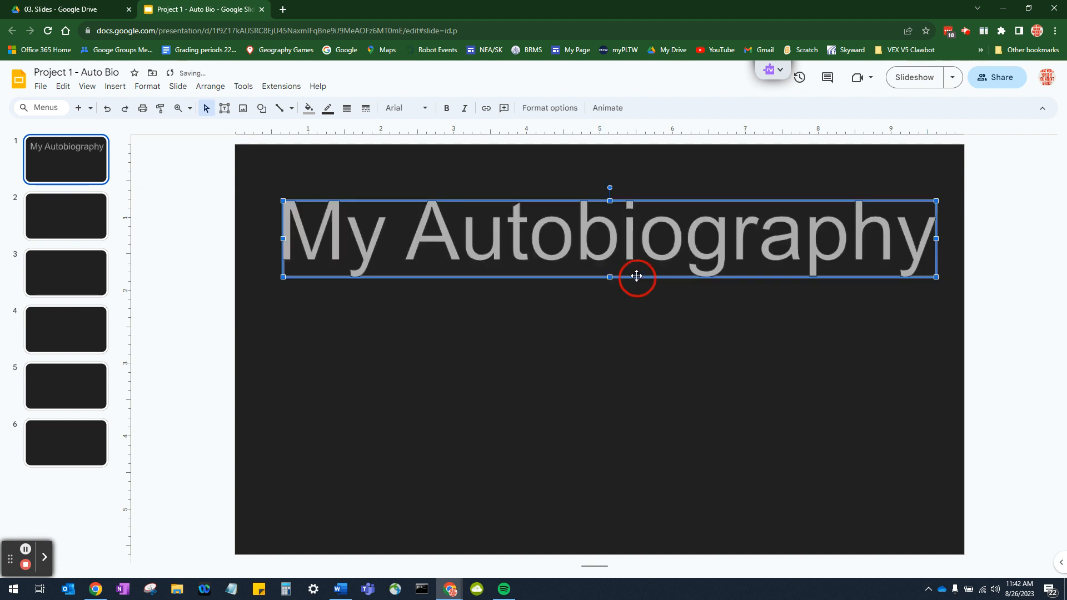
{"action": "left_click_drag", "start_coordinate": [636, 276], "coordinate": [626, 238]}
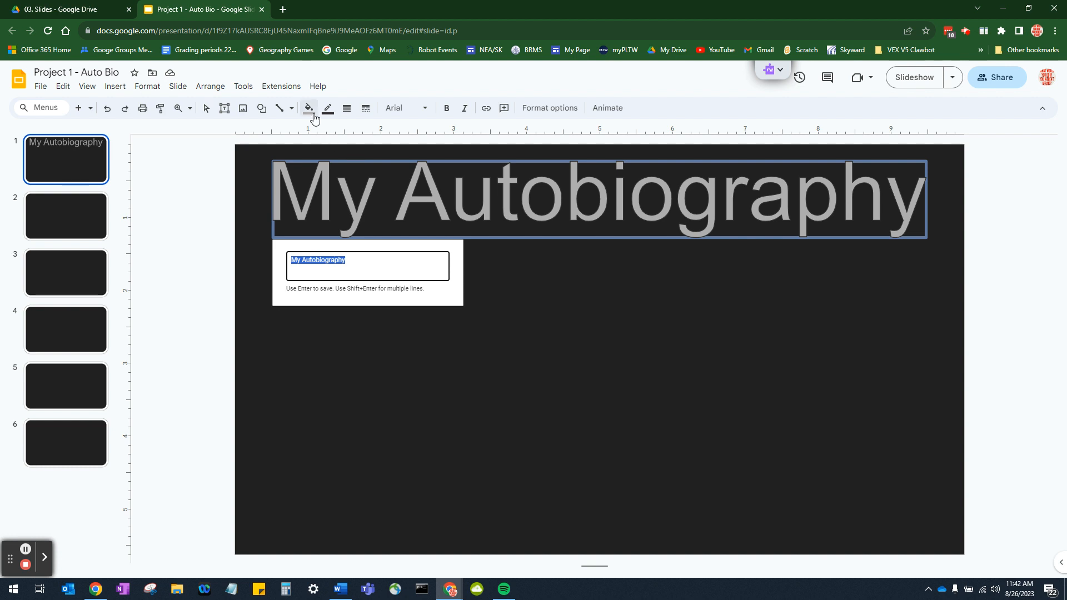
{"action": "left_click", "coordinate": [308, 109]}
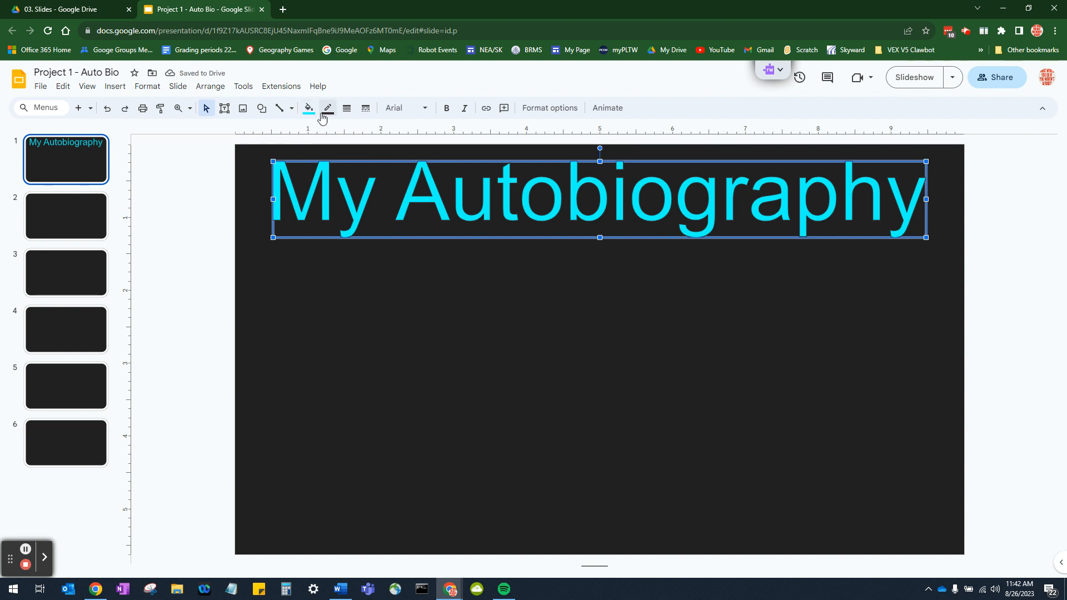
{"action": "left_click", "coordinate": [405, 107]}
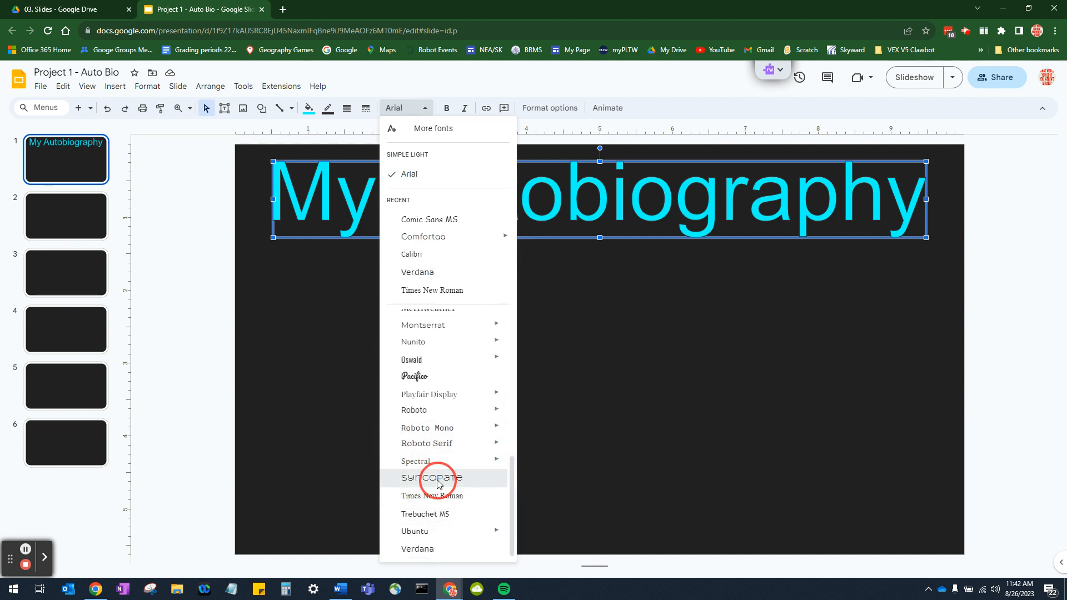
{"action": "left_click", "coordinate": [431, 478]}
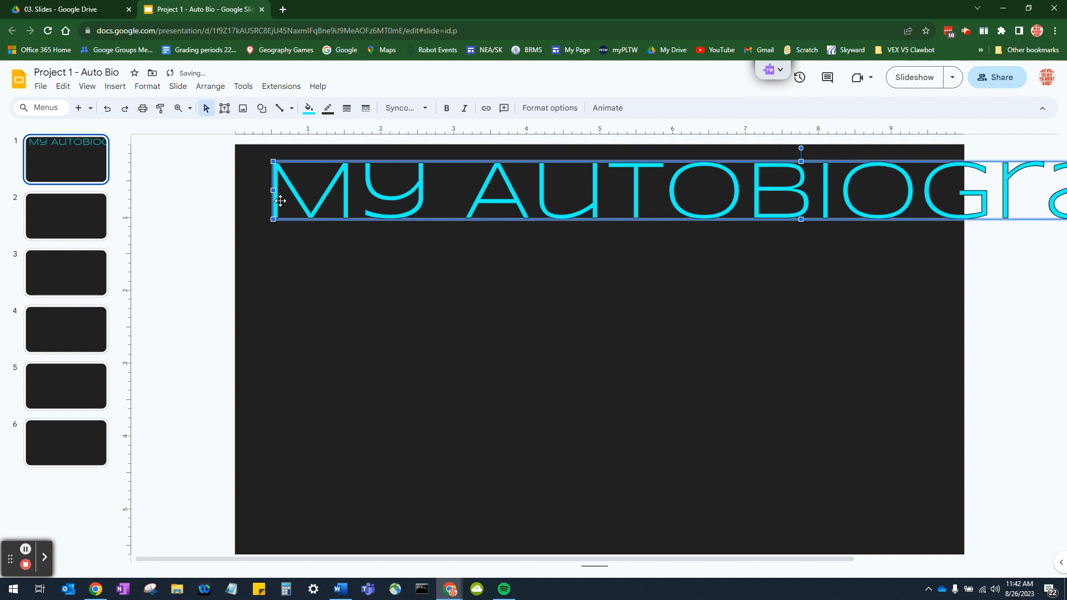
{"action": "left_click_drag", "start_coordinate": [279, 200], "coordinate": [582, 219]}
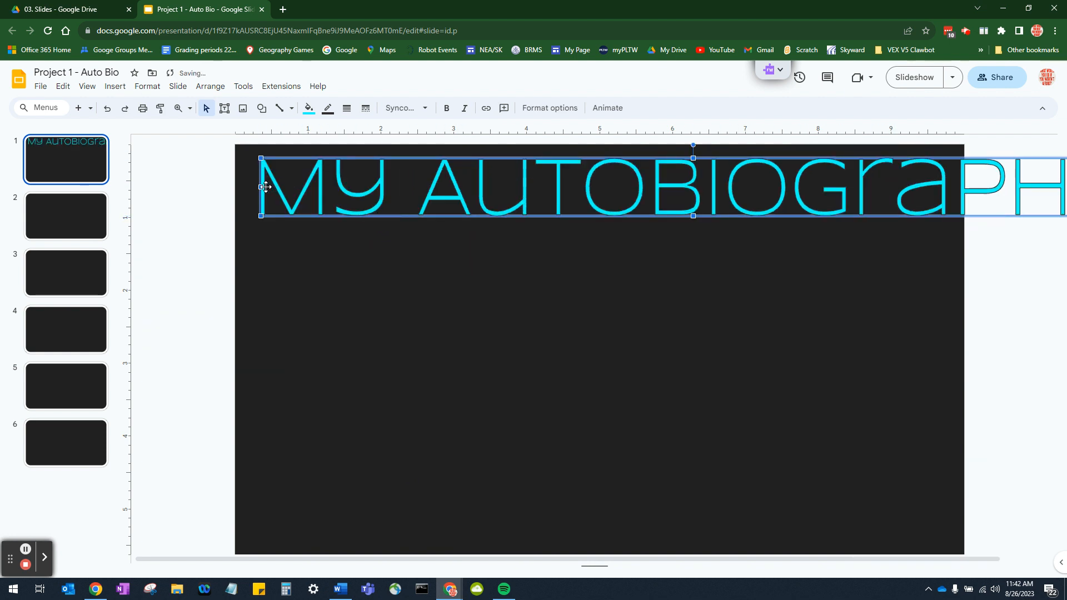
{"action": "left_click_drag", "start_coordinate": [273, 188], "coordinate": [552, 215]}
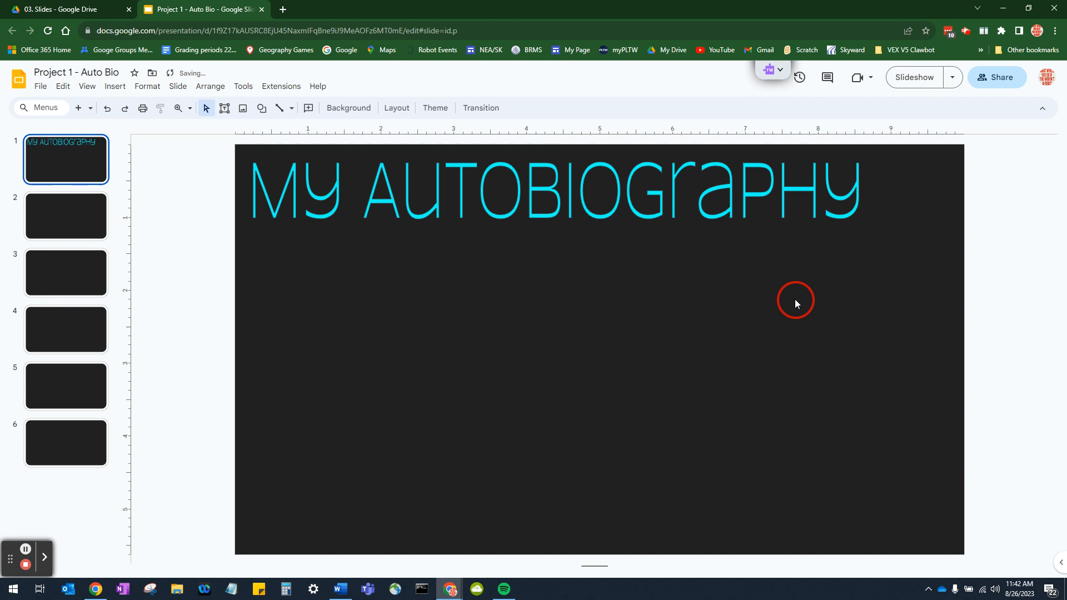
- Switch the title word art to Comfortaa and stretch it wider across the slide
{"action": "left_click", "coordinate": [554, 190]}
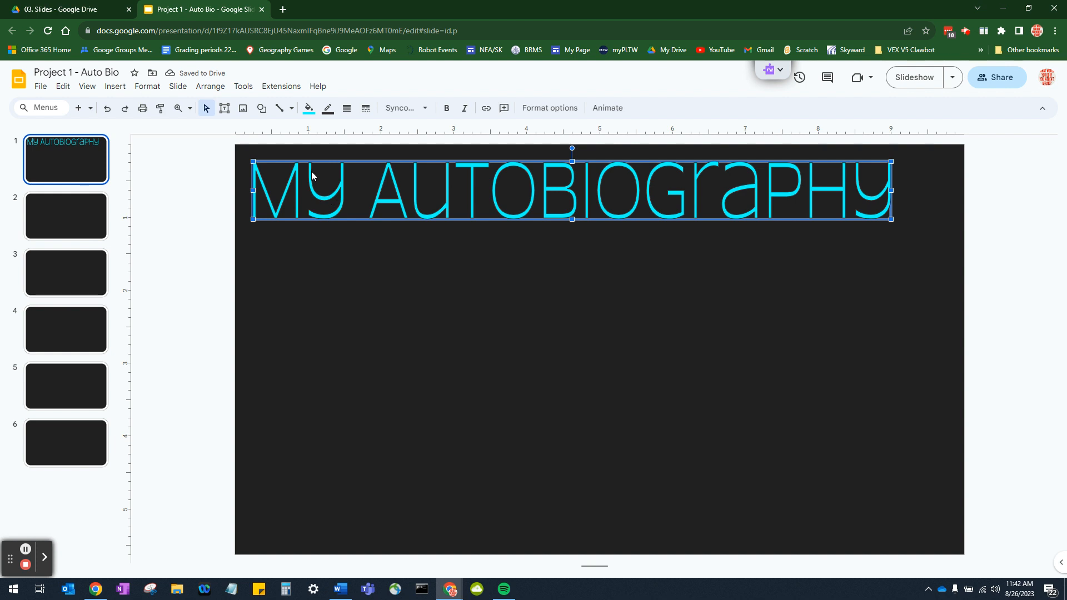
{"action": "left_click", "coordinate": [401, 107]}
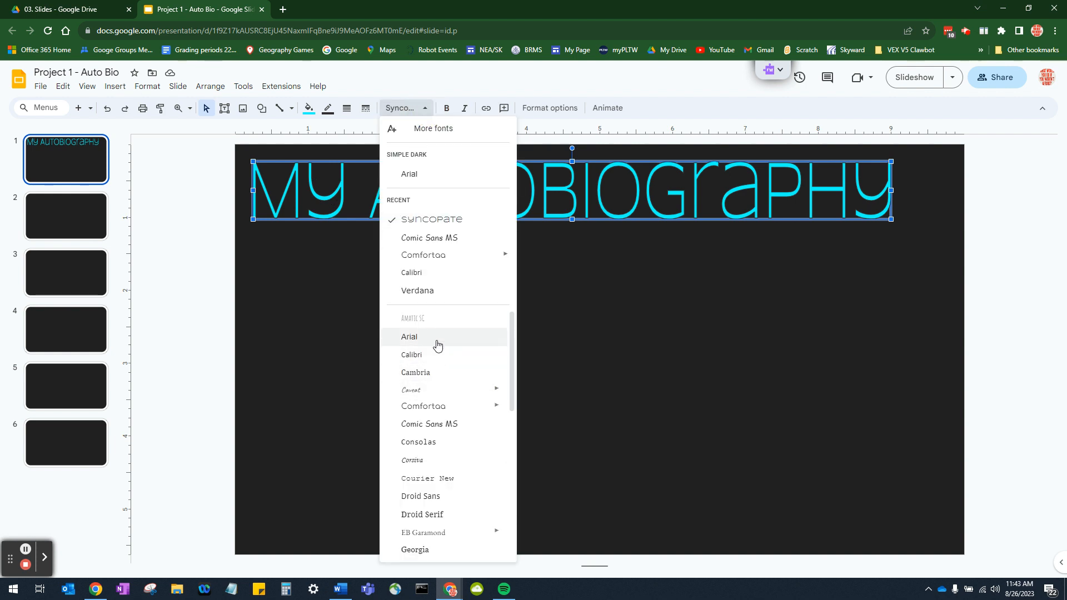
{"action": "left_click", "coordinate": [422, 406]}
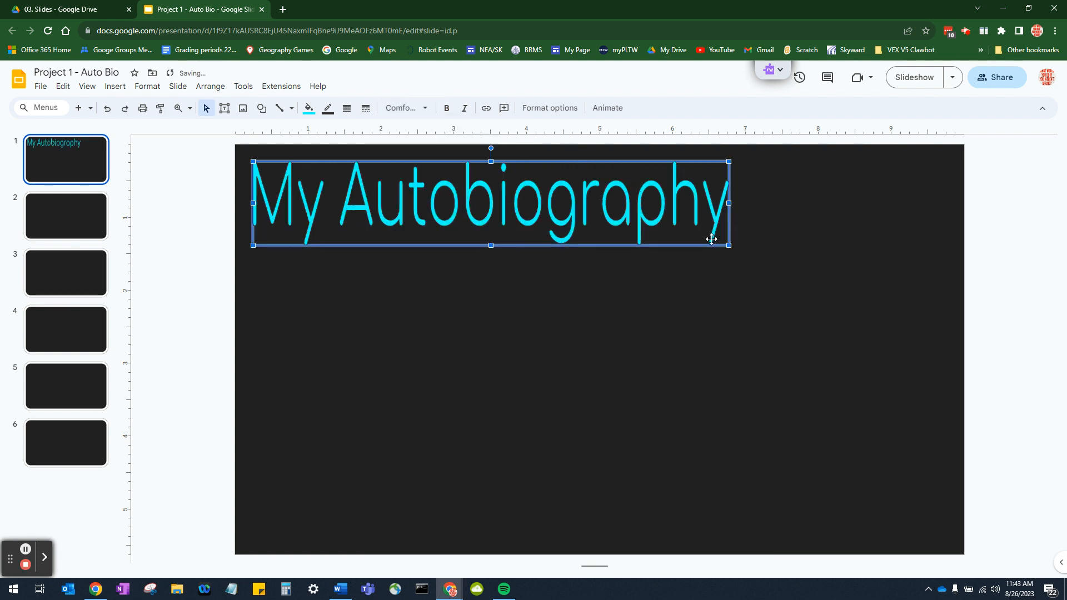
{"action": "left_click_drag", "start_coordinate": [728, 203], "coordinate": [907, 203]}
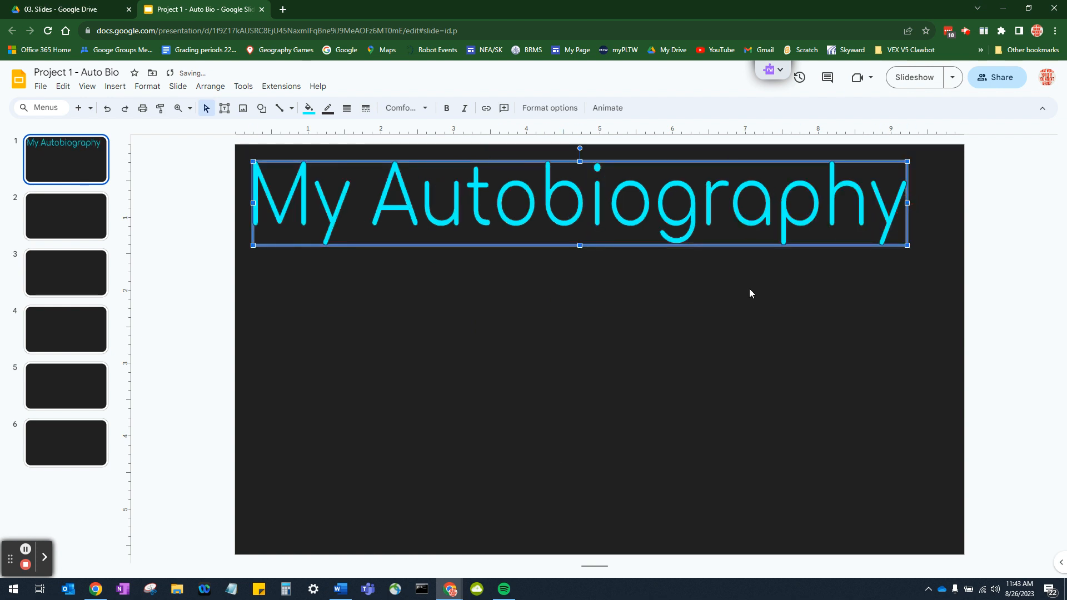
{"action": "left_click", "coordinate": [614, 223]}
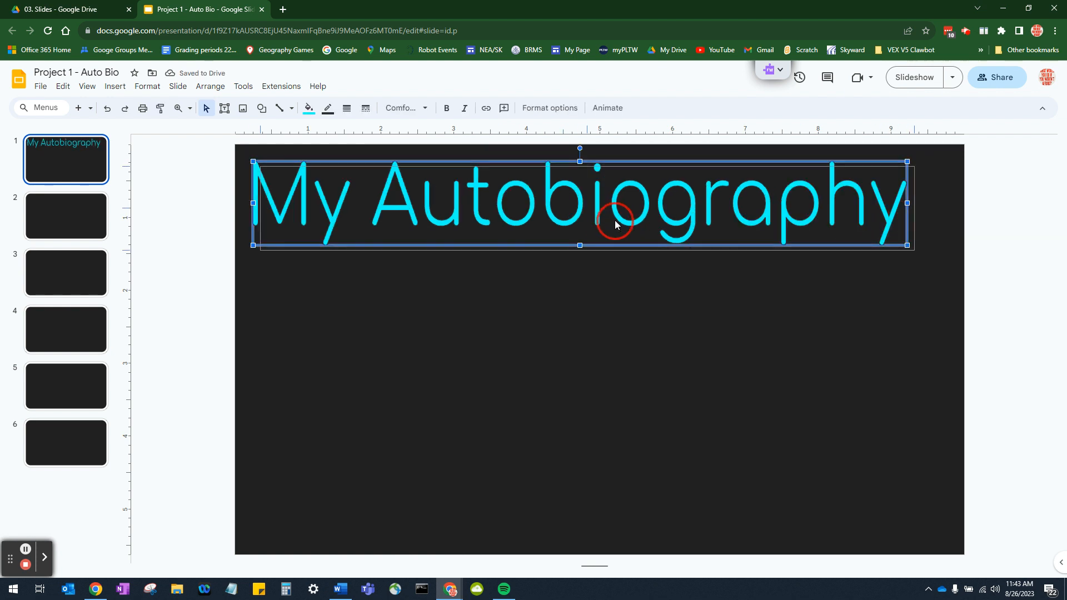
{"action": "left_click", "coordinate": [637, 321]}
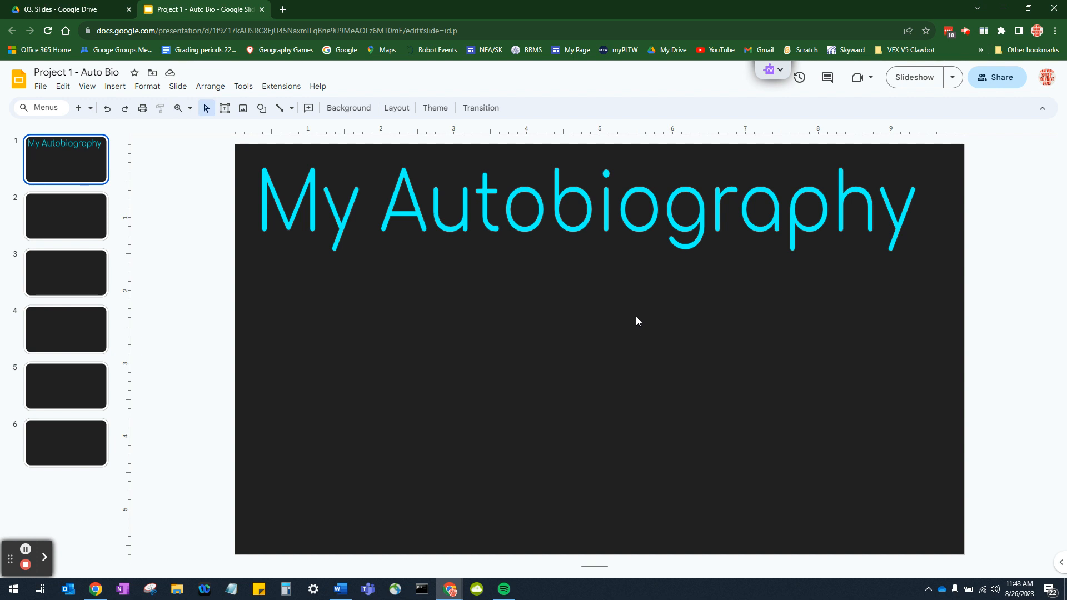
{"action": "mouse_move", "coordinate": [637, 320]}
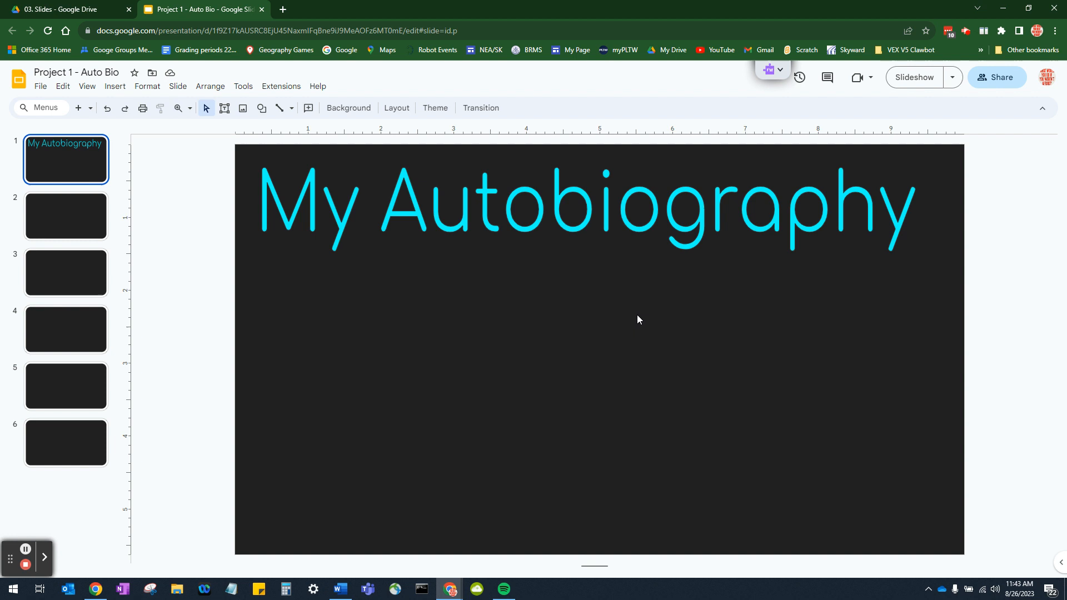
{"action": "mouse_move", "coordinate": [338, 64]}
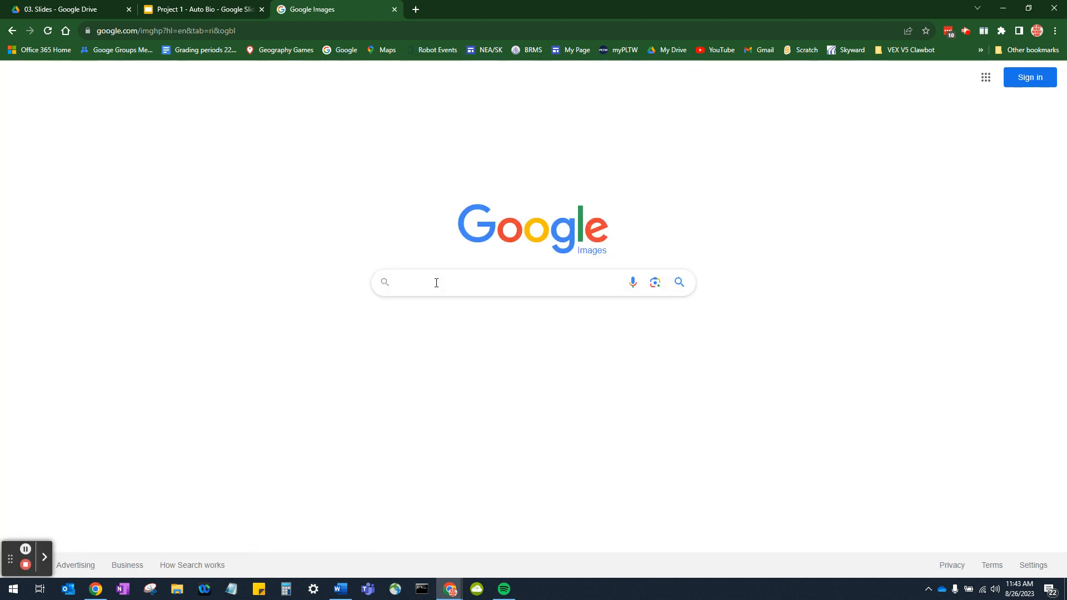
- Search Google Images for Bart Simpson, filter to transparent, and copy the Wikipedia image
{"action": "type", "text": "bart simpson"}
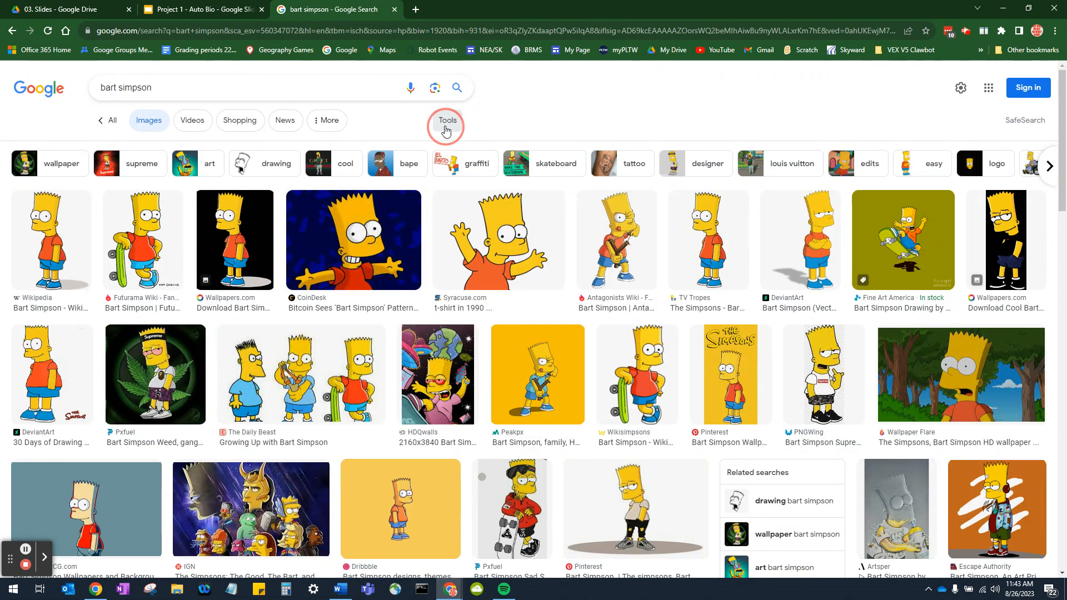
{"action": "left_click", "coordinate": [446, 120]}
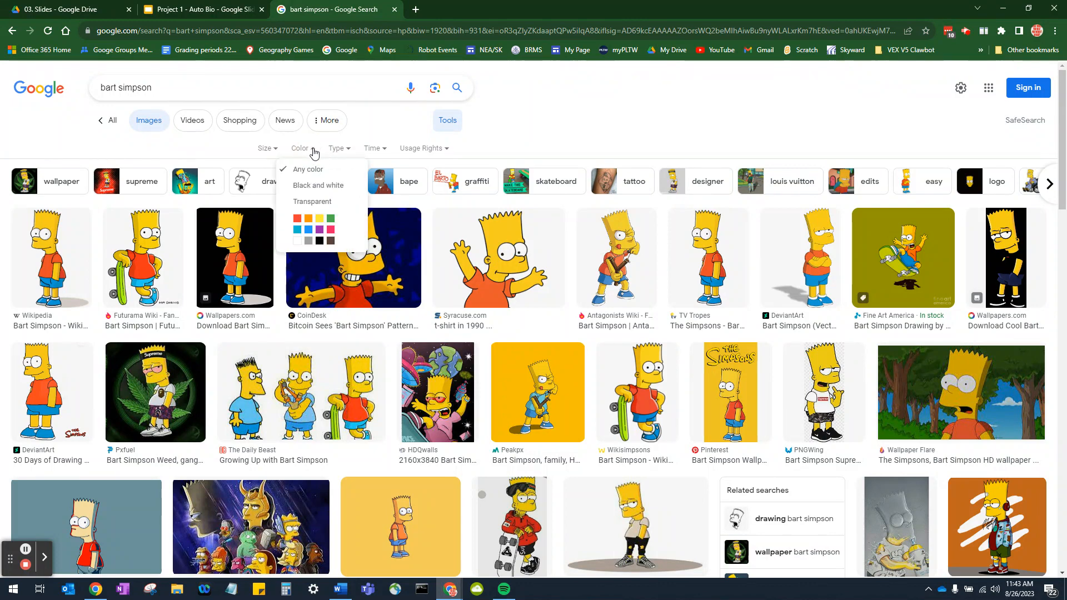
{"action": "left_click", "coordinate": [312, 201]}
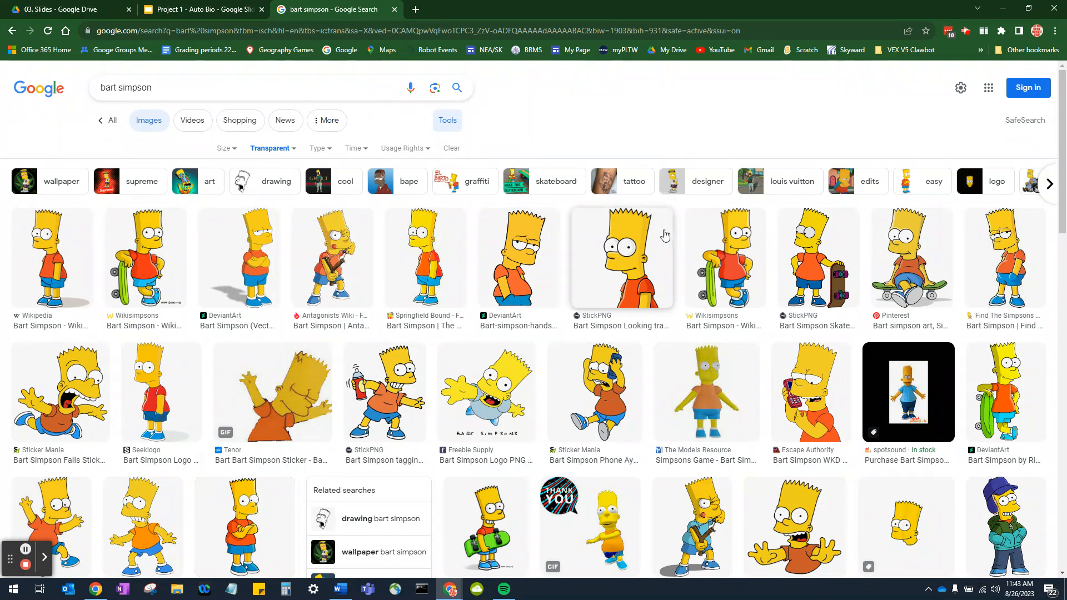
{"action": "mouse_move", "coordinate": [580, 239]}
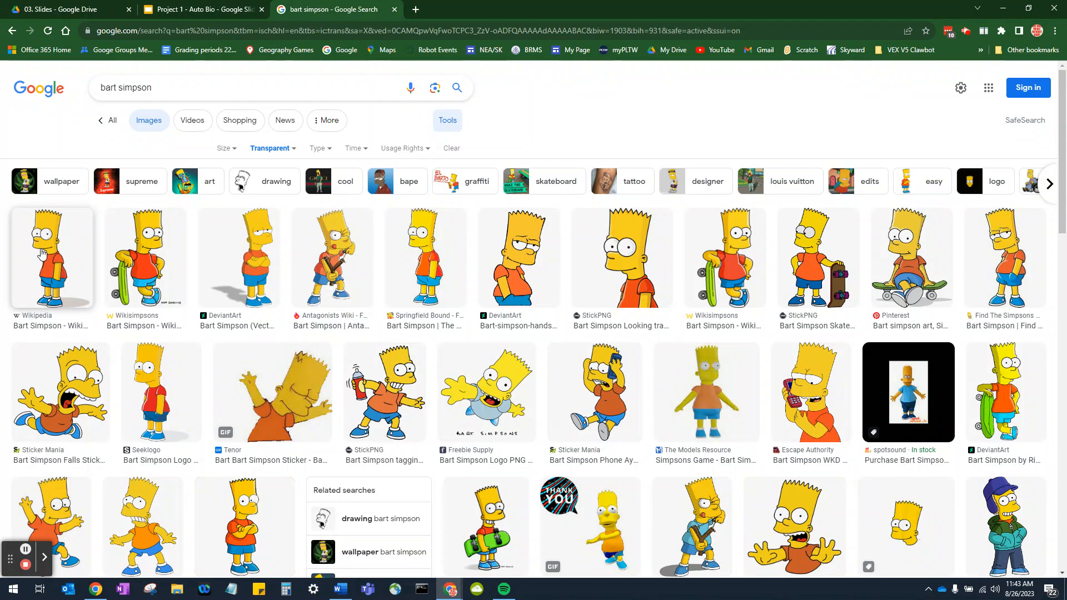
{"action": "left_click", "coordinate": [51, 257]}
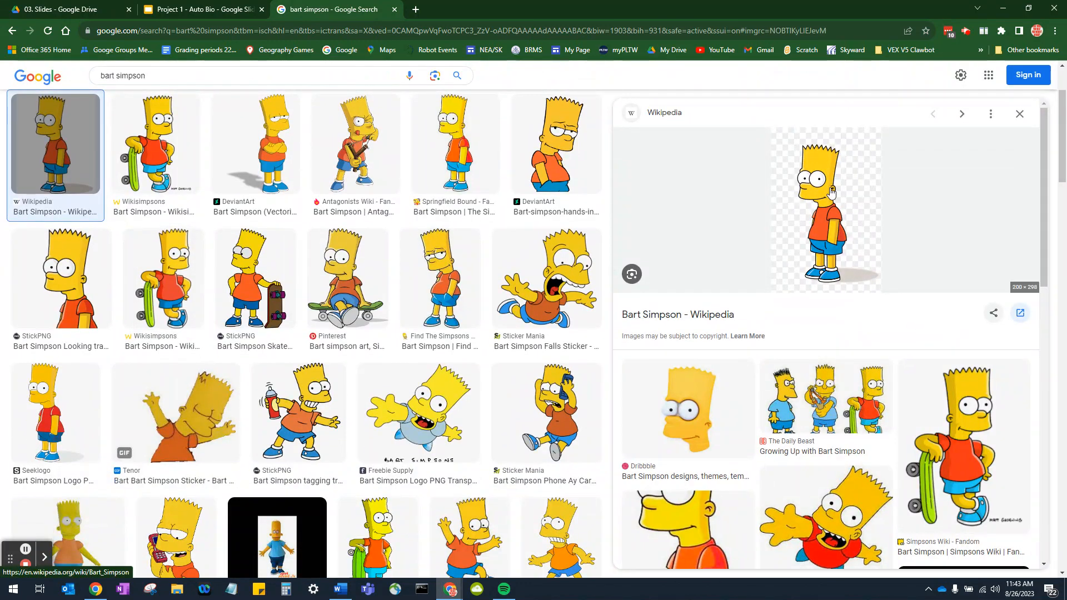
{"action": "mouse_move", "coordinate": [813, 135]}
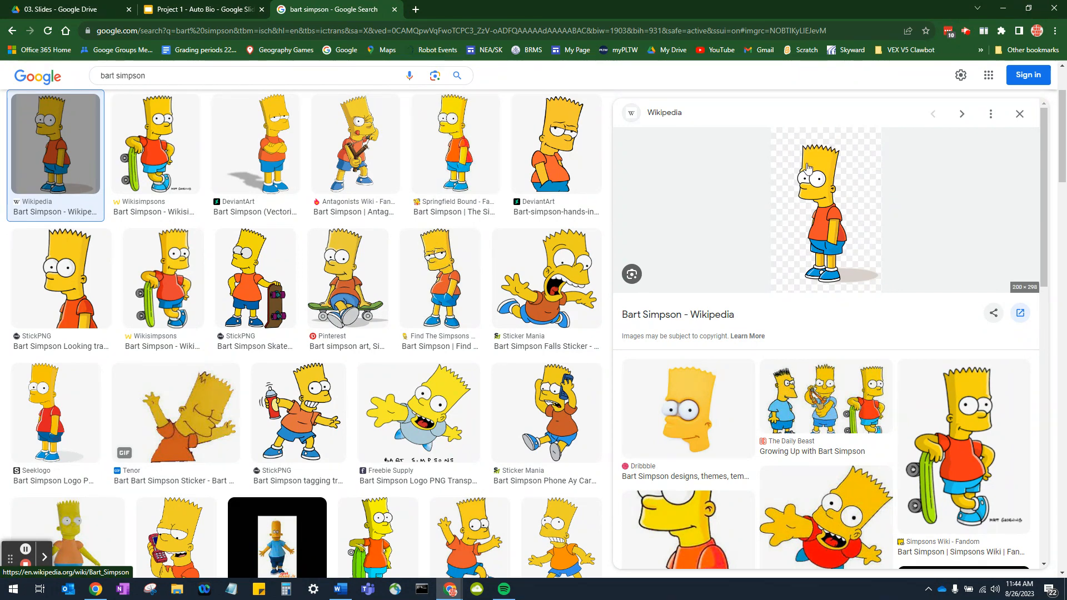
{"action": "right_click", "coordinate": [810, 169]}
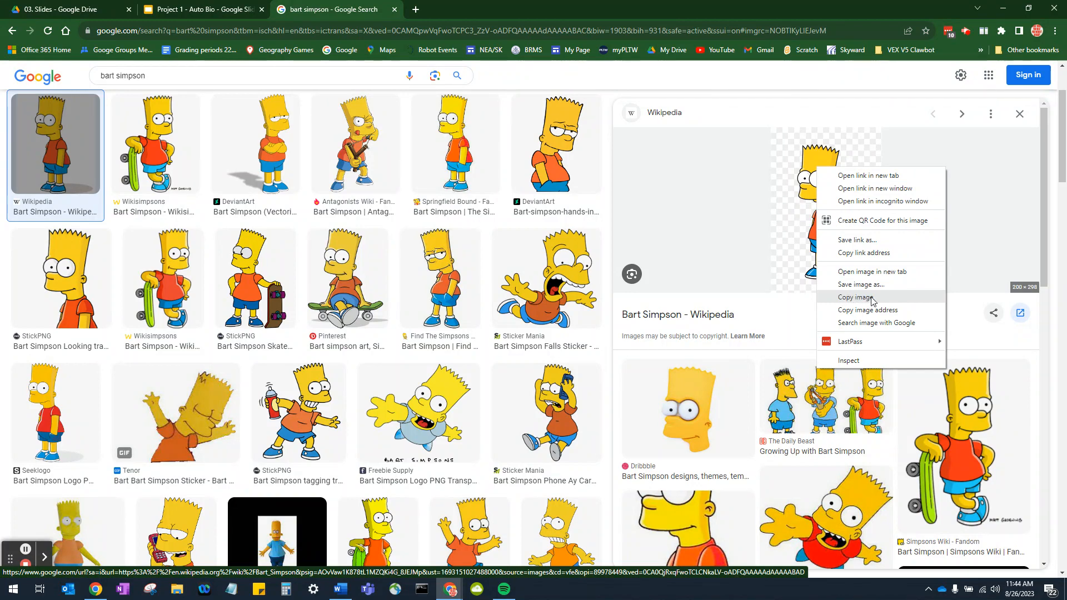
{"action": "left_click", "coordinate": [861, 297]}
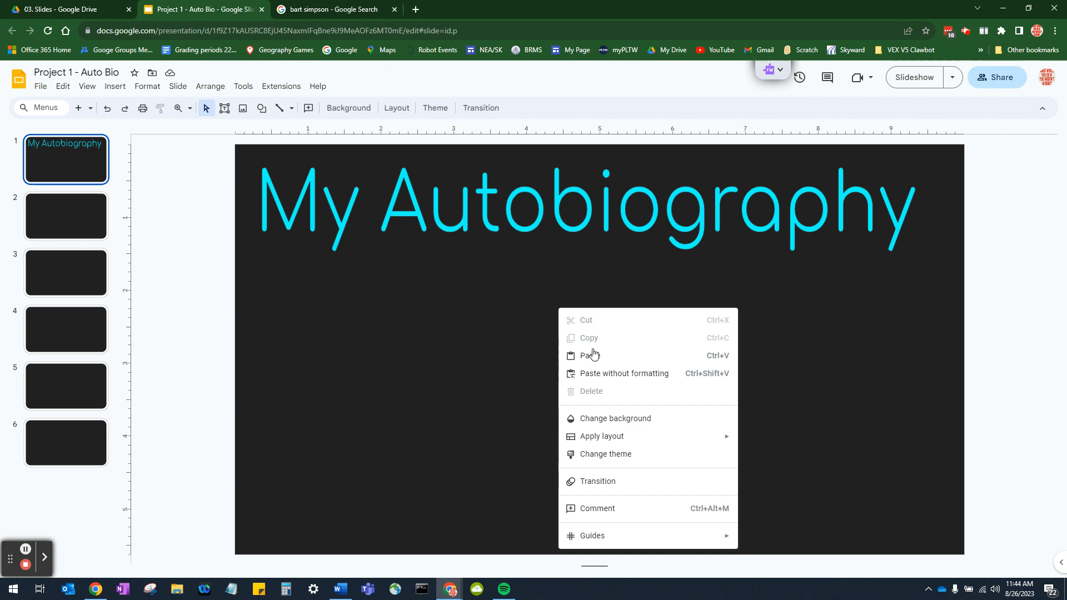
- Paste the Bart image onto slide 1, centre it under the title, and shrink it
{"action": "left_click", "coordinate": [589, 355]}
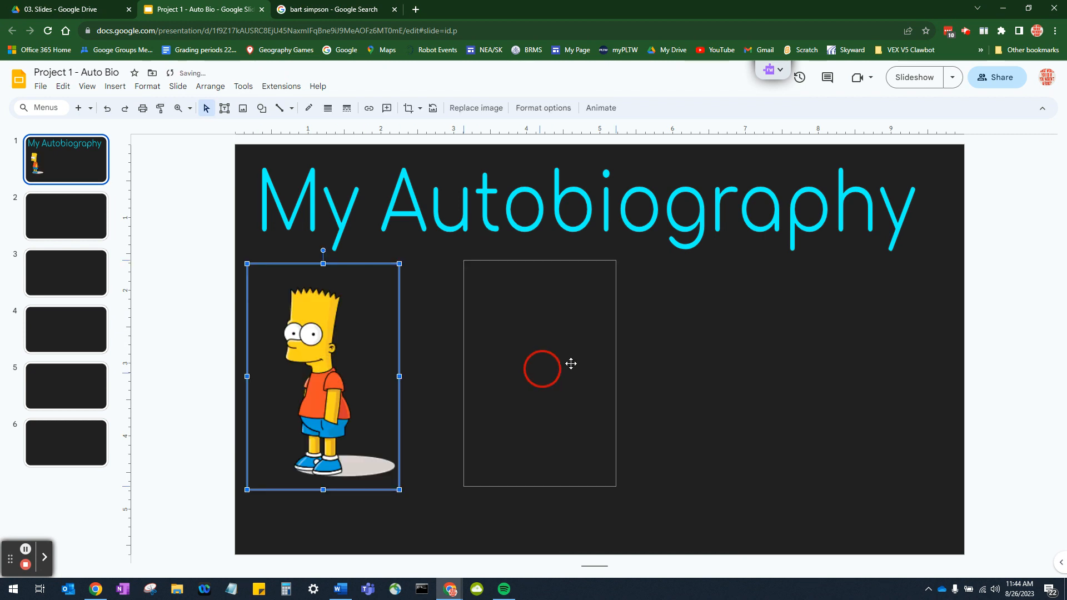
{"action": "left_click_drag", "start_coordinate": [322, 377], "coordinate": [593, 368]}
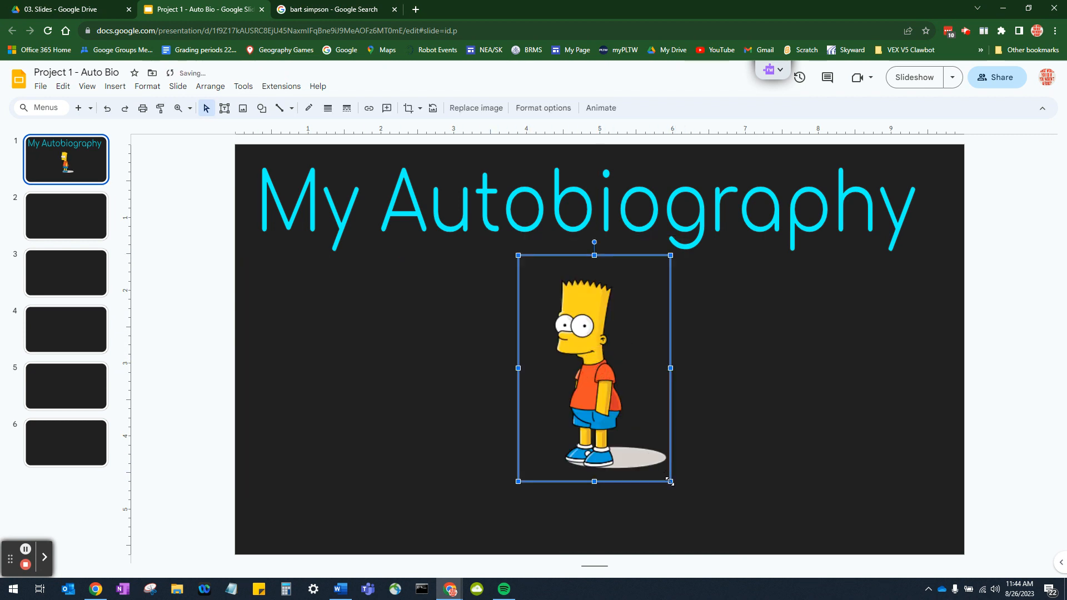
{"action": "left_click_drag", "start_coordinate": [670, 481], "coordinate": [652, 431]}
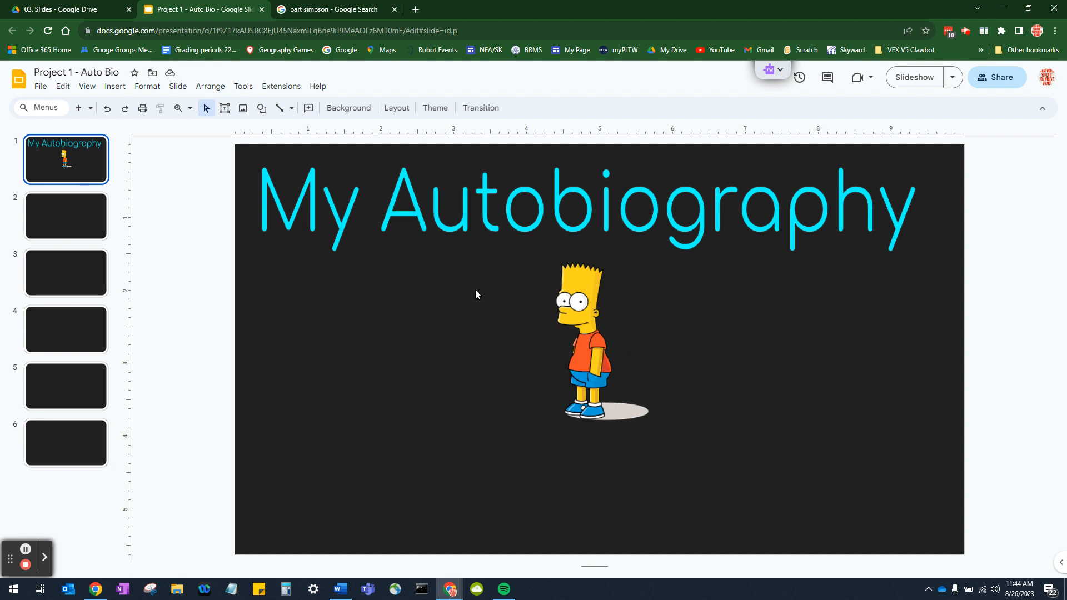
{"action": "mouse_move", "coordinate": [327, 202]}
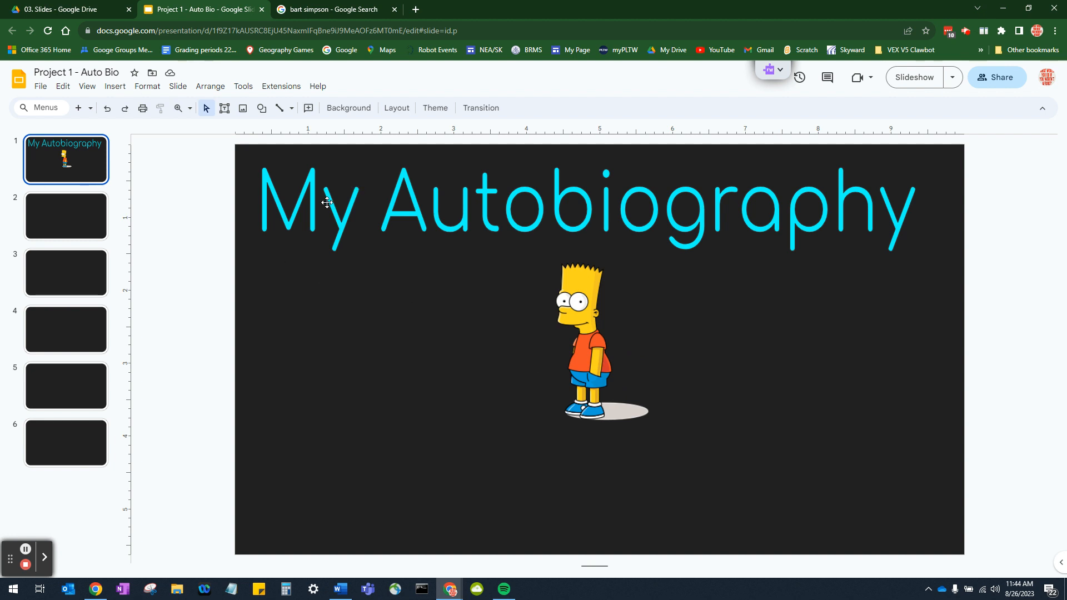
{"action": "left_click", "coordinate": [590, 337]}
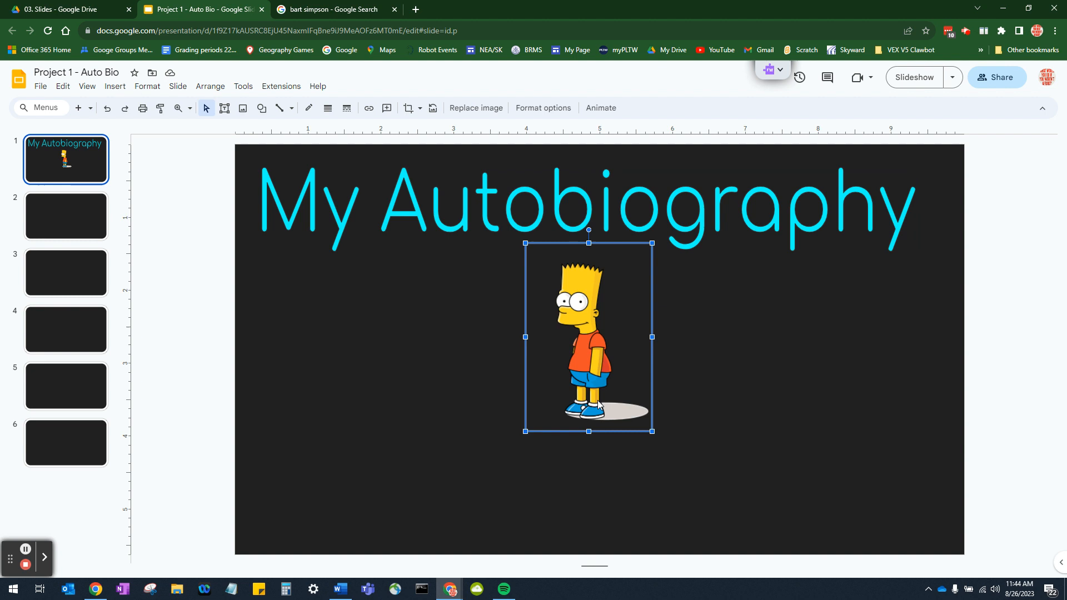
{"action": "left_click", "coordinate": [610, 479]}
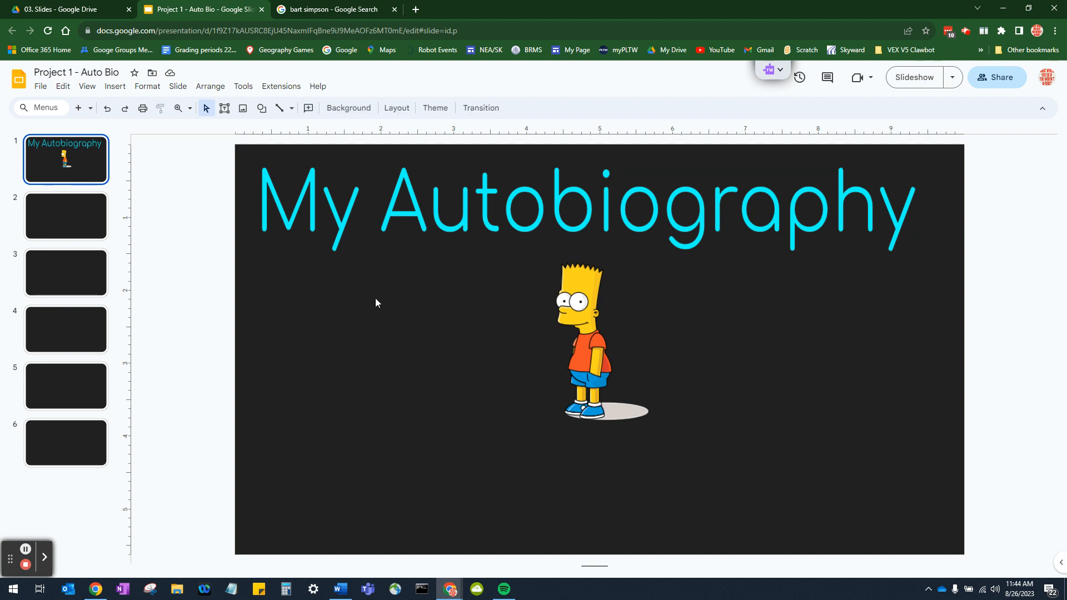
{"action": "mouse_move", "coordinate": [106, 108]}
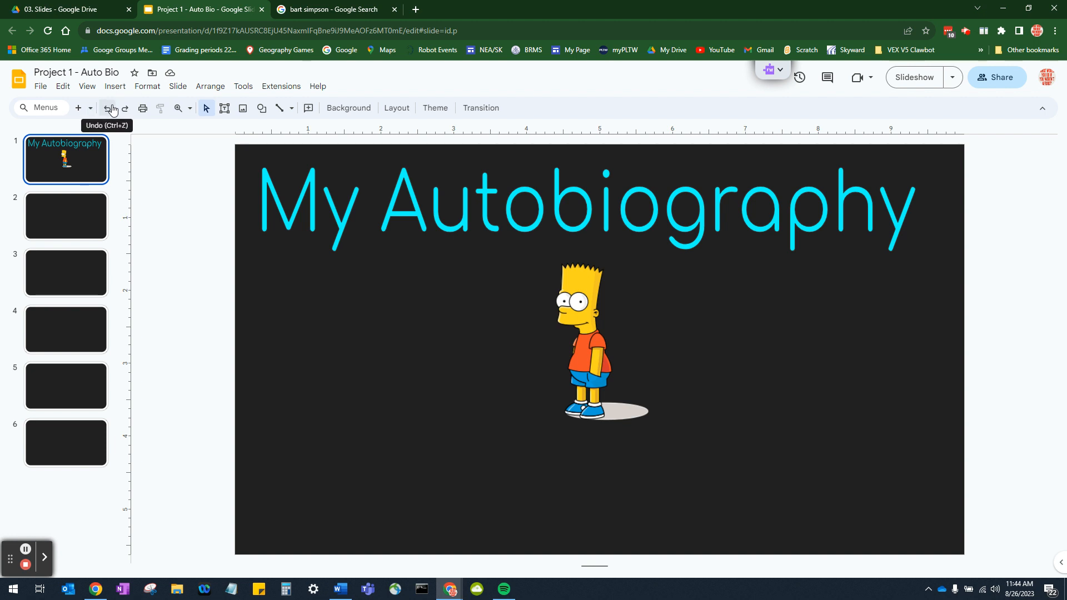
- Draw a text box below Bart reading 'Bart- the shocking untold story.'
{"action": "left_click", "coordinate": [114, 87]}
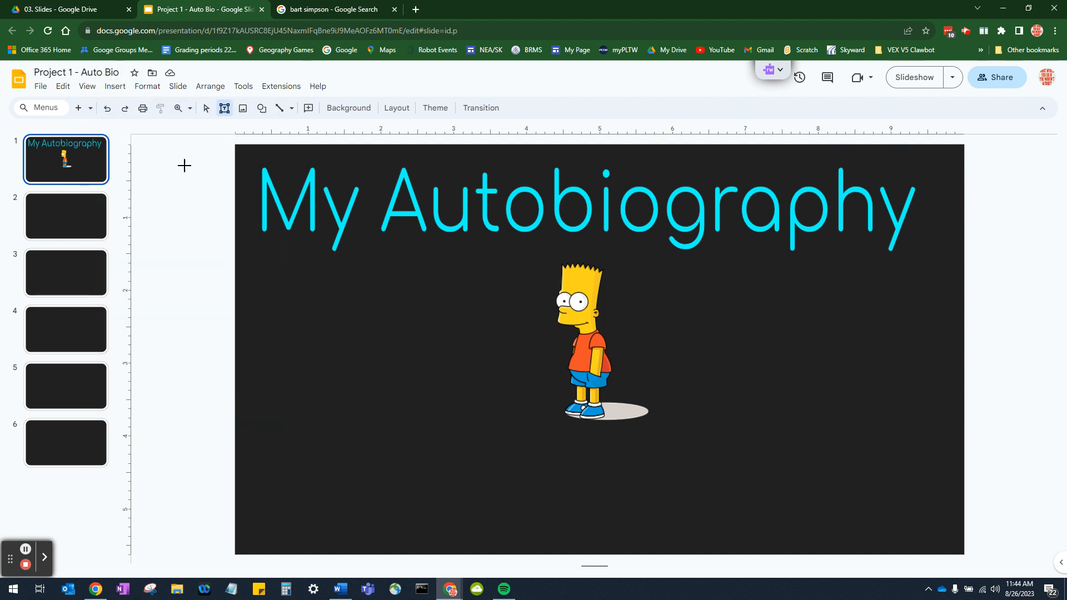
{"action": "mouse_move", "coordinate": [373, 325]}
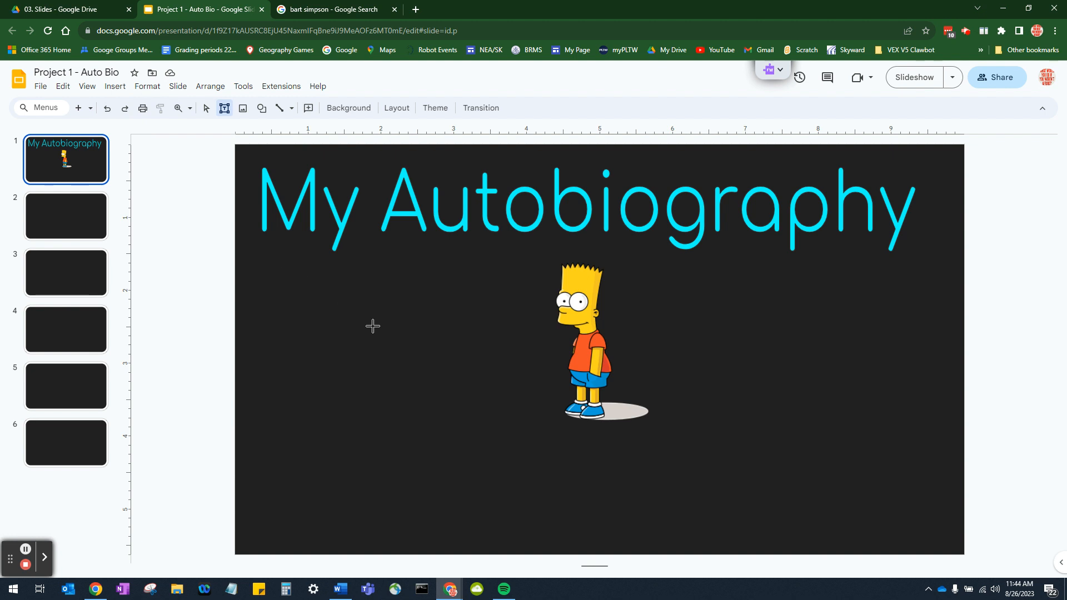
{"action": "mouse_move", "coordinate": [281, 373]}
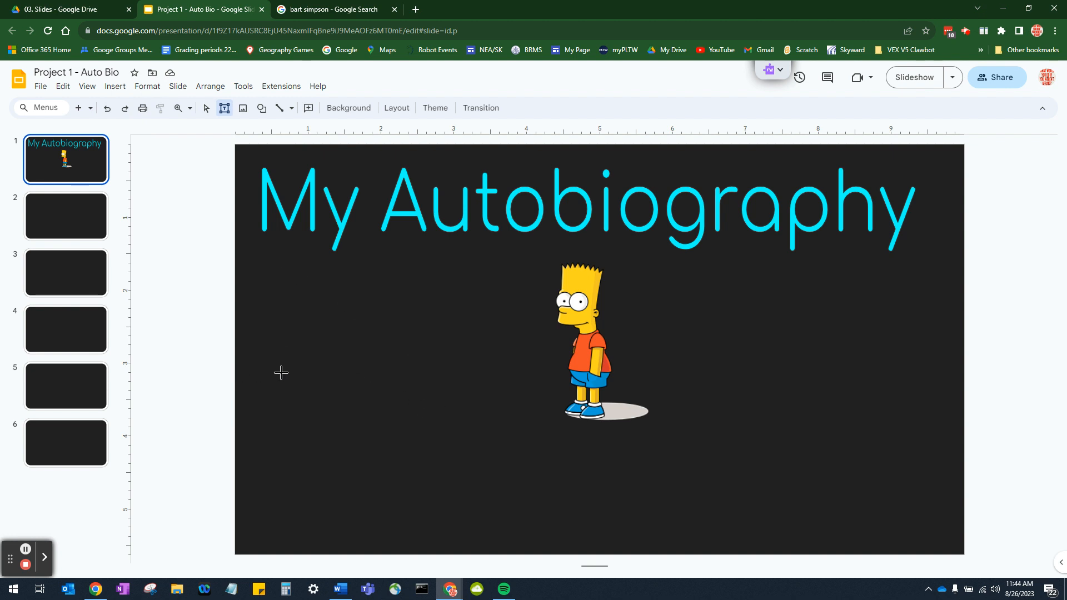
{"action": "mouse_move", "coordinate": [456, 456]}
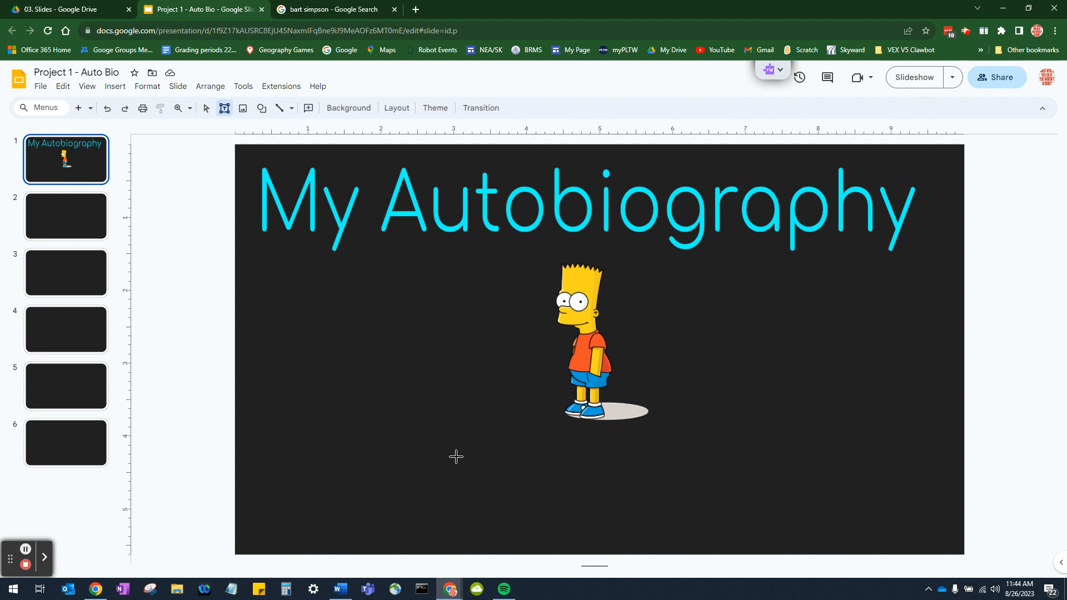
{"action": "left_click_drag", "start_coordinate": [454, 455], "coordinate": [716, 487]}
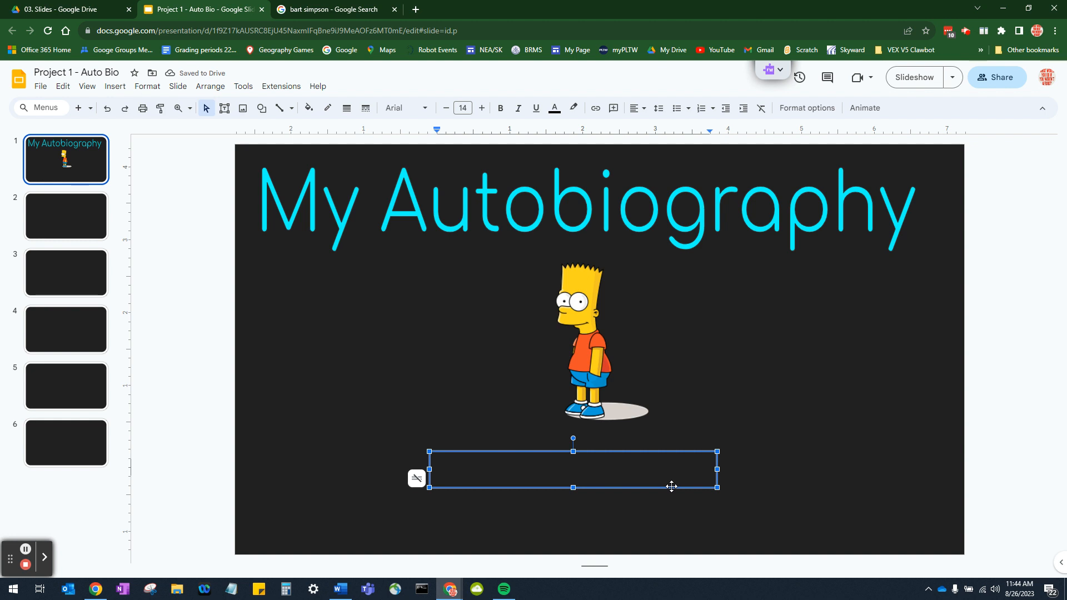
{"action": "type", "text": "Bart"}
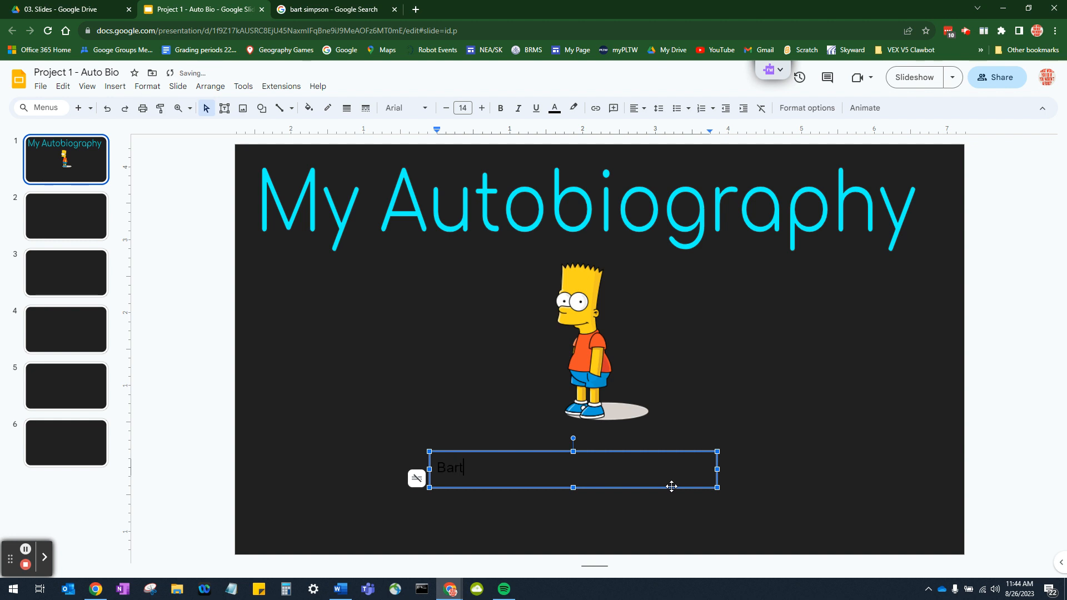
{"action": "type", "text": "- the"}
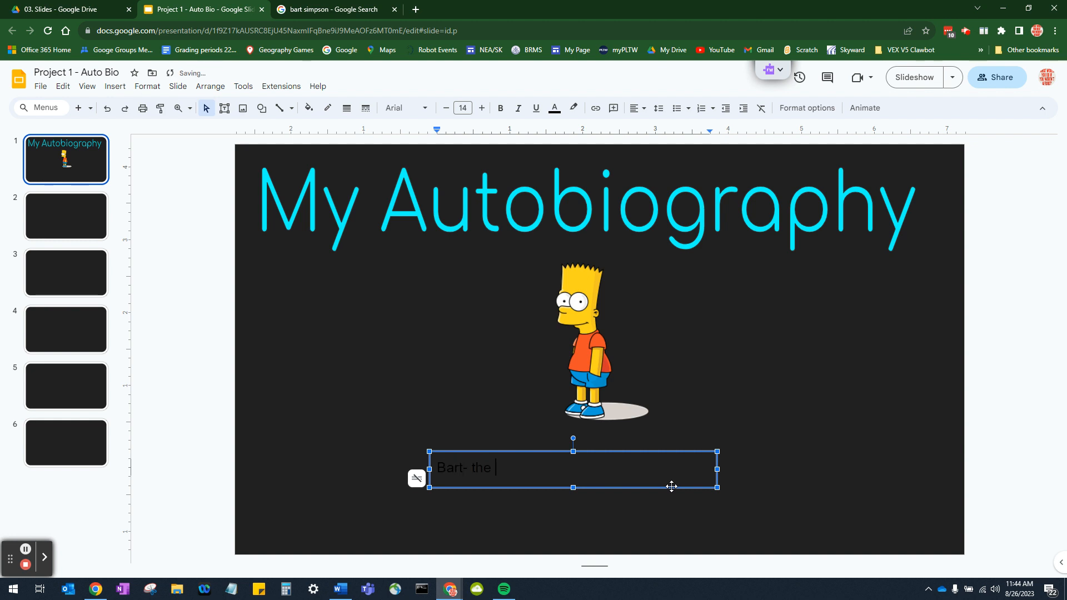
{"action": "type", "text": "shocking untold story of"}
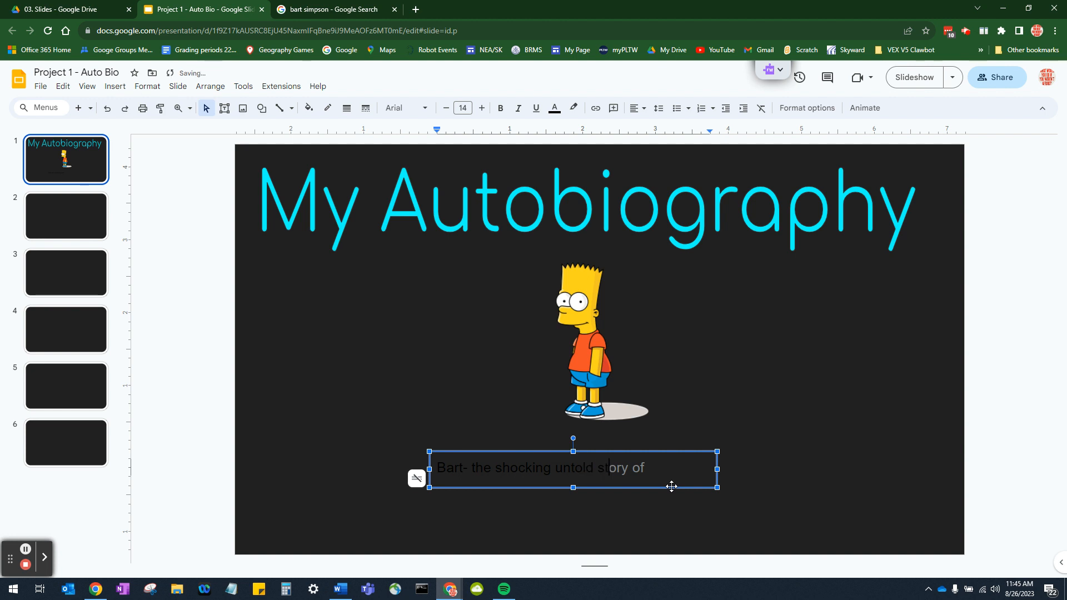
{"action": "type", "text": "."}
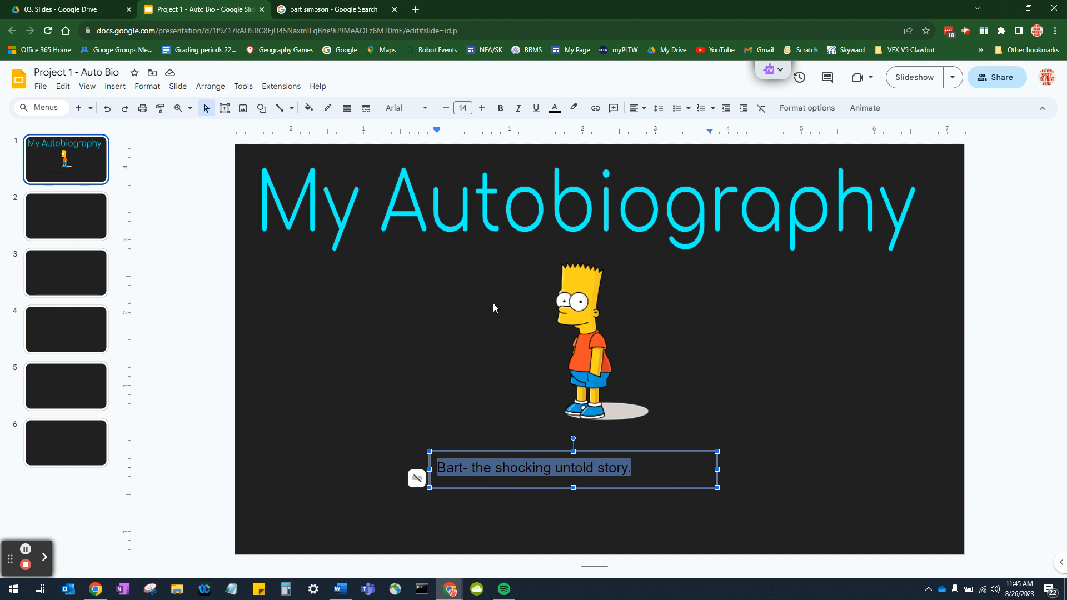
{"action": "mouse_move", "coordinate": [555, 107]}
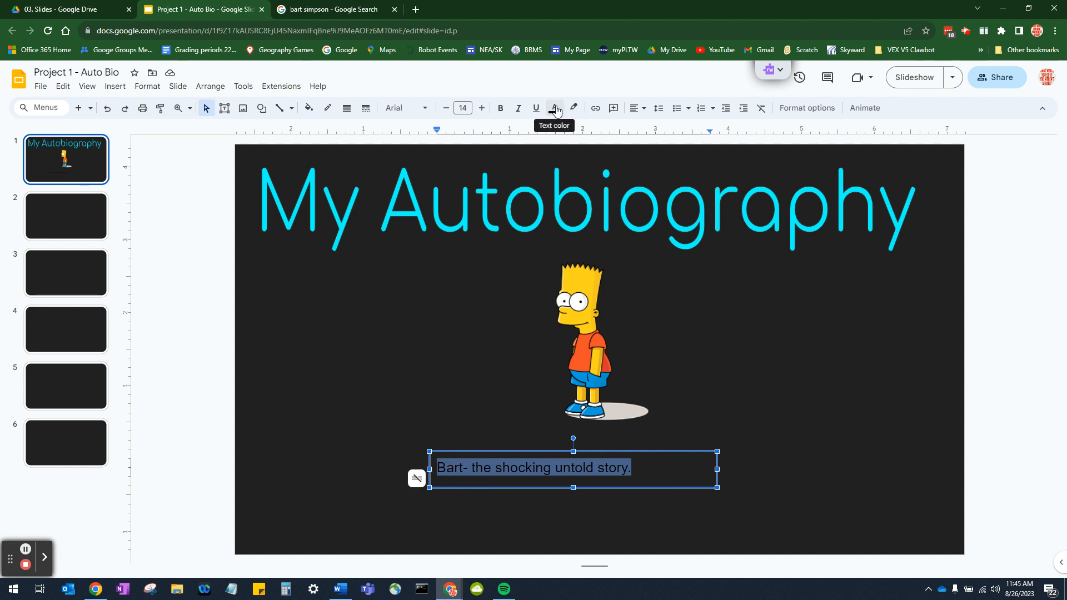
- Turn the 'Bart- the shocking untold story.' caption cyan and enlarge it to 20 pt
{"action": "left_click", "coordinate": [554, 107]}
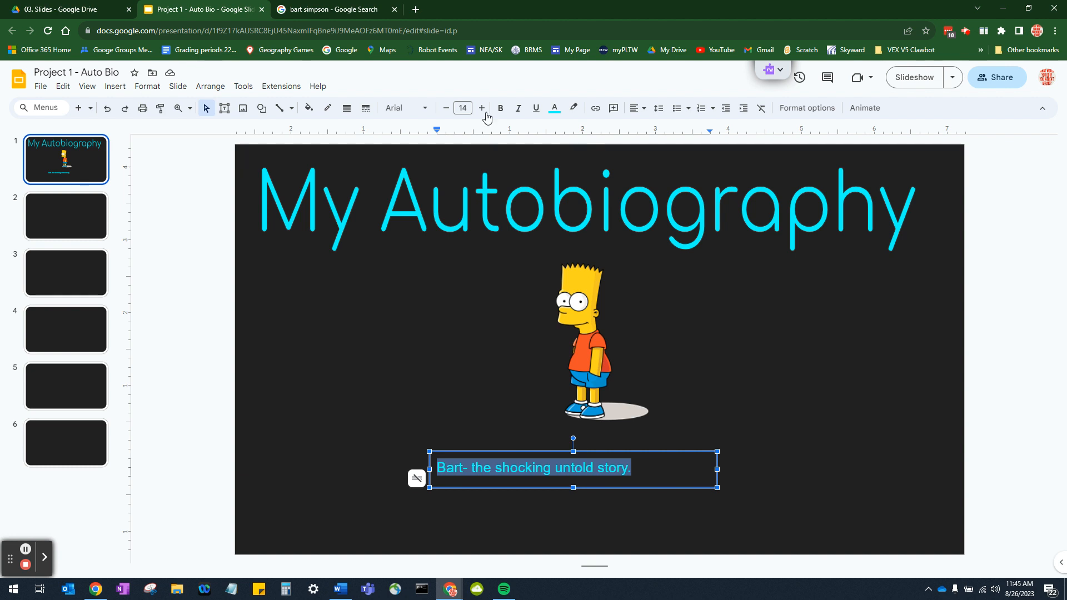
{"action": "mouse_move", "coordinate": [481, 108]}
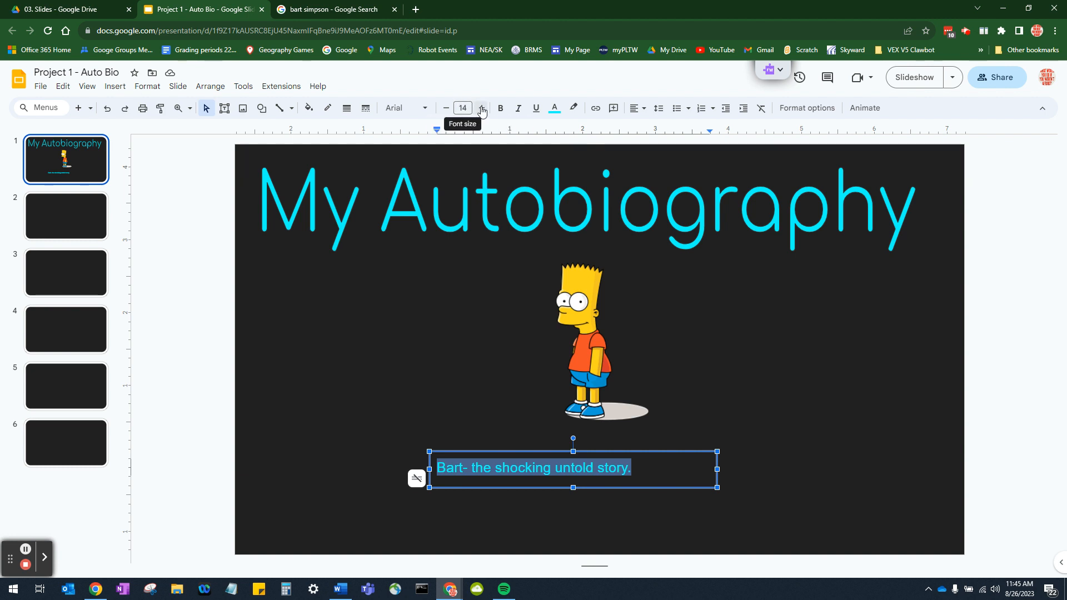
{"action": "left_click", "coordinate": [480, 107]}
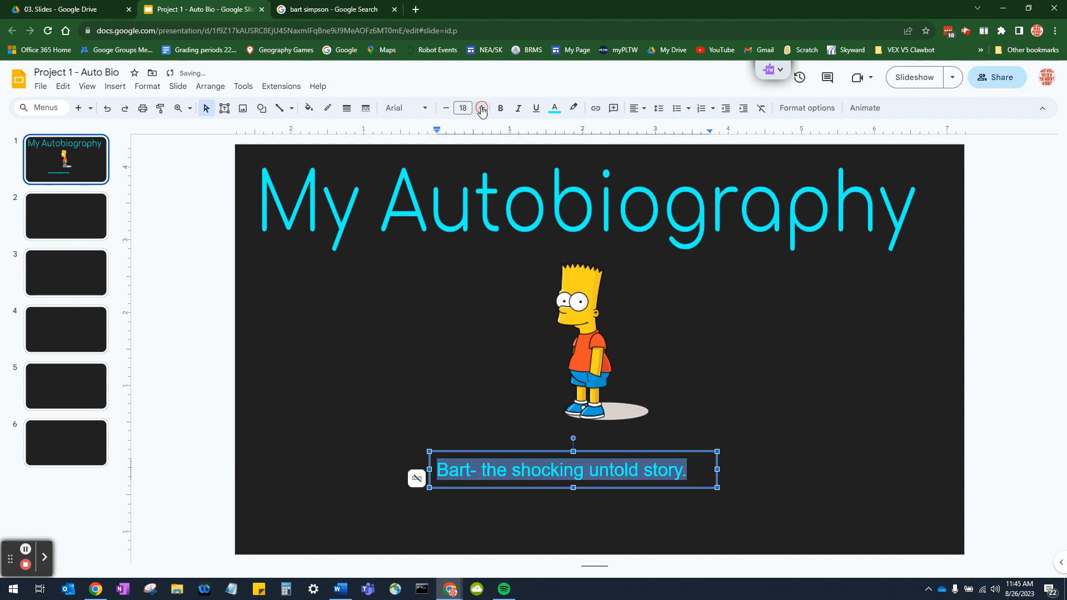
{"action": "left_click", "coordinate": [481, 107]}
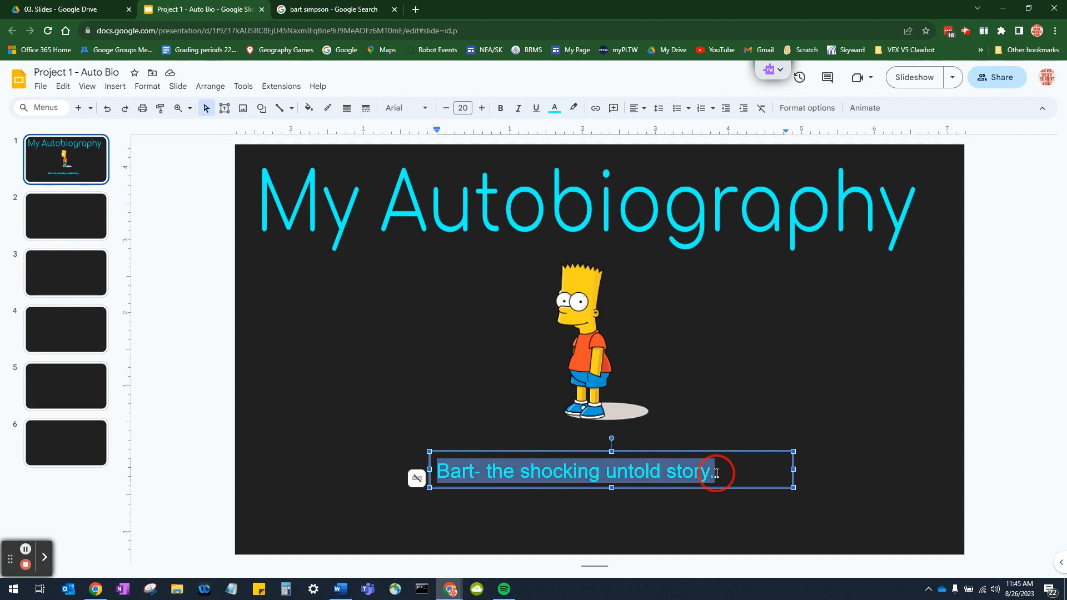
{"action": "left_click", "coordinate": [404, 107]}
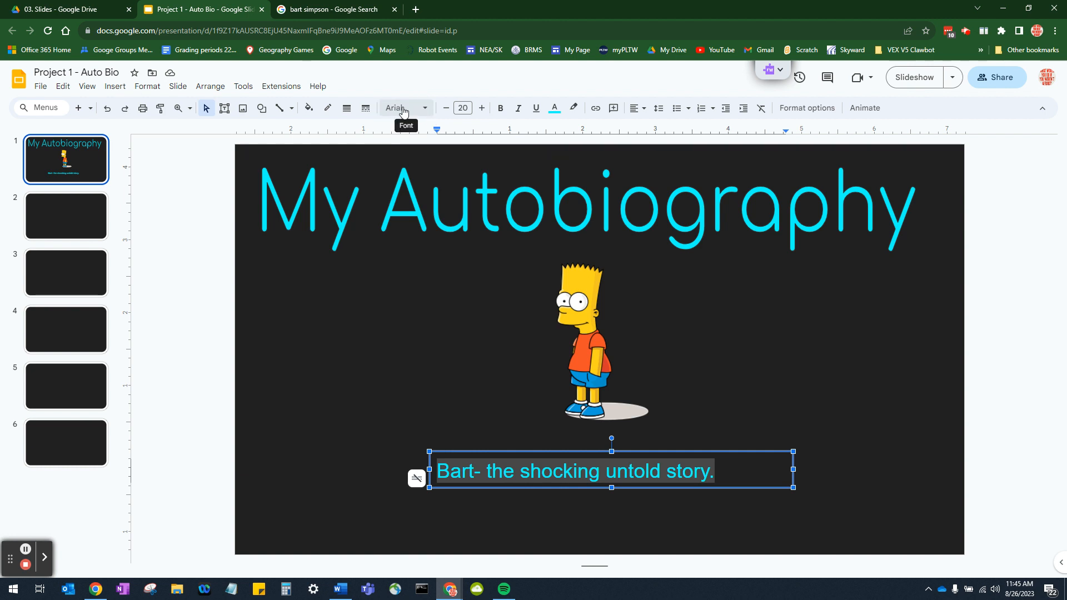
- Set the Bart caption in the Lora serif font, then deselect it
{"action": "left_click", "coordinate": [406, 107]}
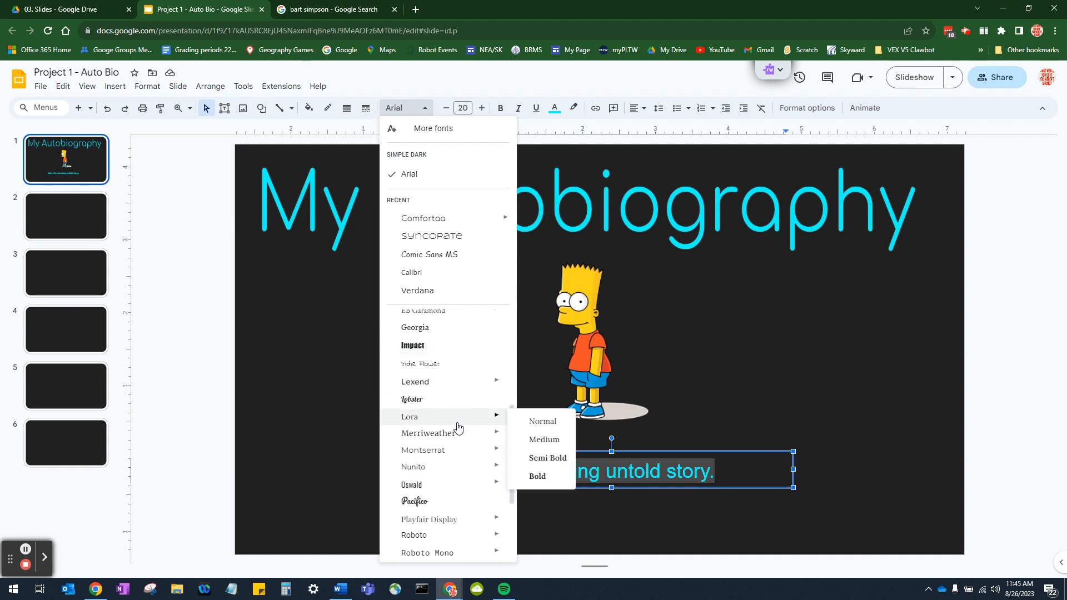
{"action": "mouse_move", "coordinate": [424, 450]}
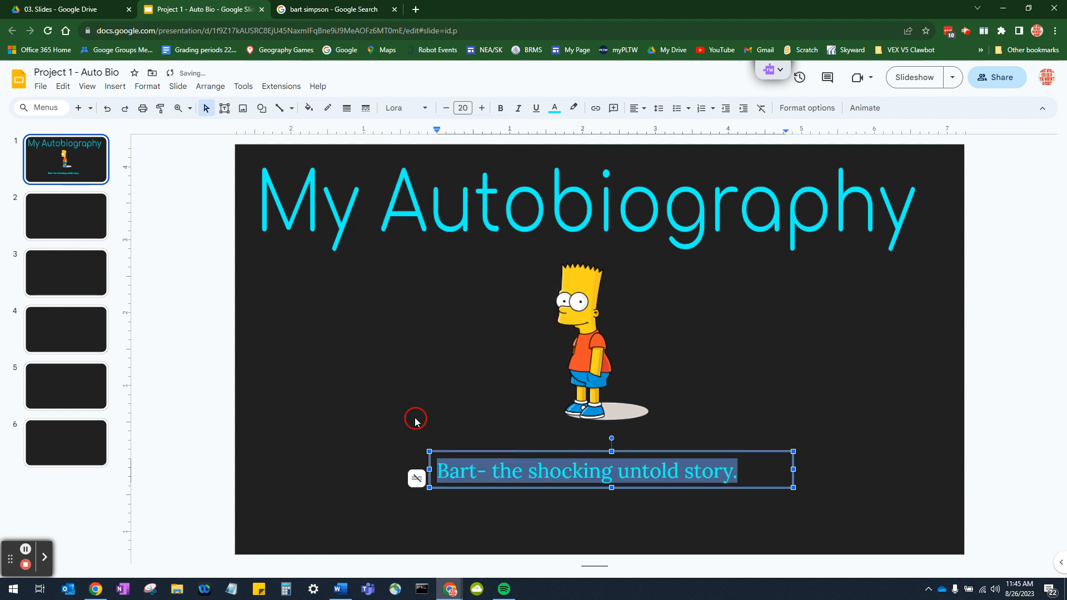
{"action": "left_click", "coordinate": [773, 511]}
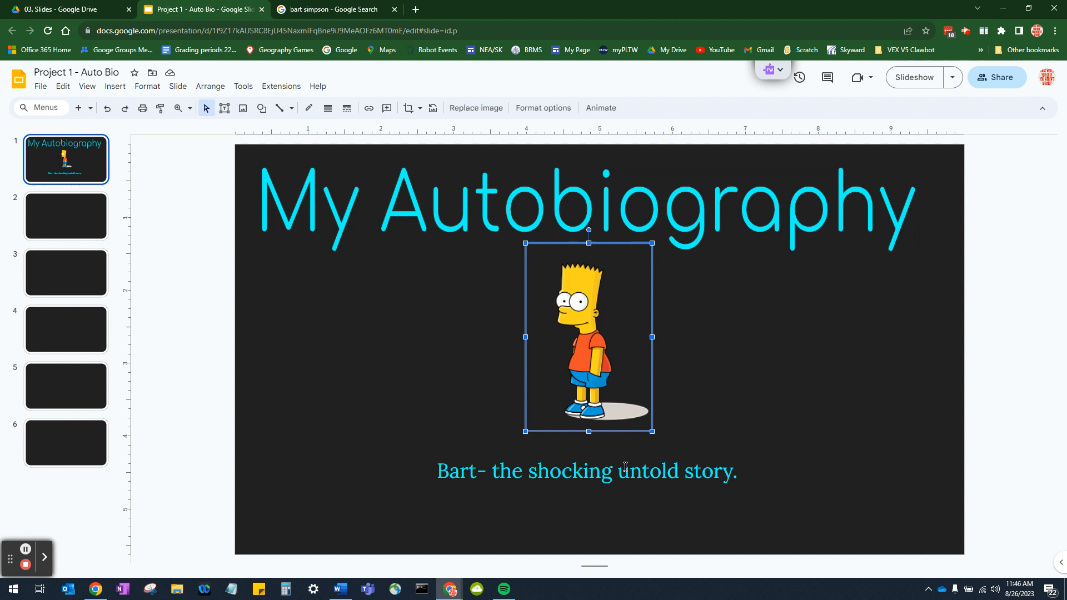
{"action": "left_click", "coordinate": [898, 468]}
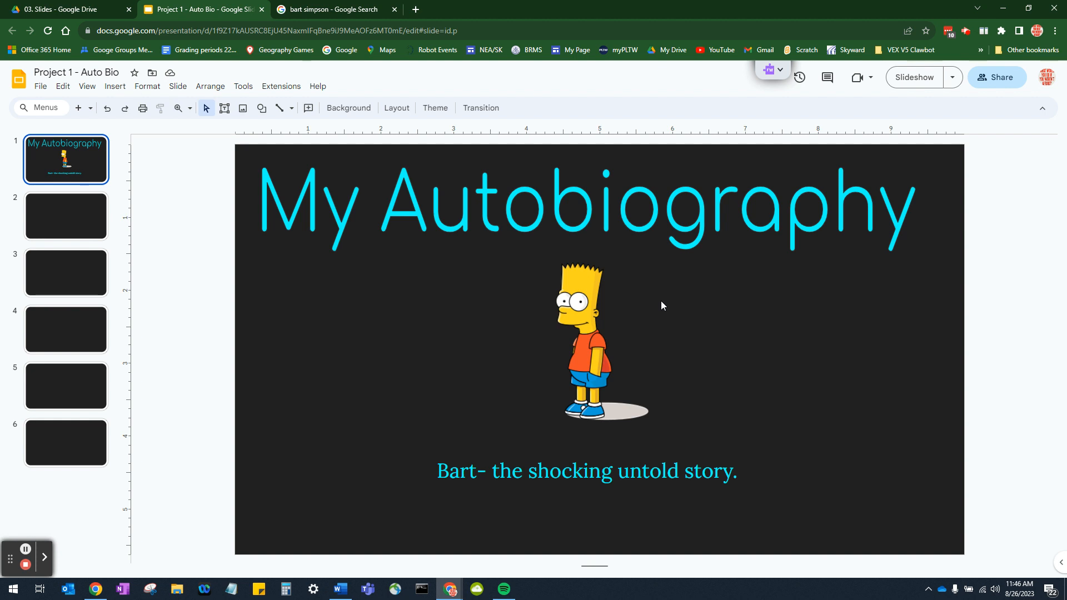
{"action": "mouse_move", "coordinate": [532, 270]}
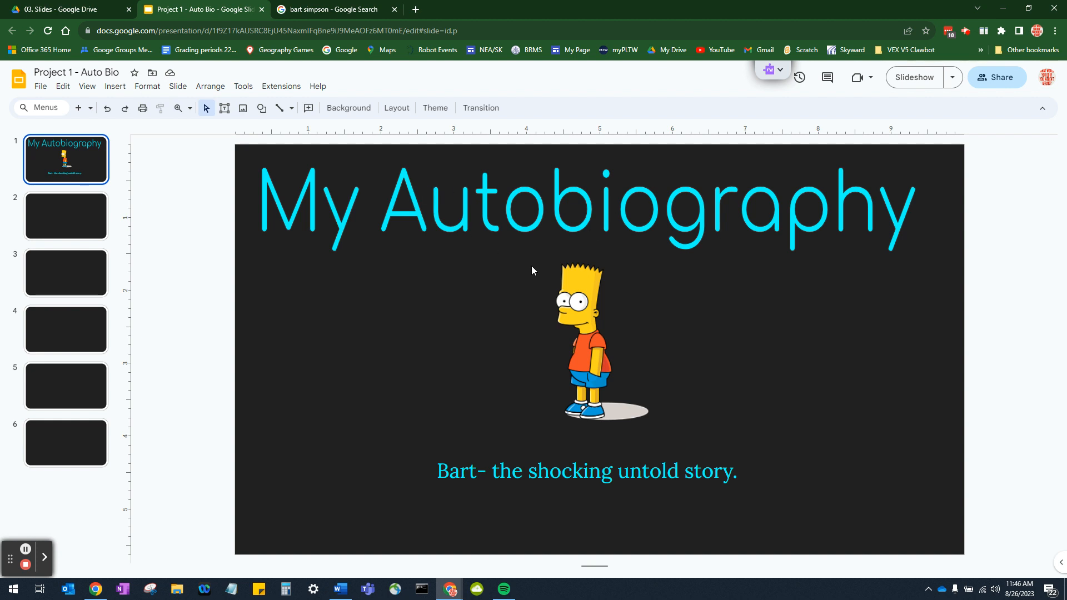
{"action": "mouse_move", "coordinate": [534, 202]}
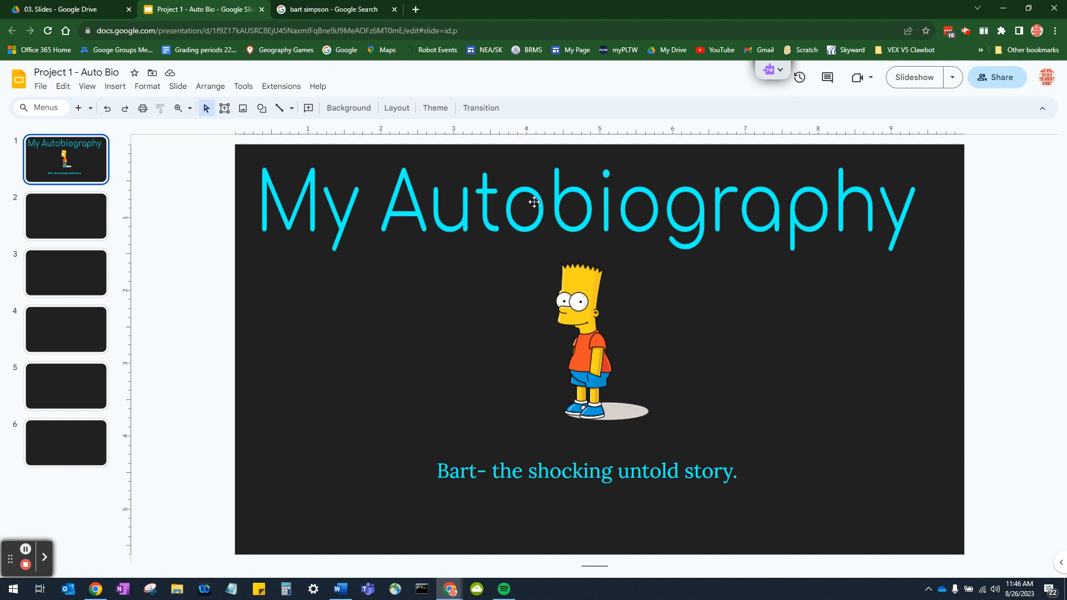
{"action": "mouse_move", "coordinate": [651, 303]}
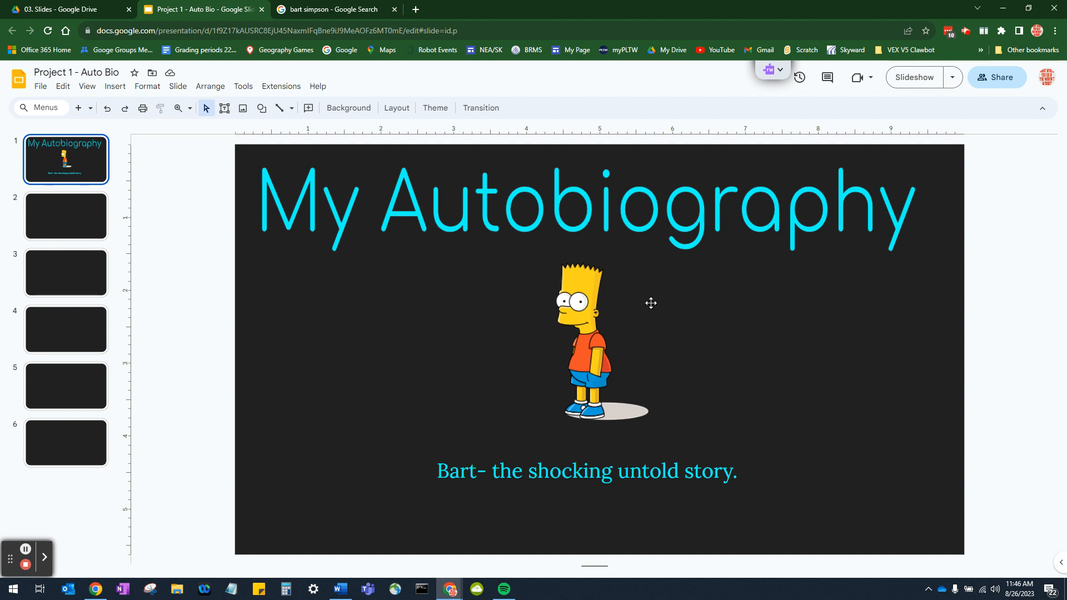
{"action": "mouse_move", "coordinate": [472, 118]}
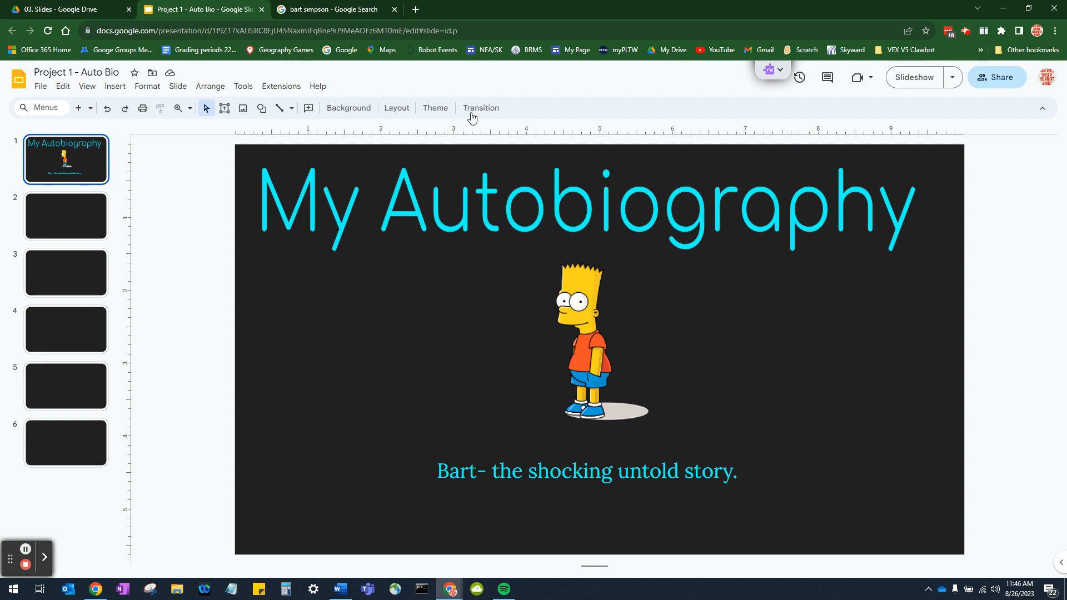
- Open the Motion pane for the title slide's transition and animations
{"action": "left_click", "coordinate": [480, 108]}
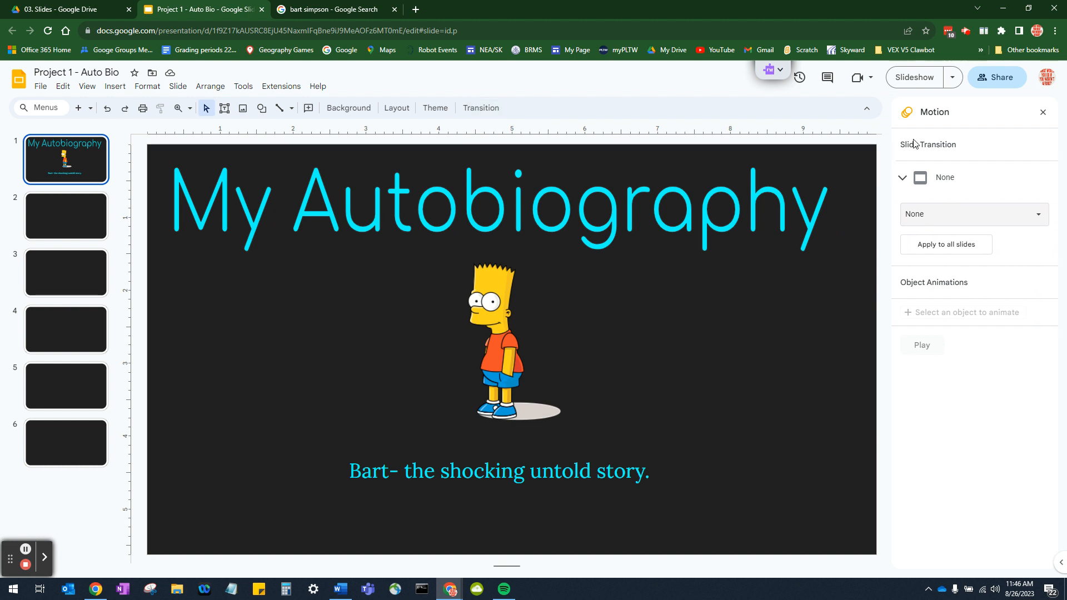
{"action": "mouse_move", "coordinate": [860, 188]}
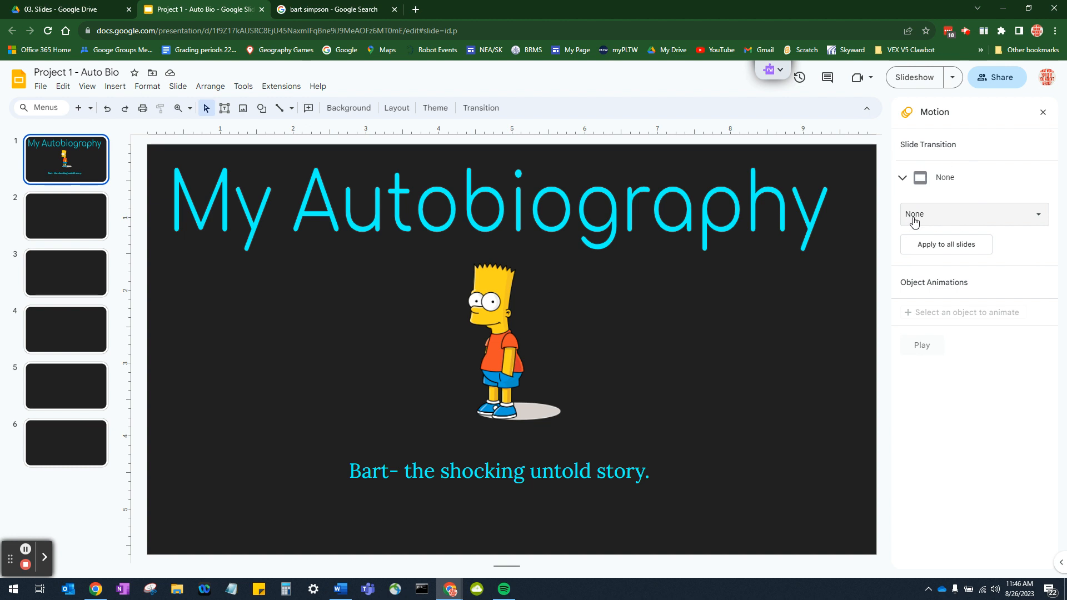
{"action": "mouse_move", "coordinate": [942, 215]}
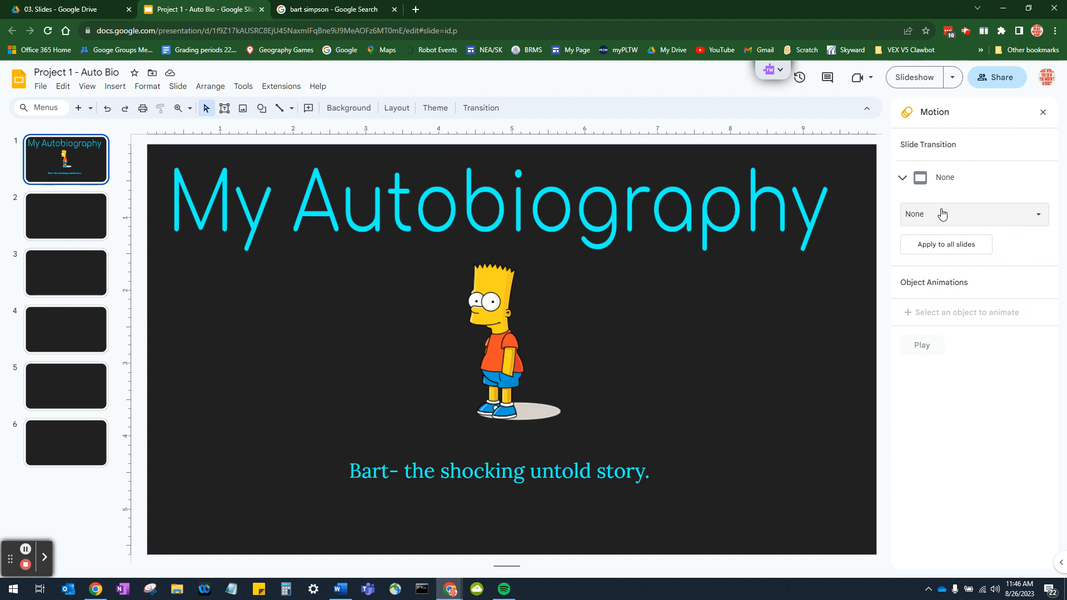
- Apply a fast Slide from left transition to all six slides after previewing, and select the Bart image
{"action": "left_click", "coordinate": [973, 213]}
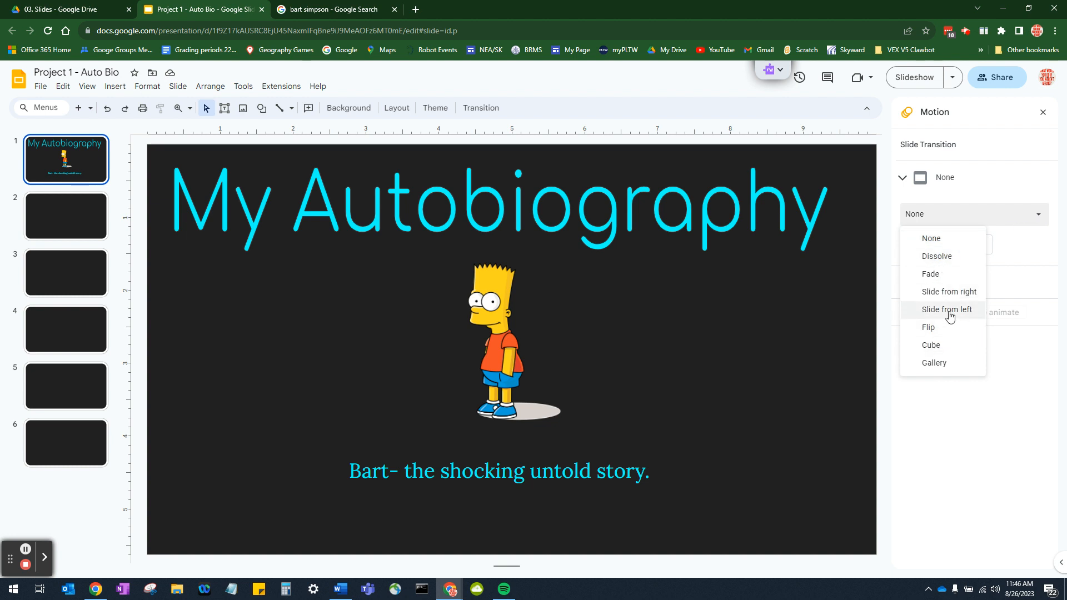
{"action": "mouse_move", "coordinate": [946, 327]}
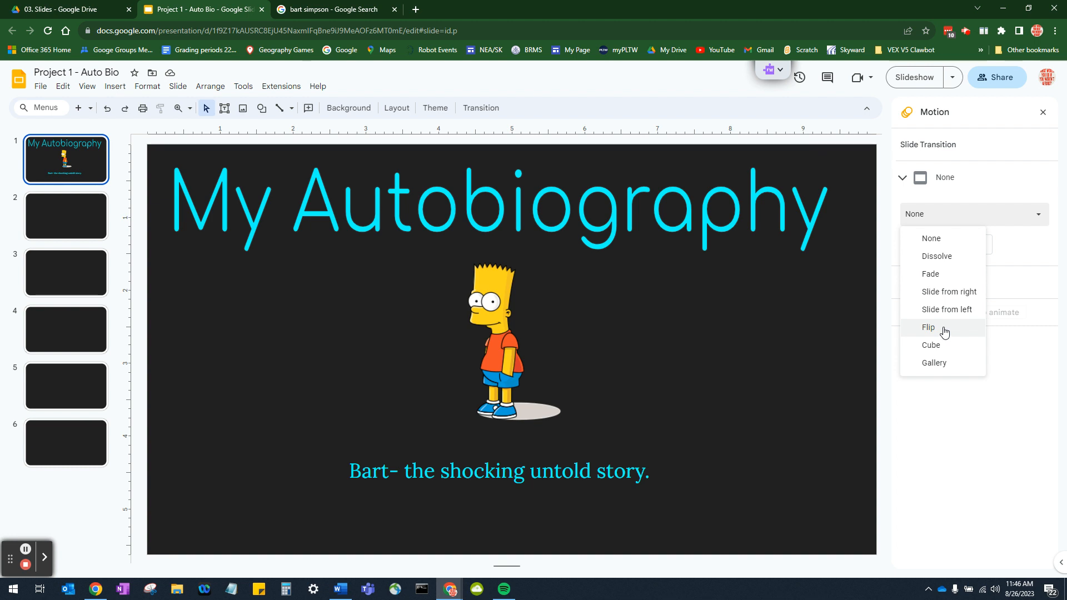
{"action": "mouse_move", "coordinate": [946, 309]}
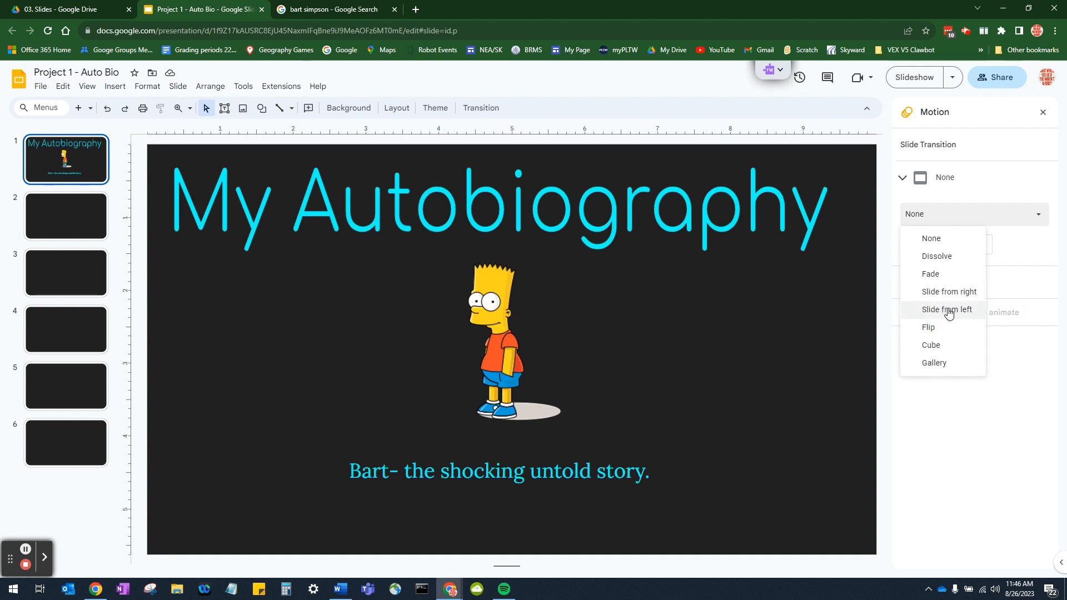
{"action": "left_click", "coordinate": [948, 309]}
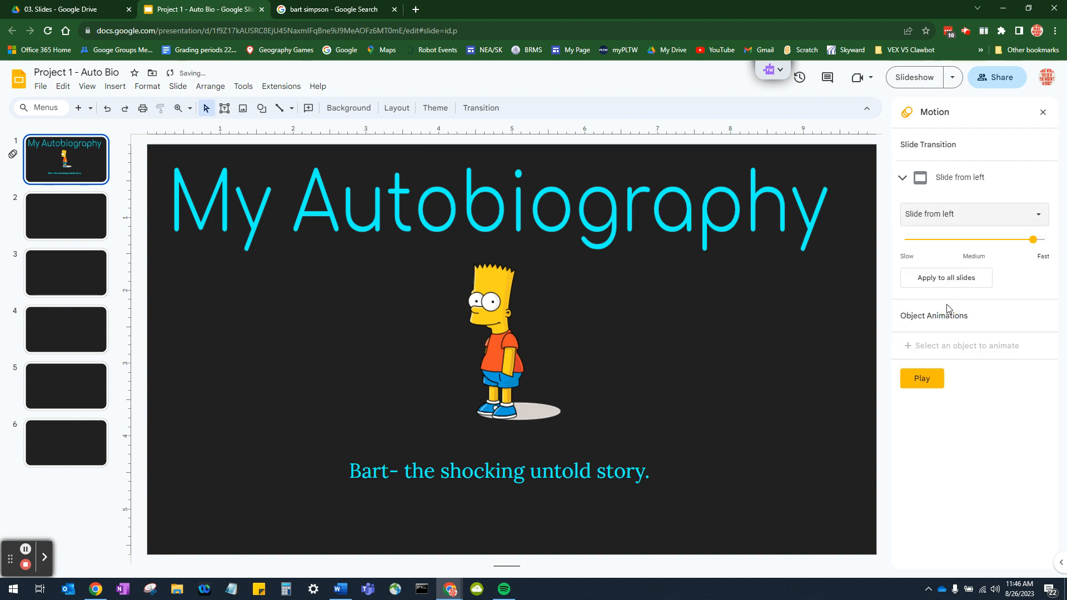
{"action": "mouse_move", "coordinate": [923, 380]}
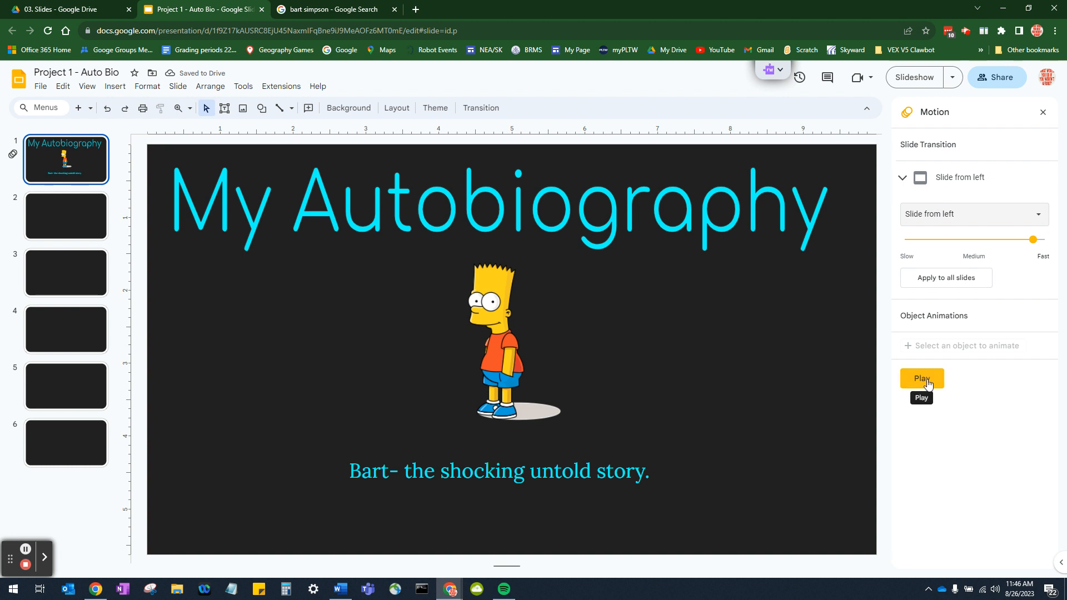
{"action": "left_click", "coordinate": [922, 378]}
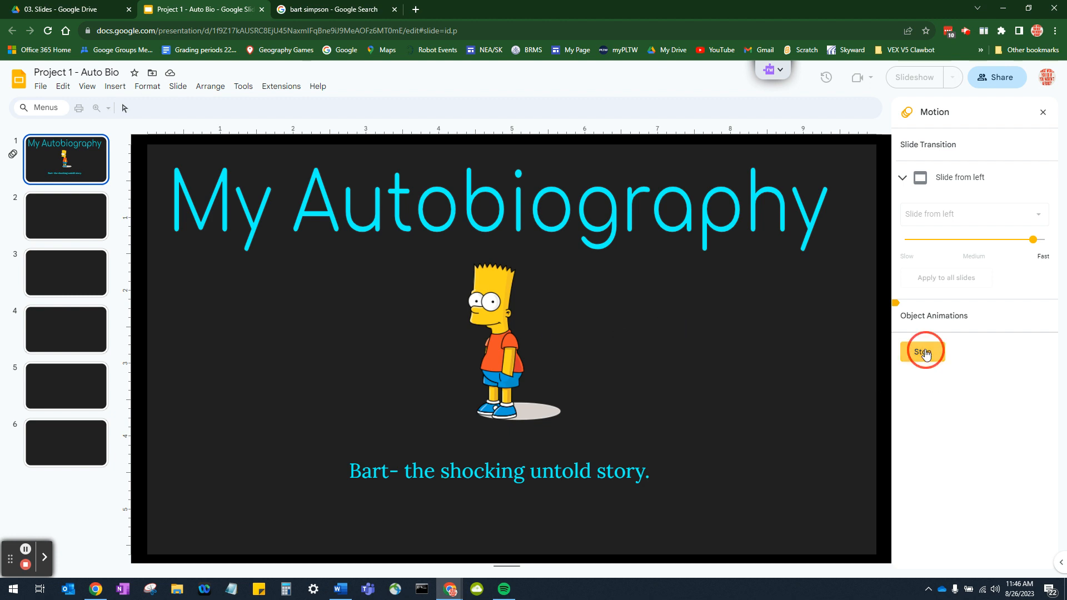
{"action": "left_click", "coordinate": [923, 350]}
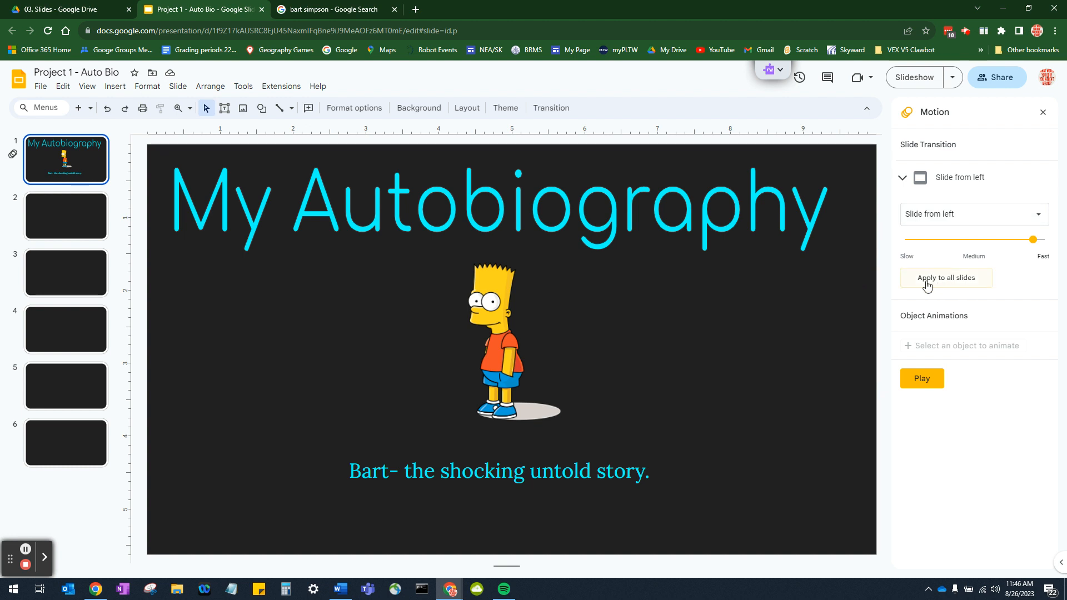
{"action": "mouse_move", "coordinate": [947, 284]}
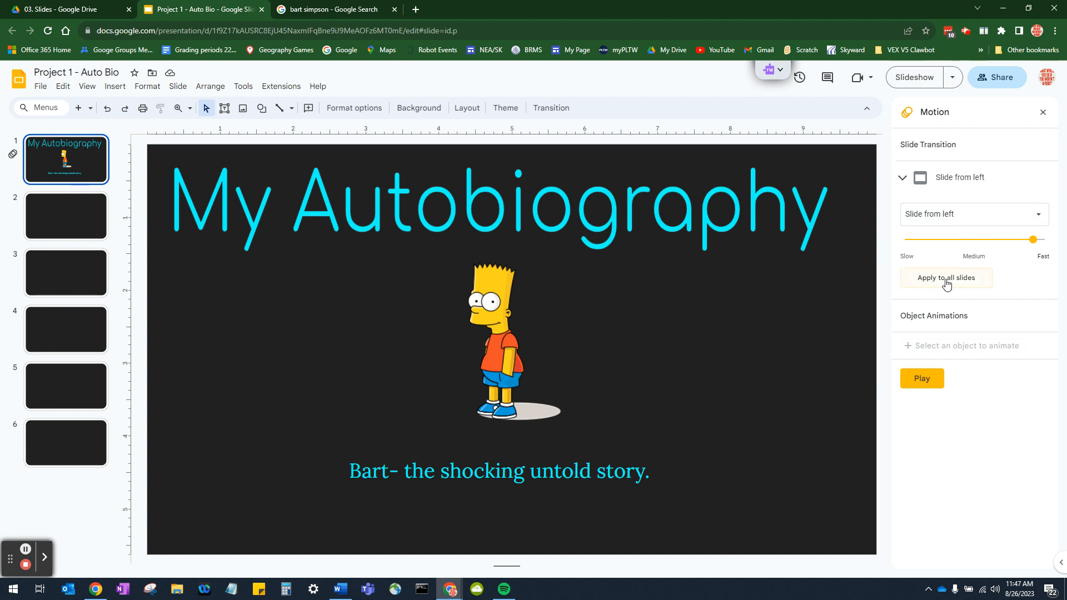
{"action": "left_click", "coordinate": [946, 277]}
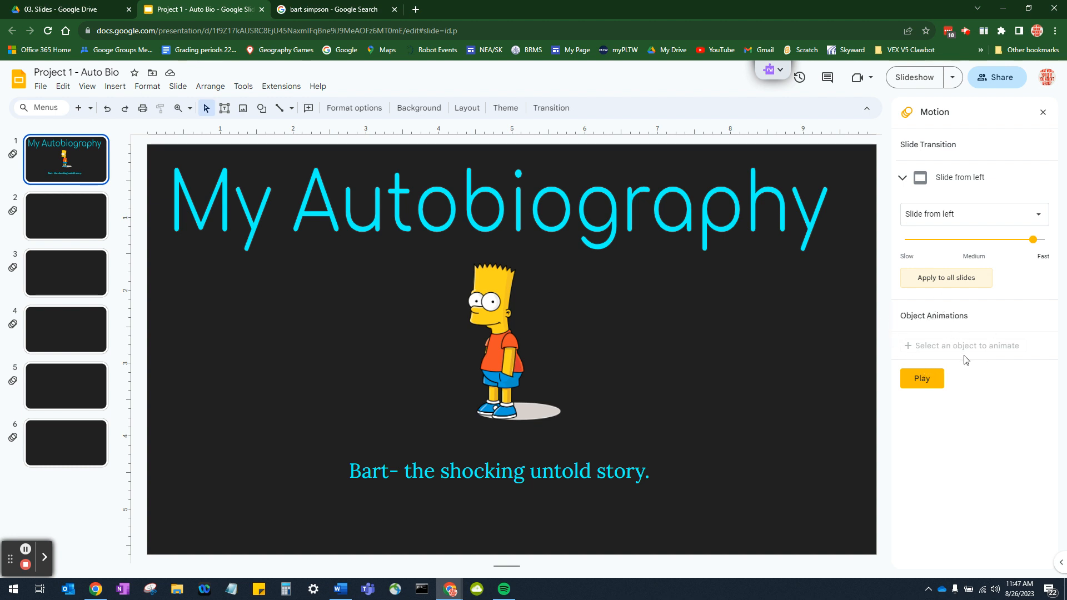
{"action": "left_click", "coordinate": [501, 334]}
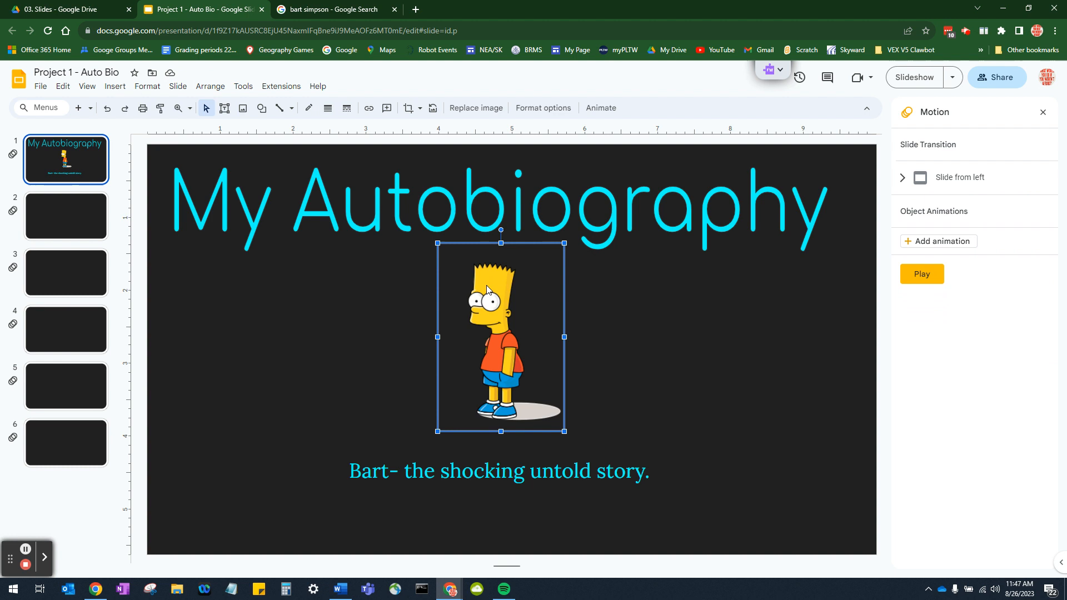
{"action": "mouse_move", "coordinate": [634, 342]}
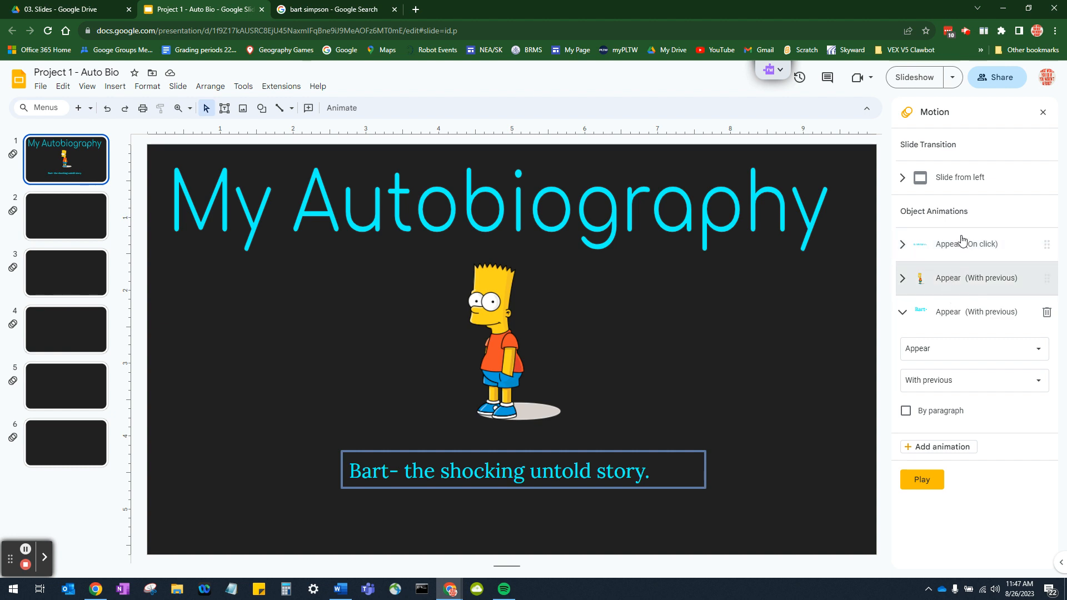
- Set the title word art animation to Fly in from left, With previous
{"action": "left_click", "coordinate": [948, 244]}
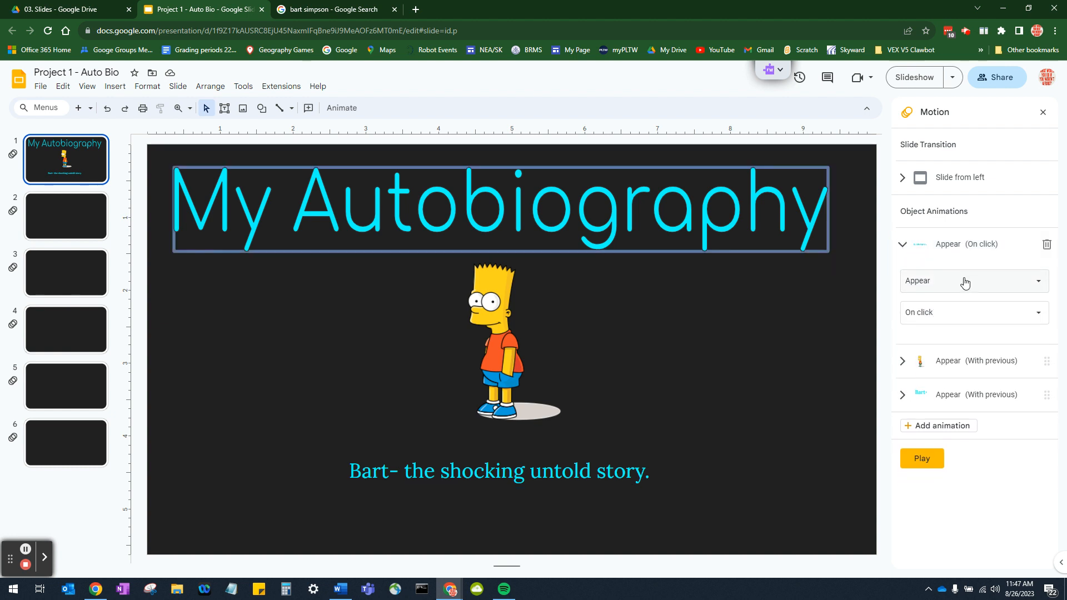
{"action": "left_click", "coordinate": [973, 281]}
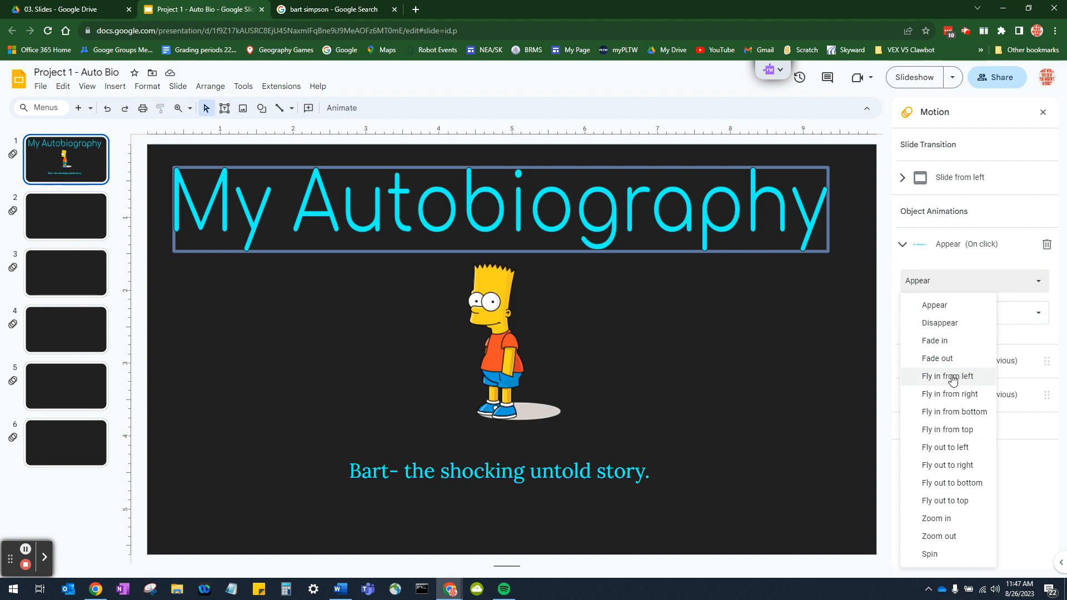
{"action": "left_click", "coordinate": [946, 376]}
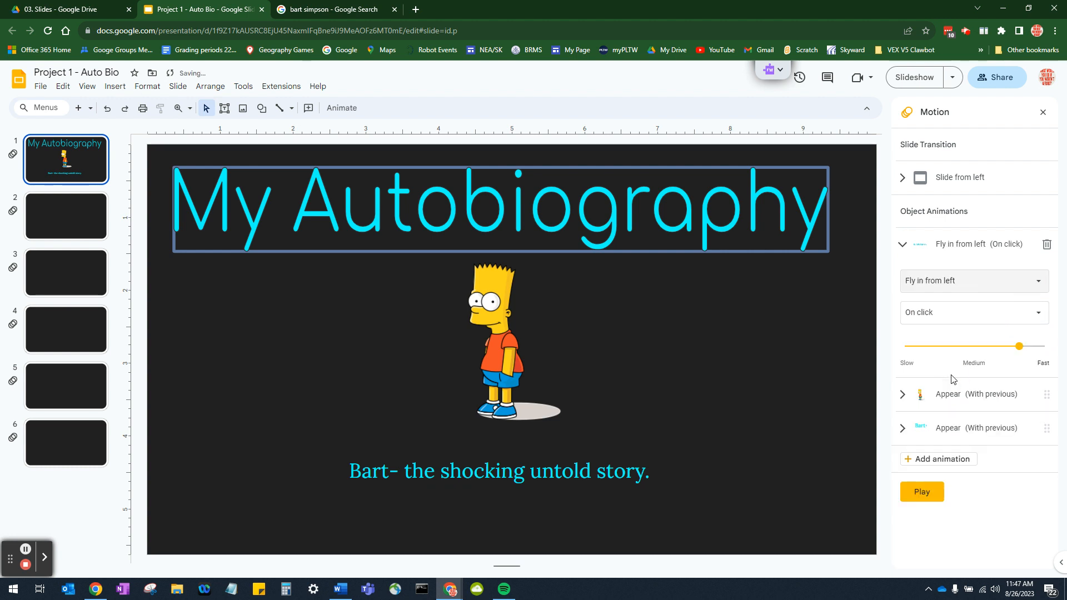
{"action": "left_click", "coordinate": [972, 312]}
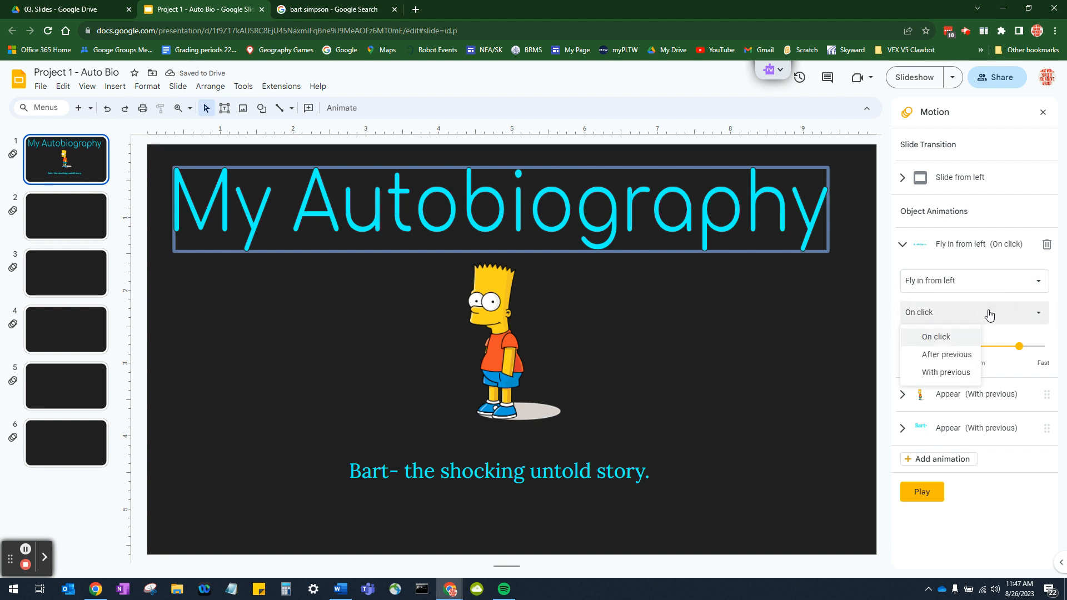
{"action": "mouse_move", "coordinate": [945, 372]}
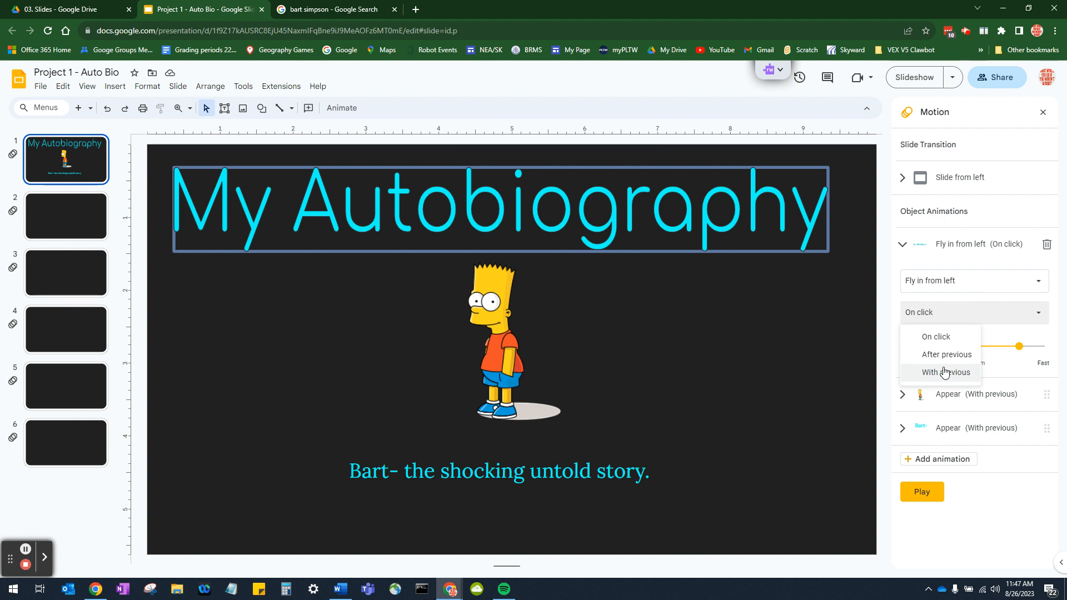
{"action": "left_click", "coordinate": [945, 372]}
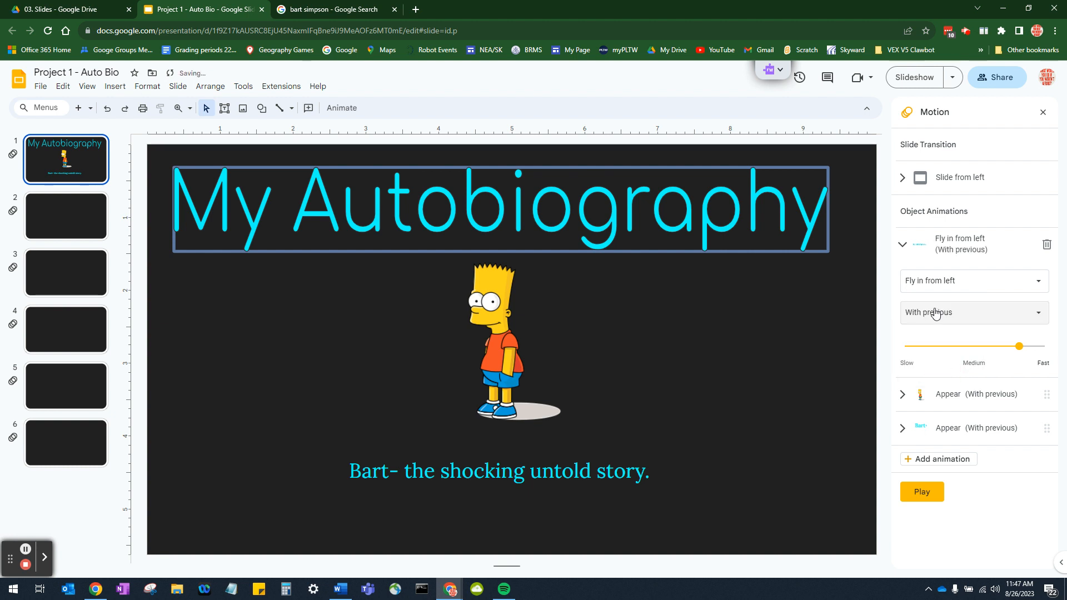
- Change the Bart image's animation effect to Spin
{"action": "left_click", "coordinate": [903, 245]}
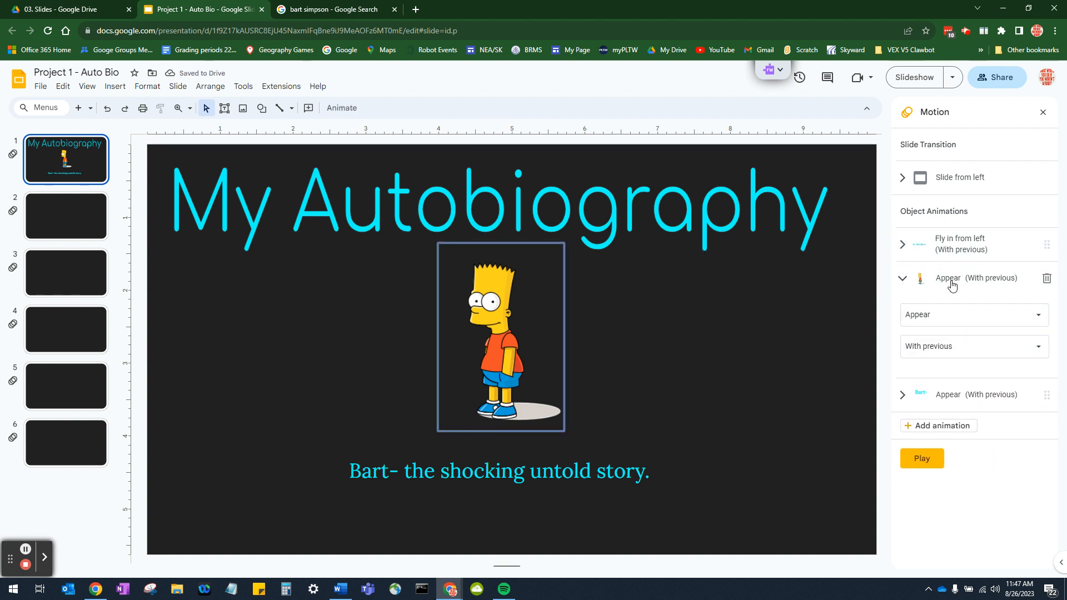
{"action": "left_click", "coordinate": [1038, 315]}
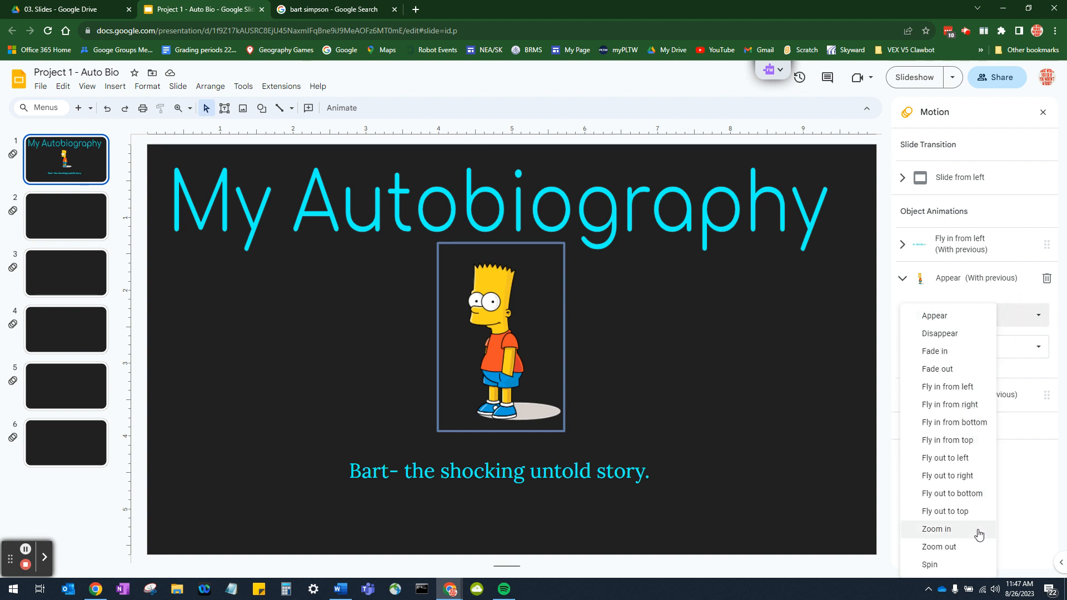
{"action": "left_click", "coordinate": [929, 564]}
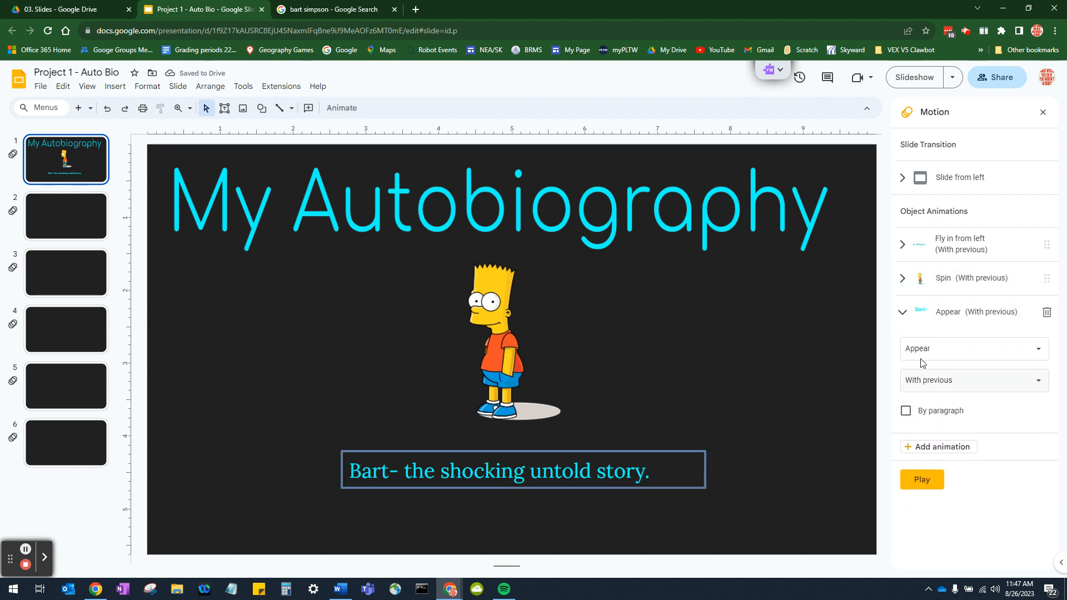
- Preview the caption as Fly out to right, then change it to Fly in from right
{"action": "left_click", "coordinate": [973, 348]}
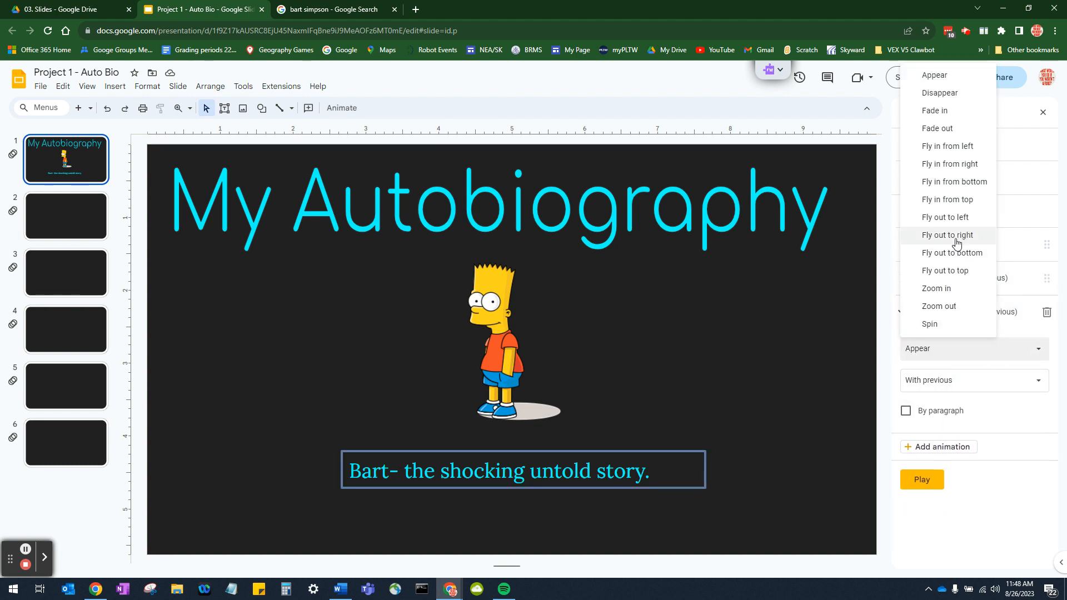
{"action": "left_click", "coordinate": [947, 235]}
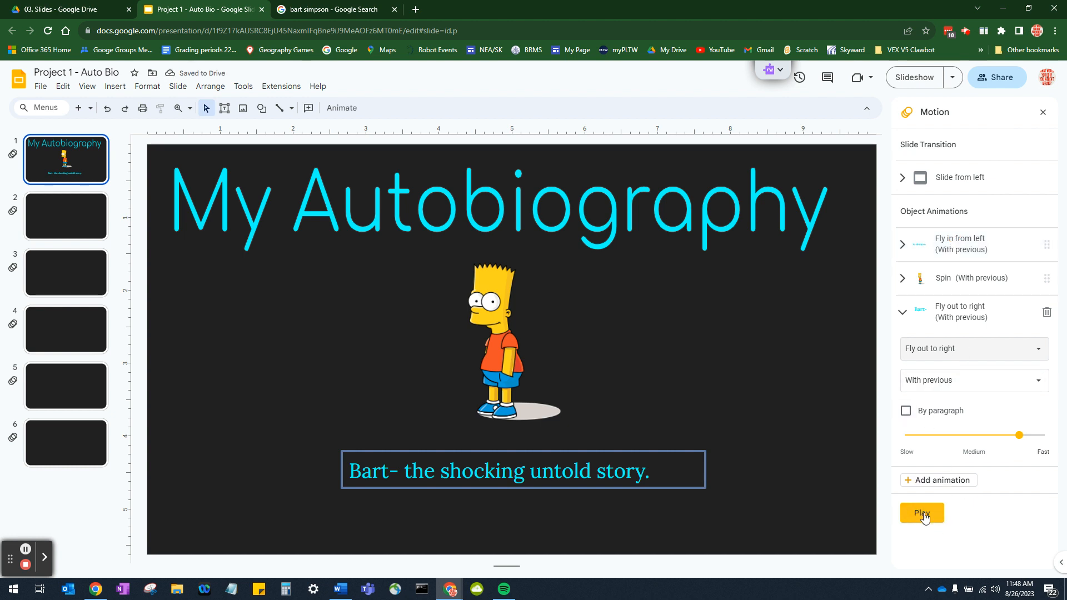
{"action": "left_click", "coordinate": [921, 512]}
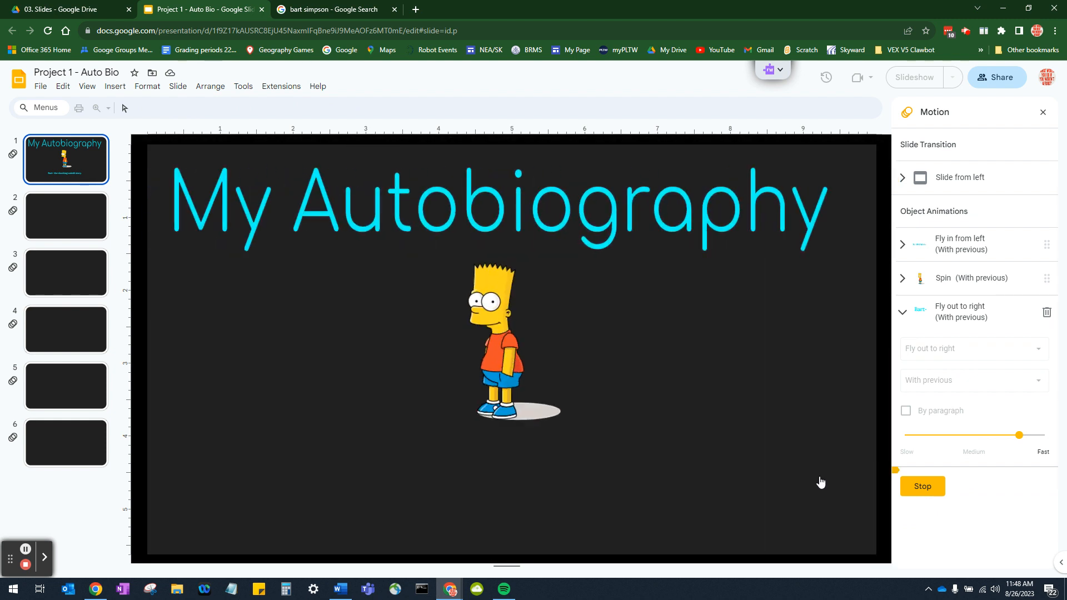
{"action": "mouse_move", "coordinate": [662, 373]}
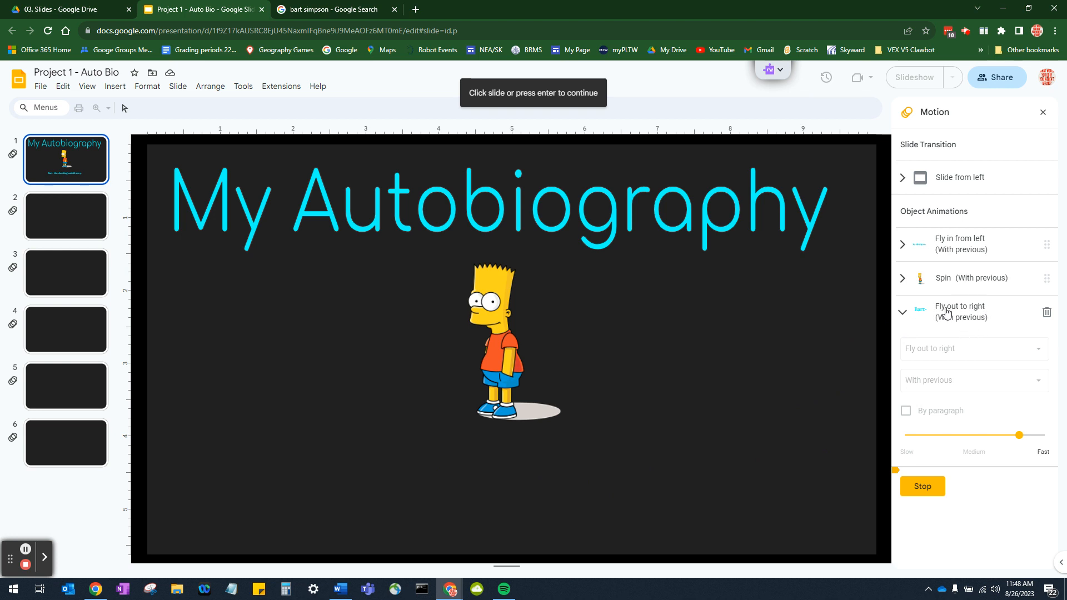
{"action": "mouse_move", "coordinate": [973, 311]}
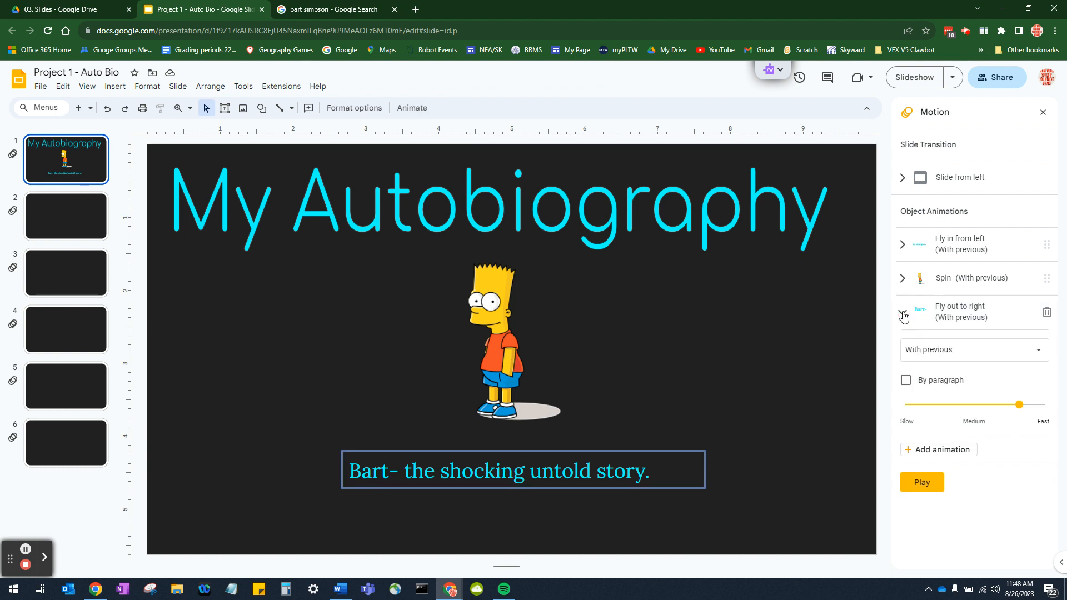
{"action": "left_click", "coordinate": [973, 348]}
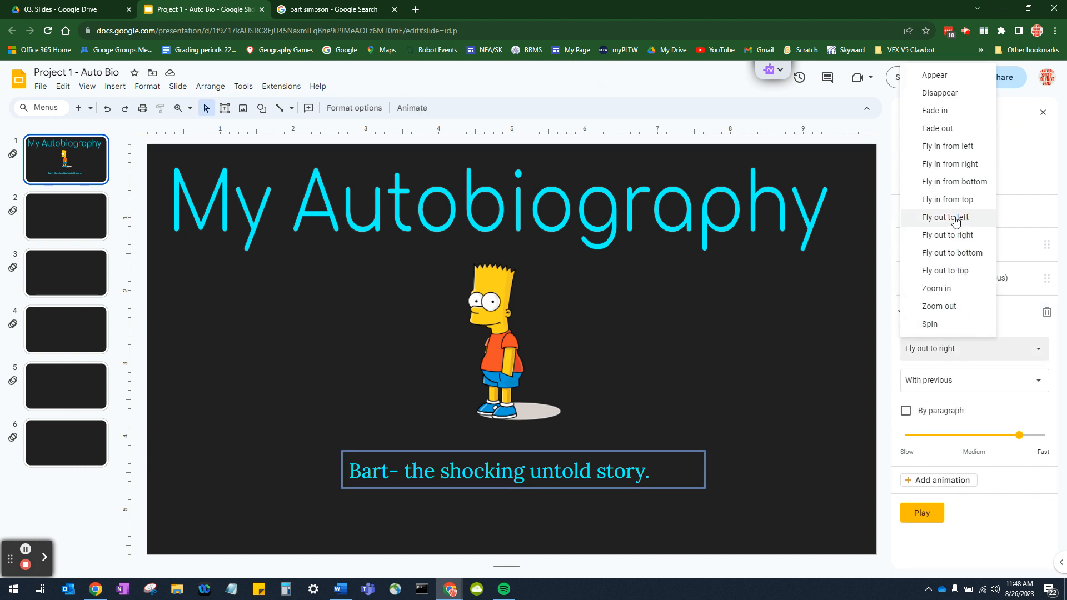
{"action": "left_click", "coordinate": [950, 163]}
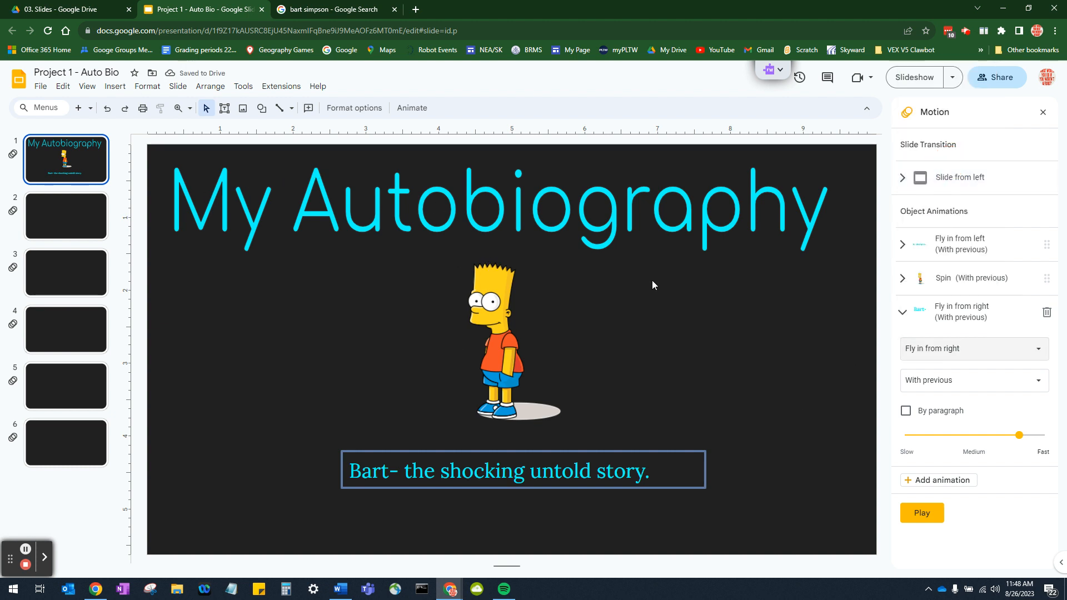
{"action": "mouse_move", "coordinate": [831, 301]}
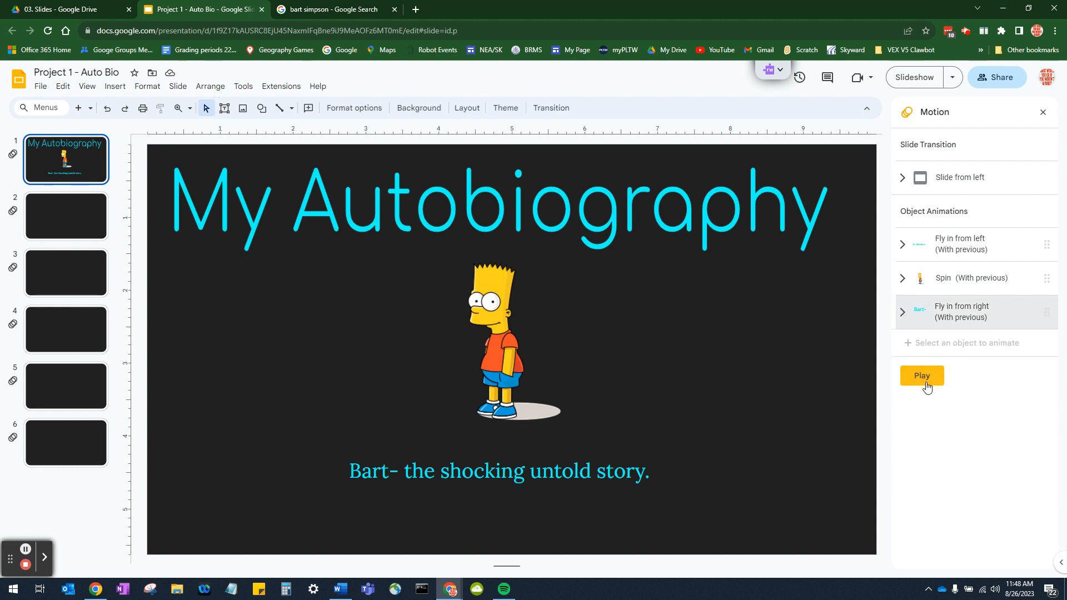
- Play the preview of slide 1's title, image and caption animations
{"action": "left_click", "coordinate": [922, 375]}
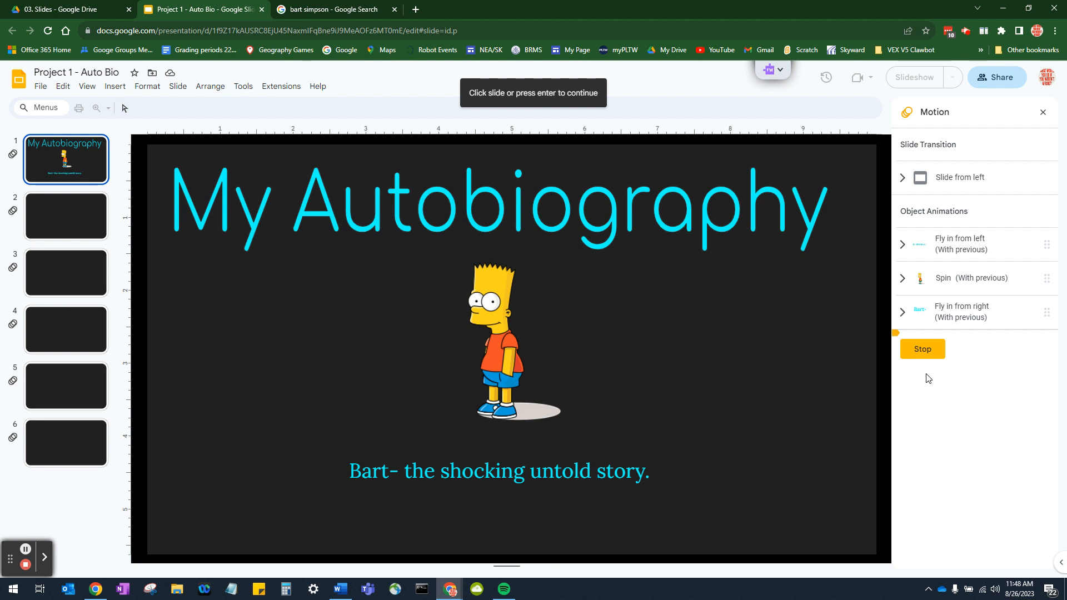
{"action": "mouse_move", "coordinate": [555, 472]}
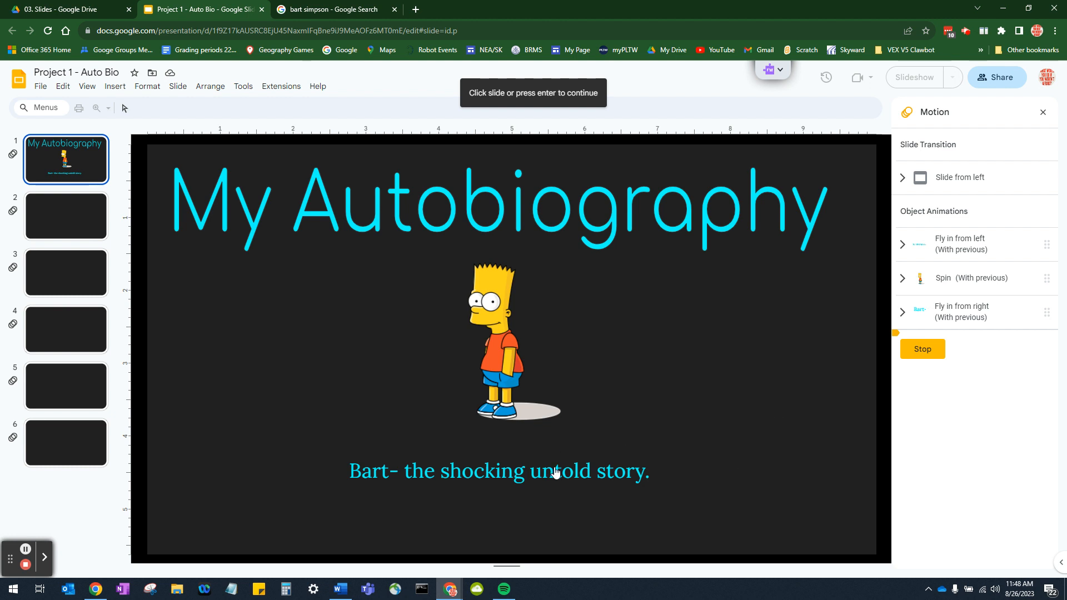
{"action": "mouse_move", "coordinate": [501, 300]}
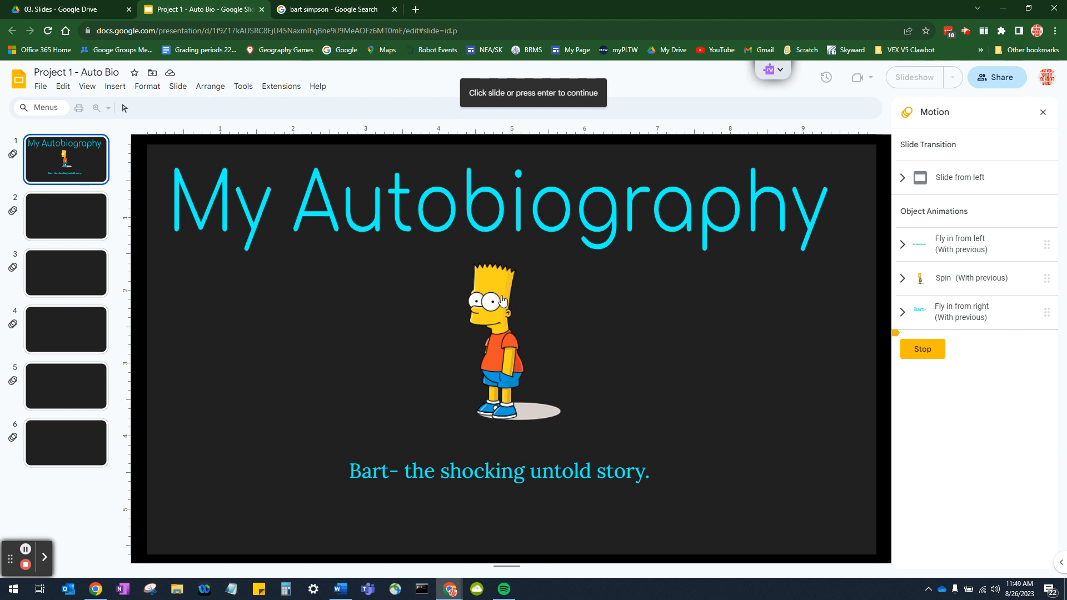
{"action": "mouse_move", "coordinate": [539, 313]}
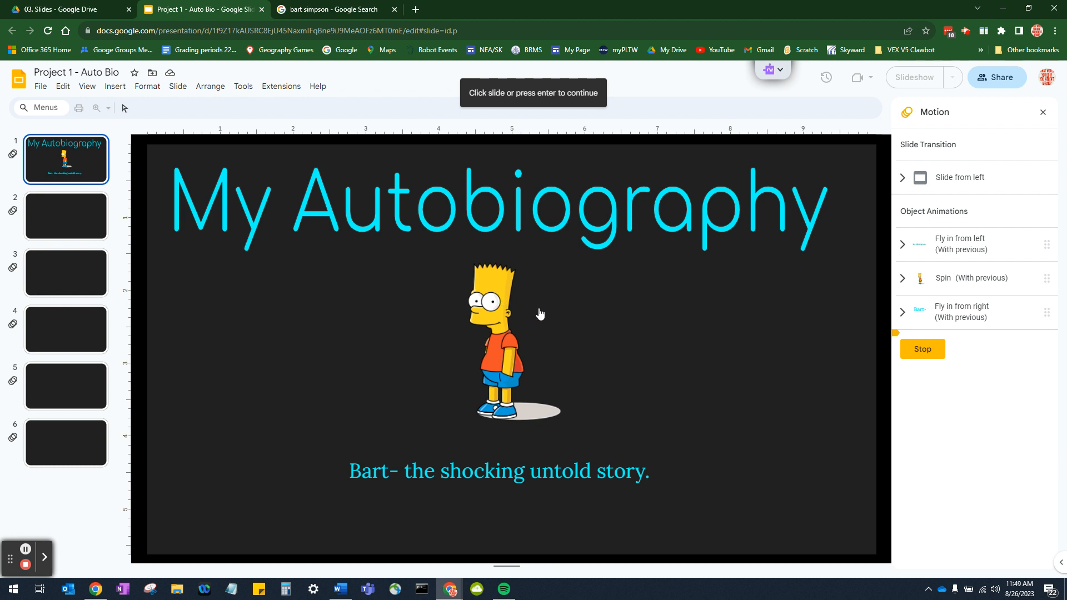
{"action": "mouse_move", "coordinate": [724, 360]}
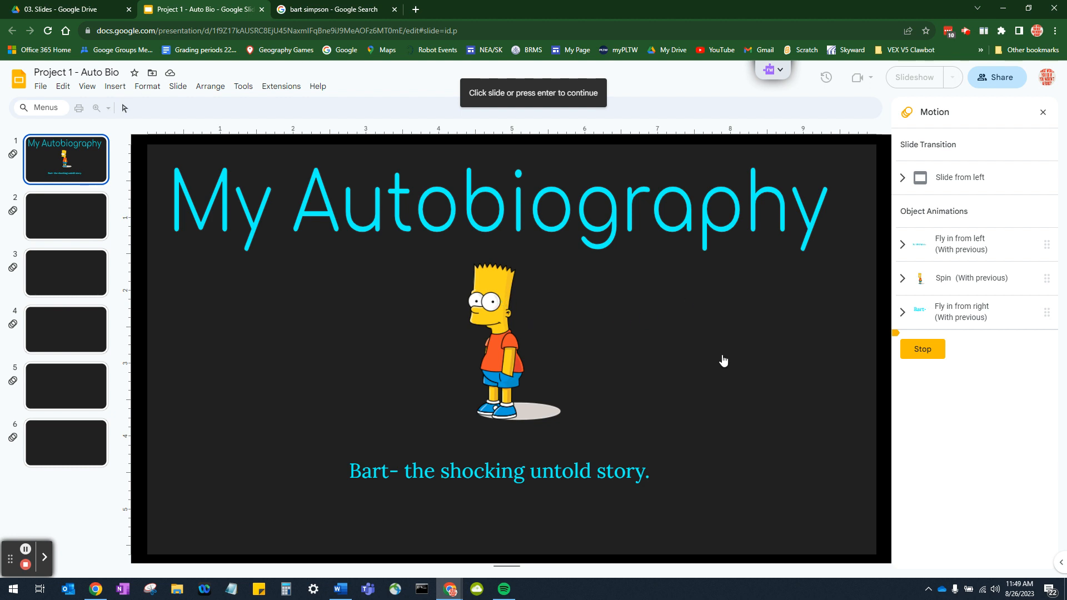
{"action": "mouse_move", "coordinate": [891, 291]}
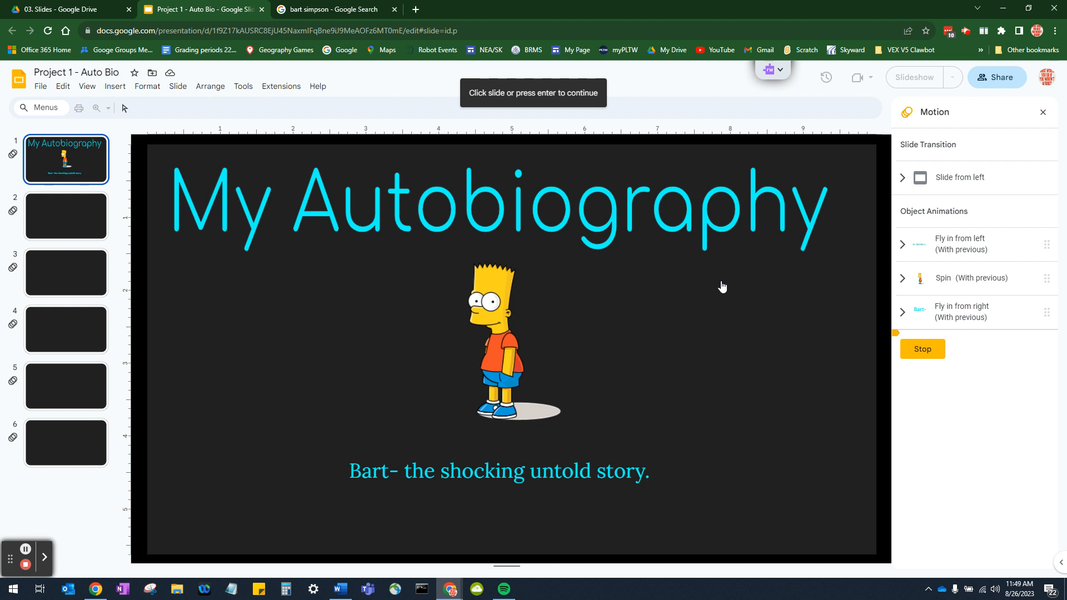
{"action": "mouse_move", "coordinate": [720, 284]}
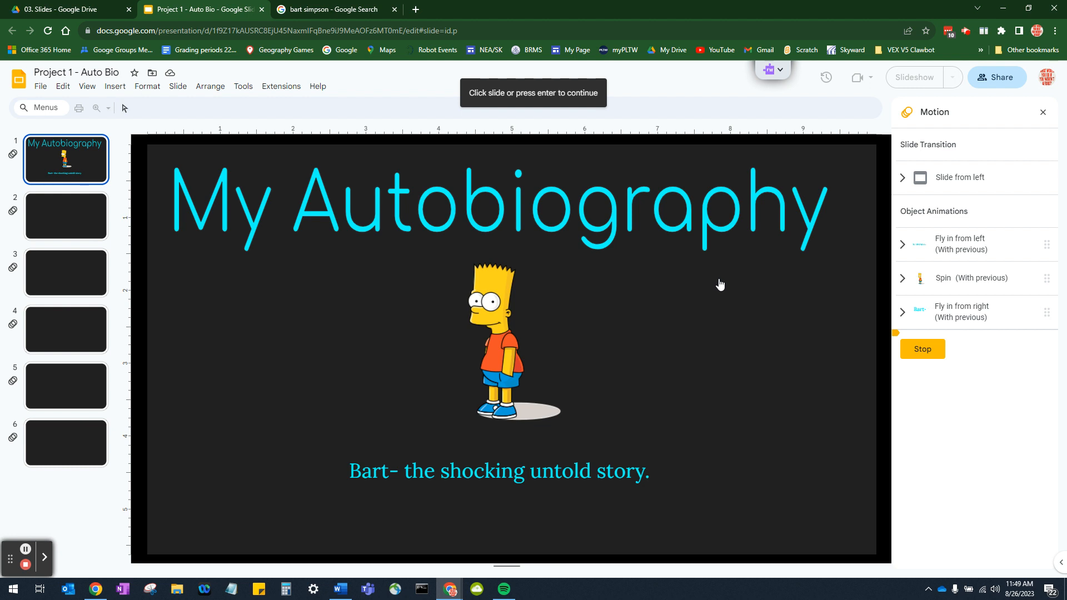